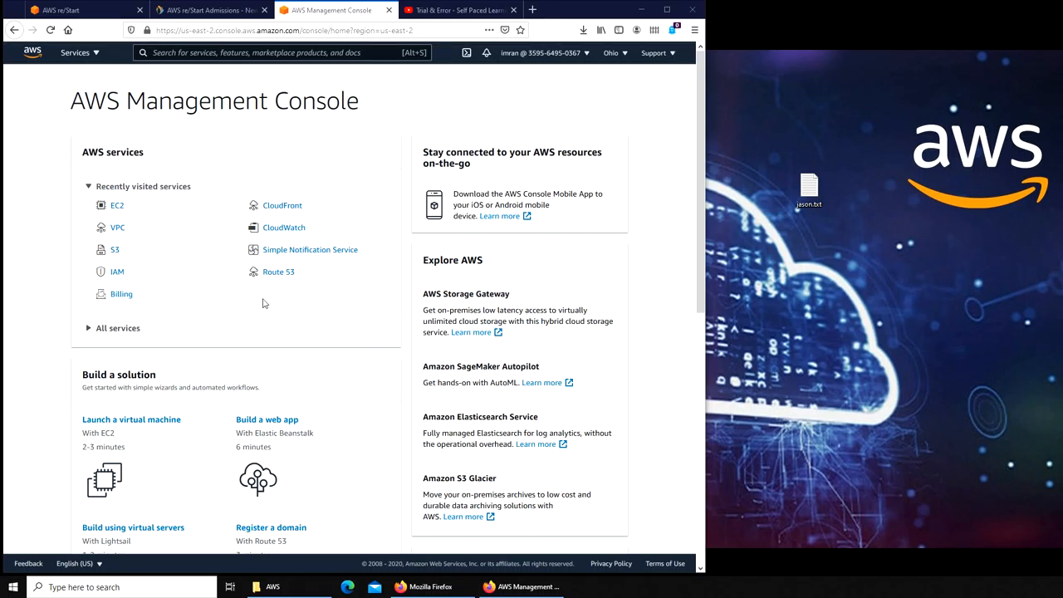
Go from console home to the EC2 list of the two running instances
click(116, 206)
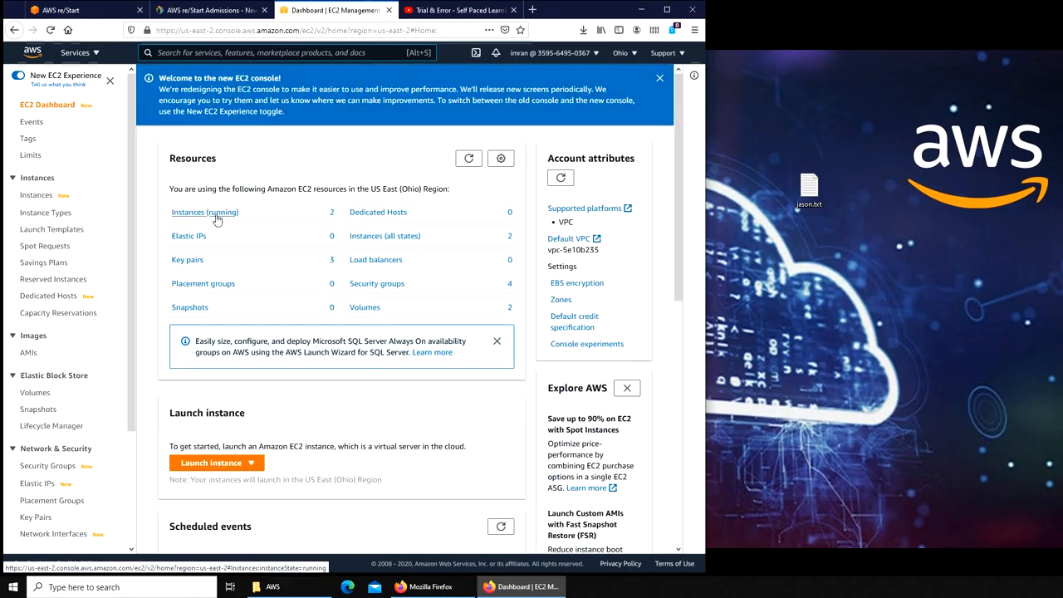
click(204, 213)
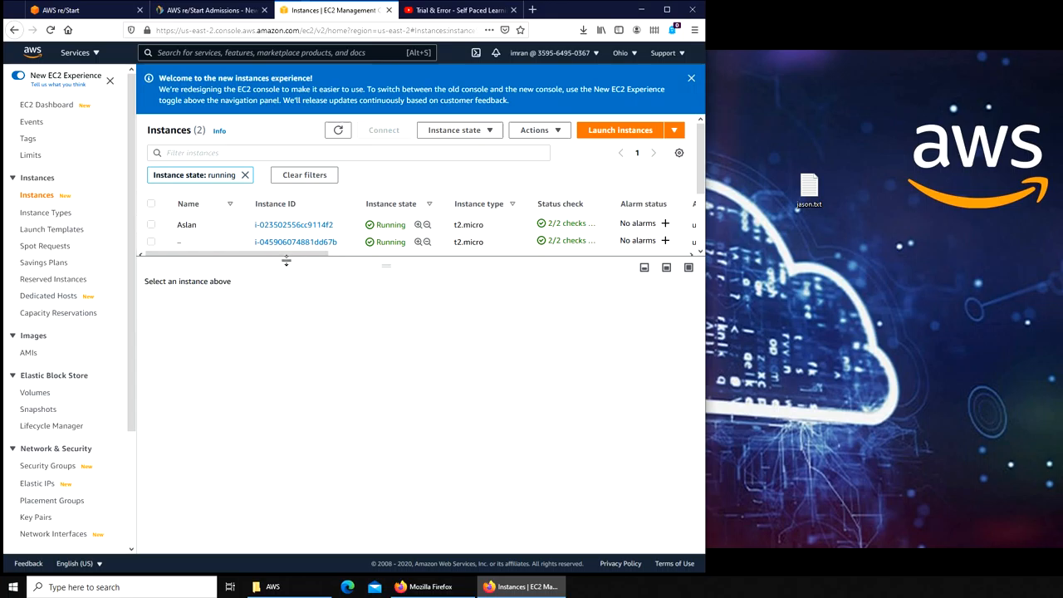
mouse_move(344, 270)
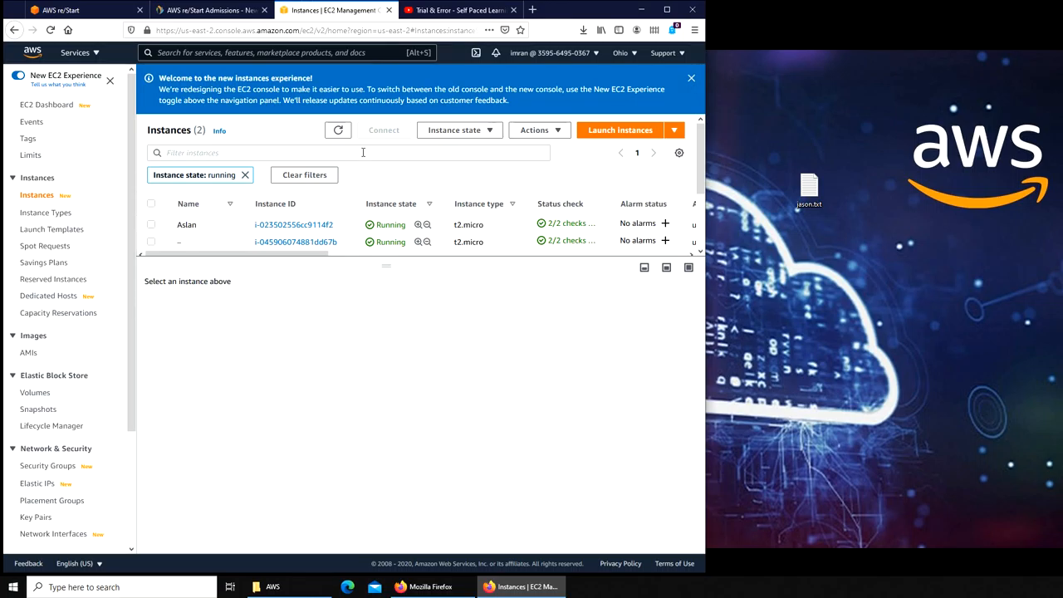
mouse_move(511, 286)
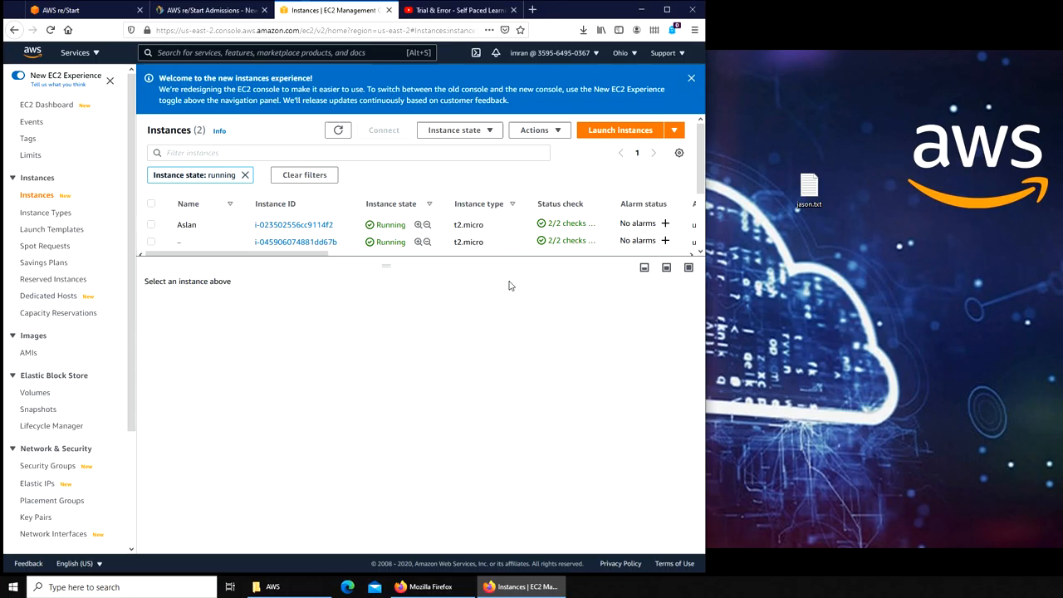
mouse_move(316, 395)
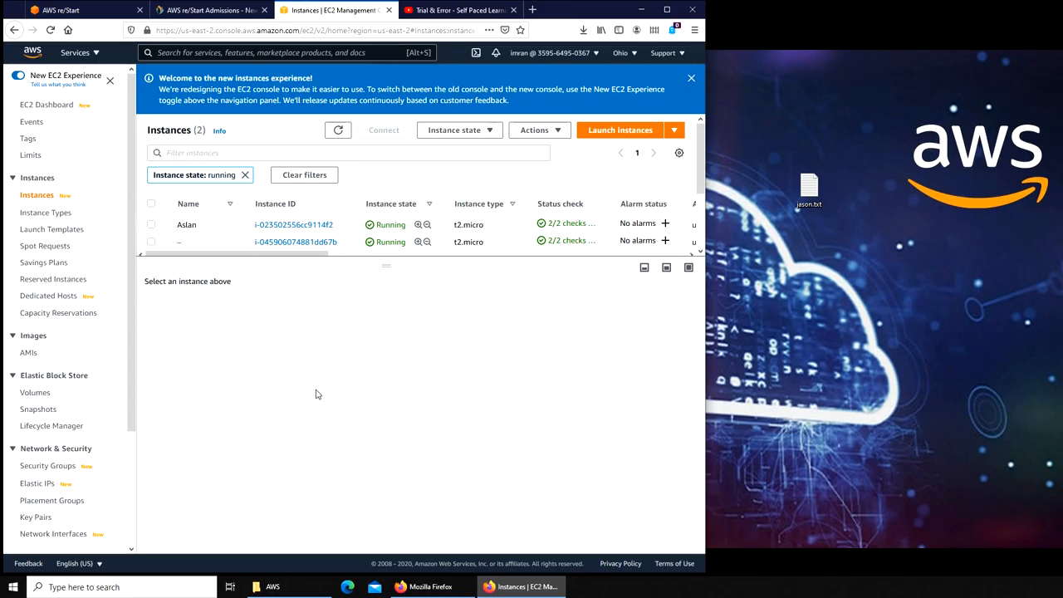
mouse_move(326, 384)
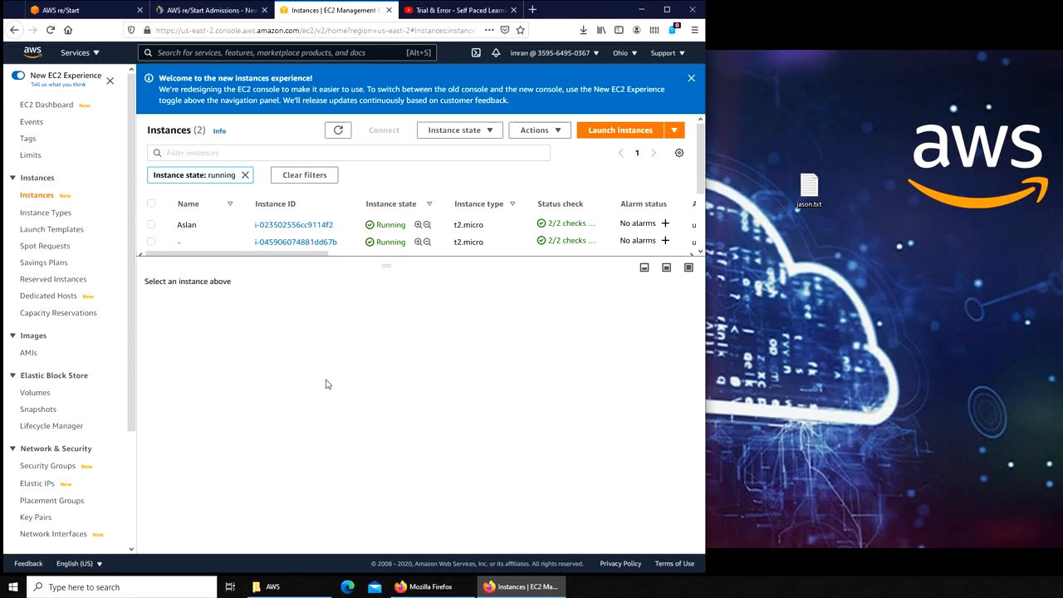
mouse_move(267, 224)
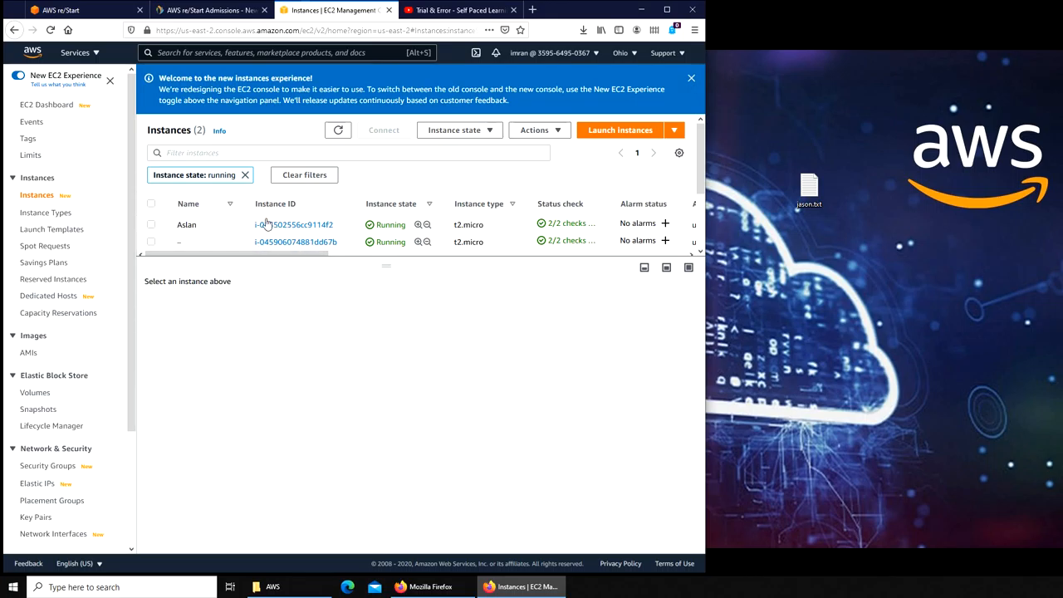
mouse_move(292, 224)
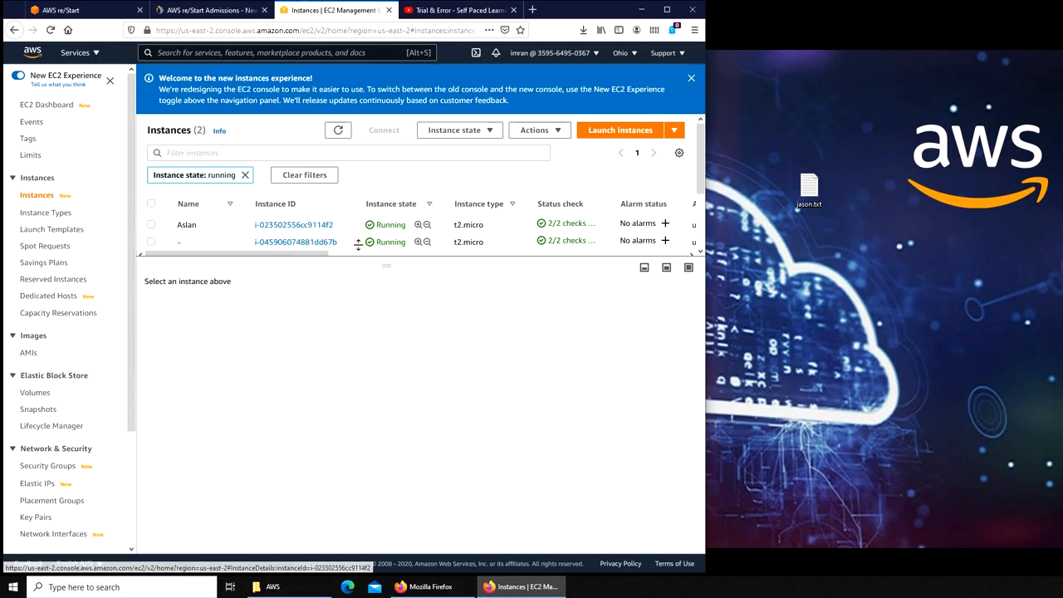
mouse_move(296, 242)
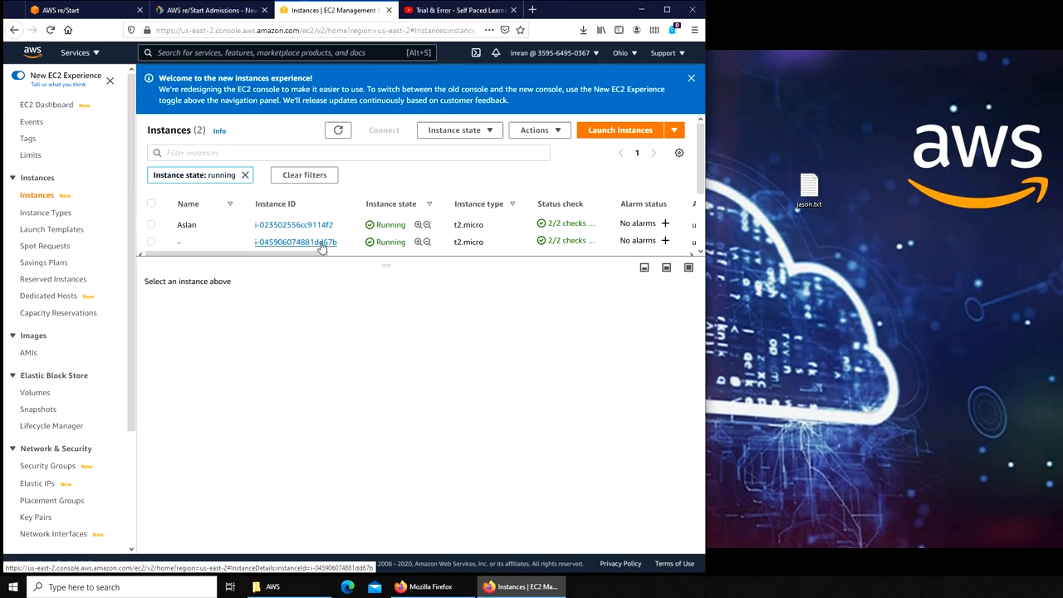
mouse_move(329, 224)
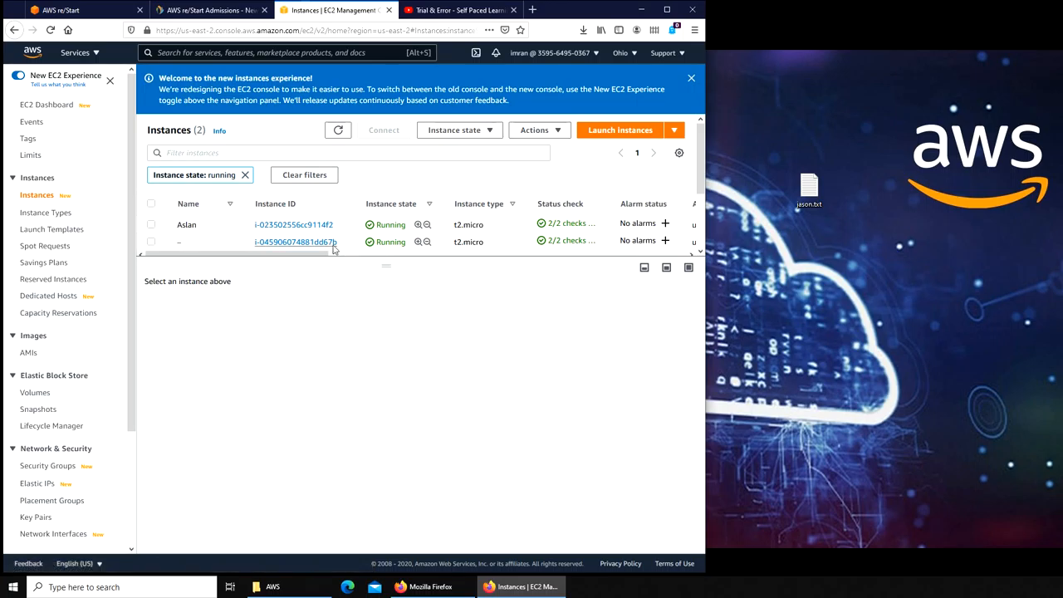
mouse_move(296, 242)
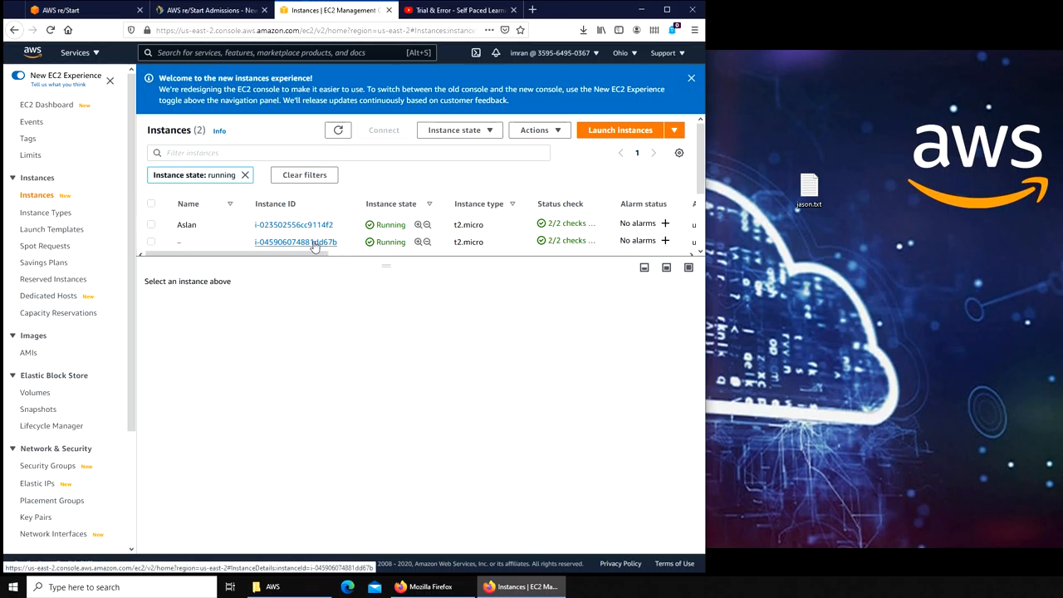
mouse_move(374, 186)
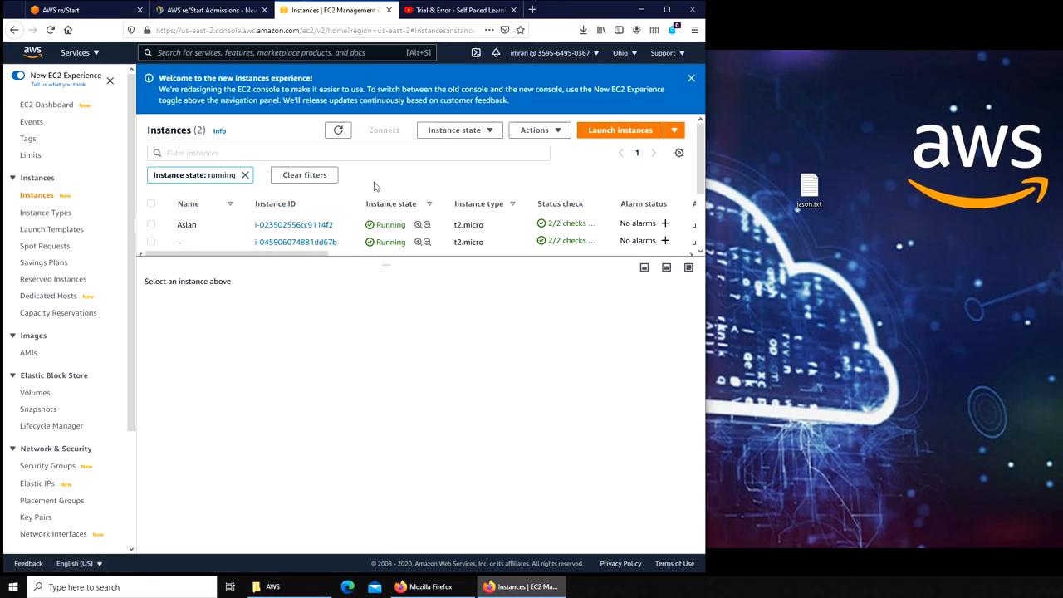
mouse_move(336, 263)
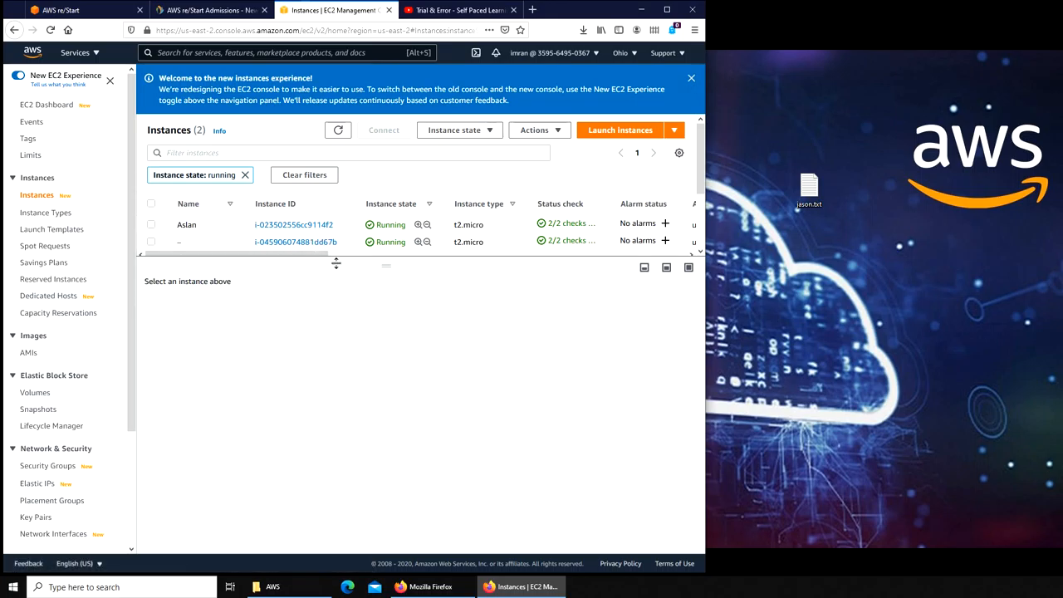
mouse_move(296, 242)
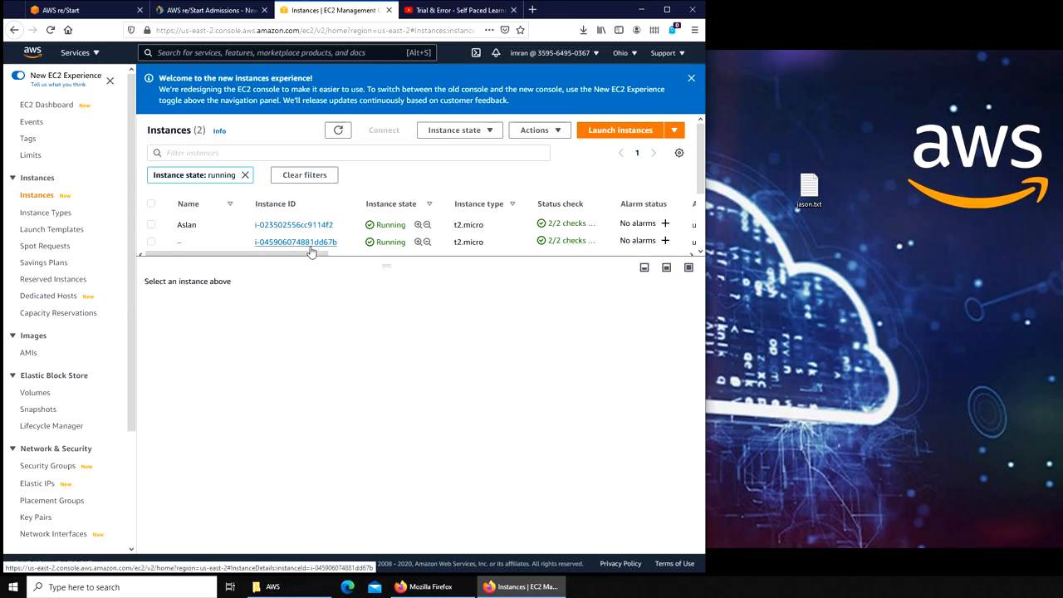
mouse_move(342, 275)
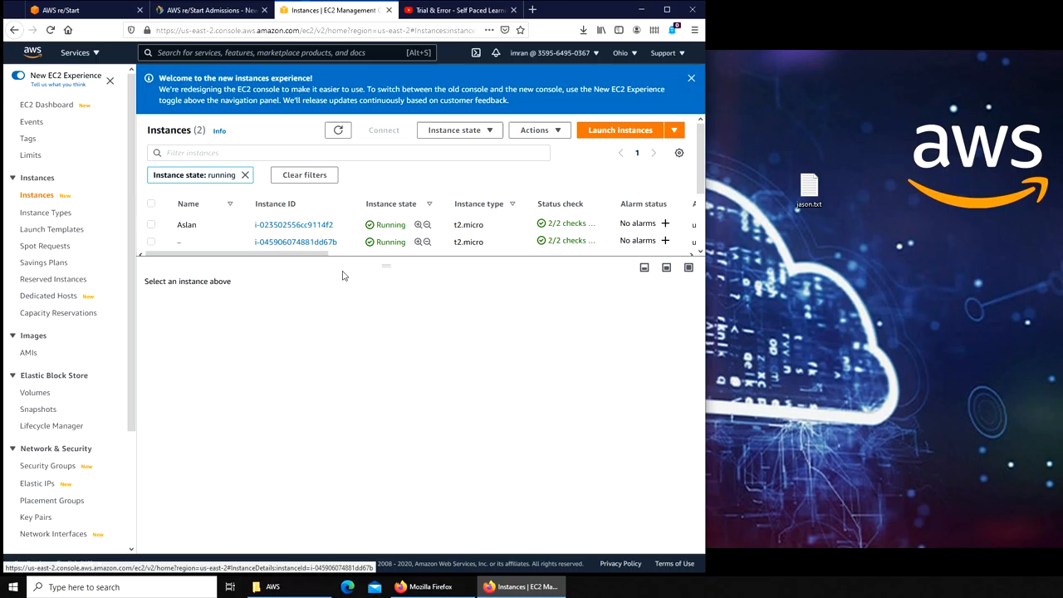
mouse_move(376, 179)
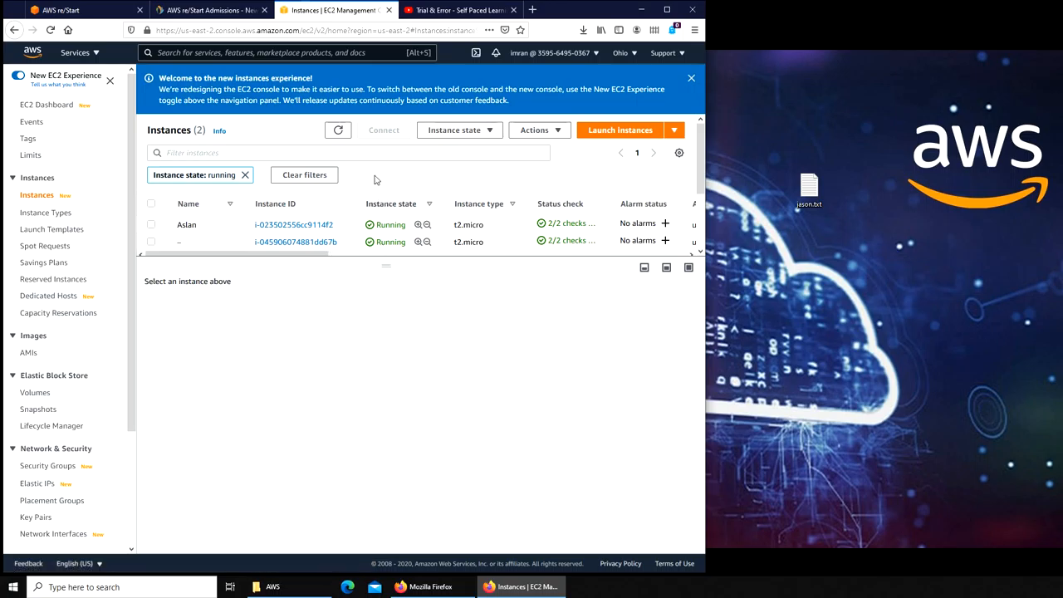
mouse_move(398, 176)
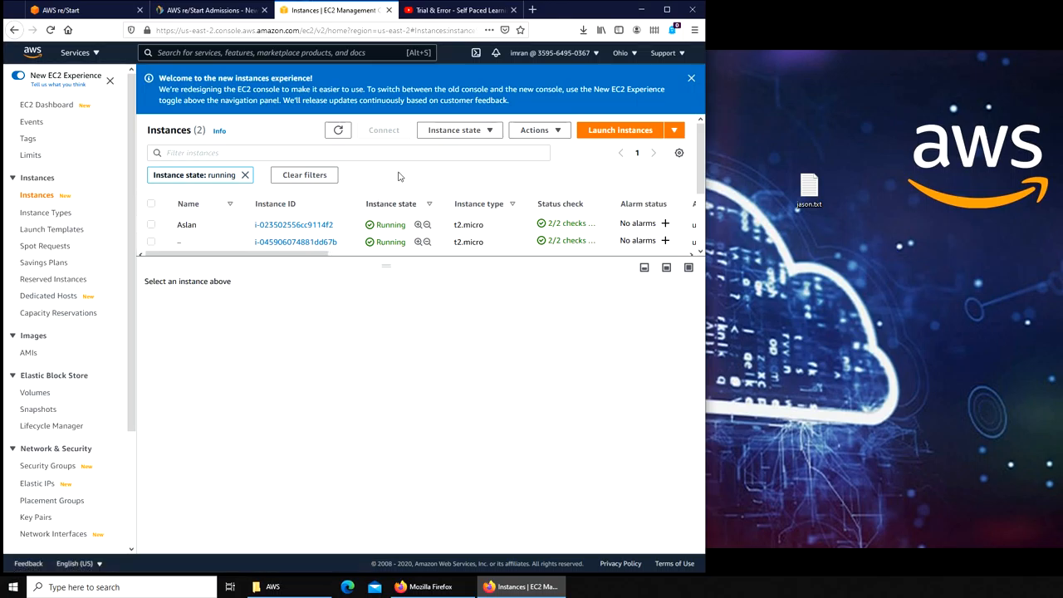
mouse_move(369, 180)
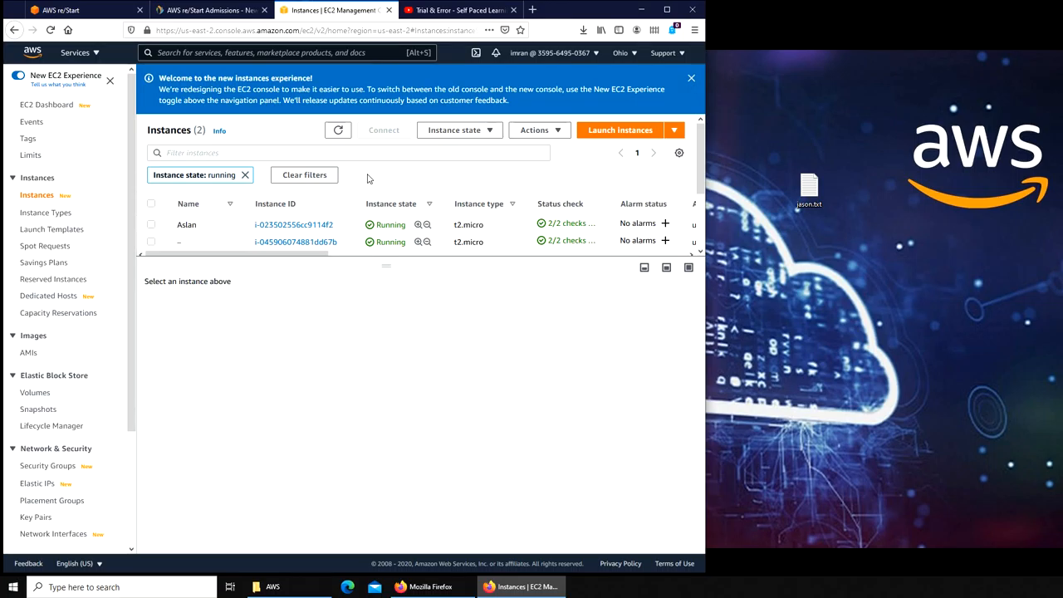
mouse_move(402, 179)
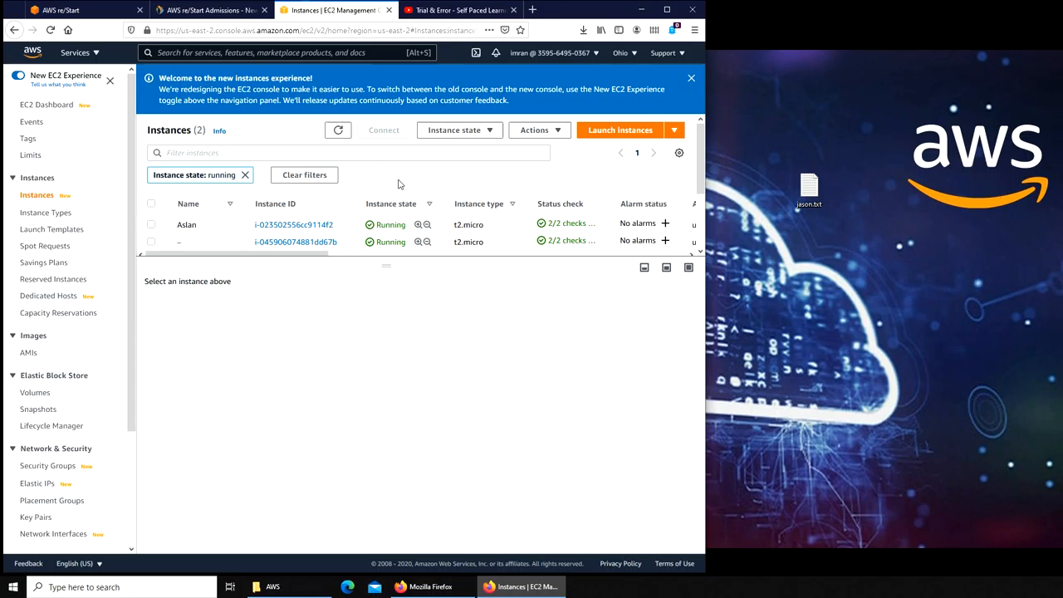
mouse_move(340, 223)
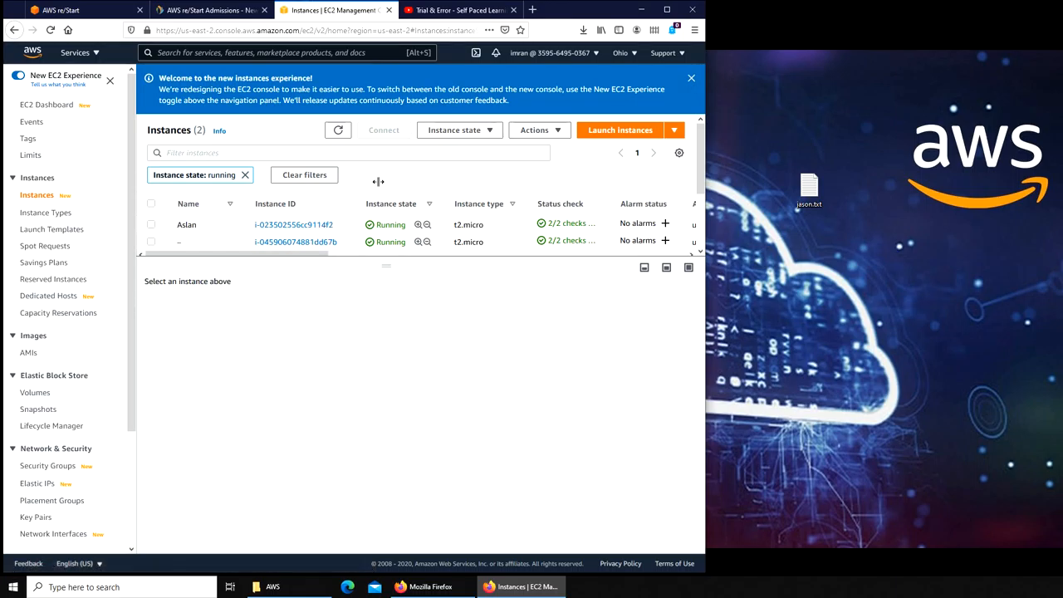
mouse_move(377, 383)
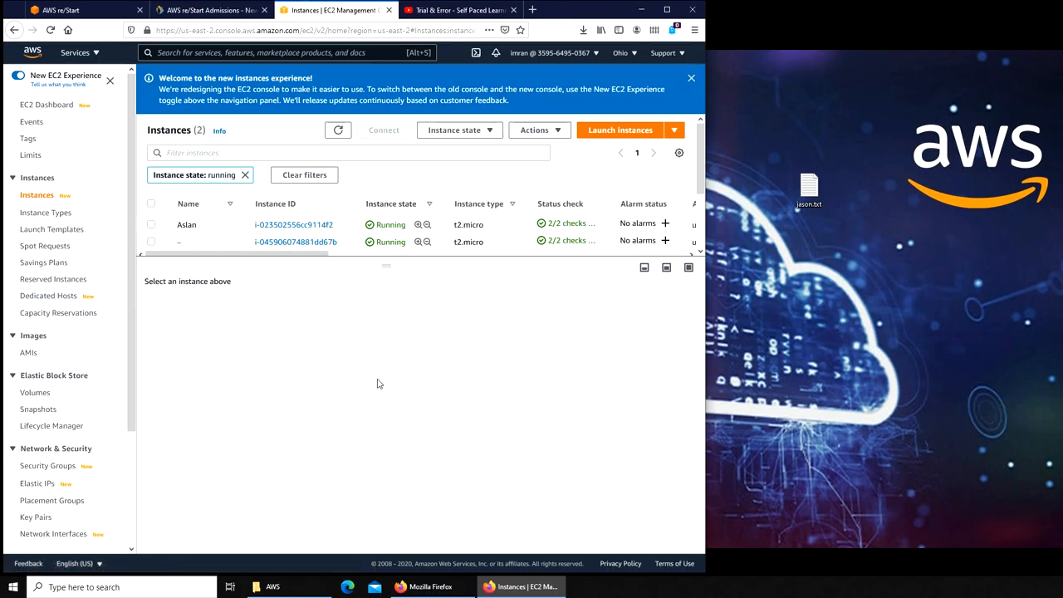
mouse_move(349, 362)
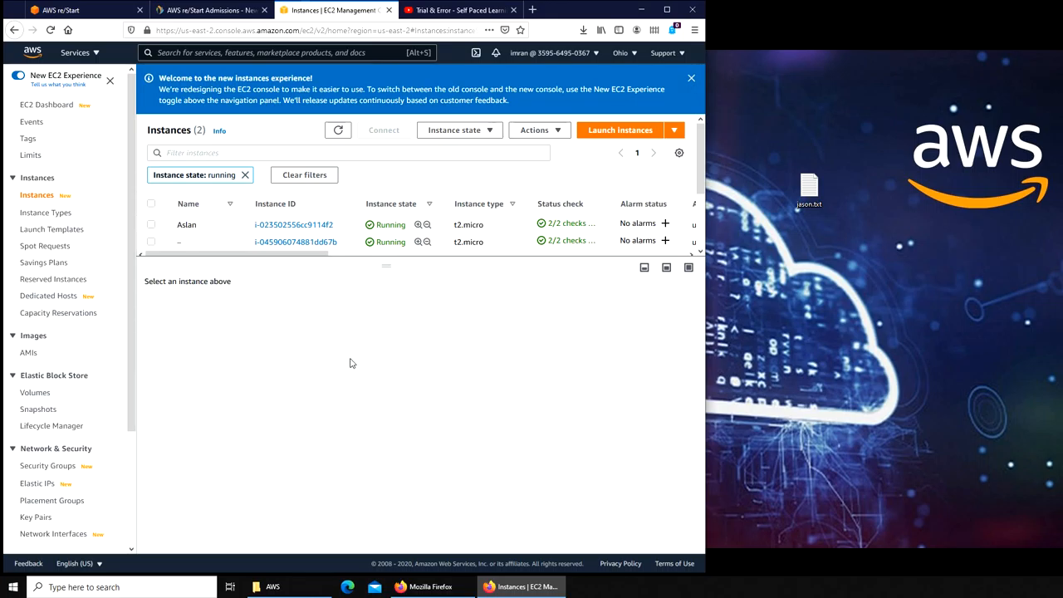
Scroll the instance list right to reveal public IPv4, DNS and Elastic IP columns
scroll(right, 3)
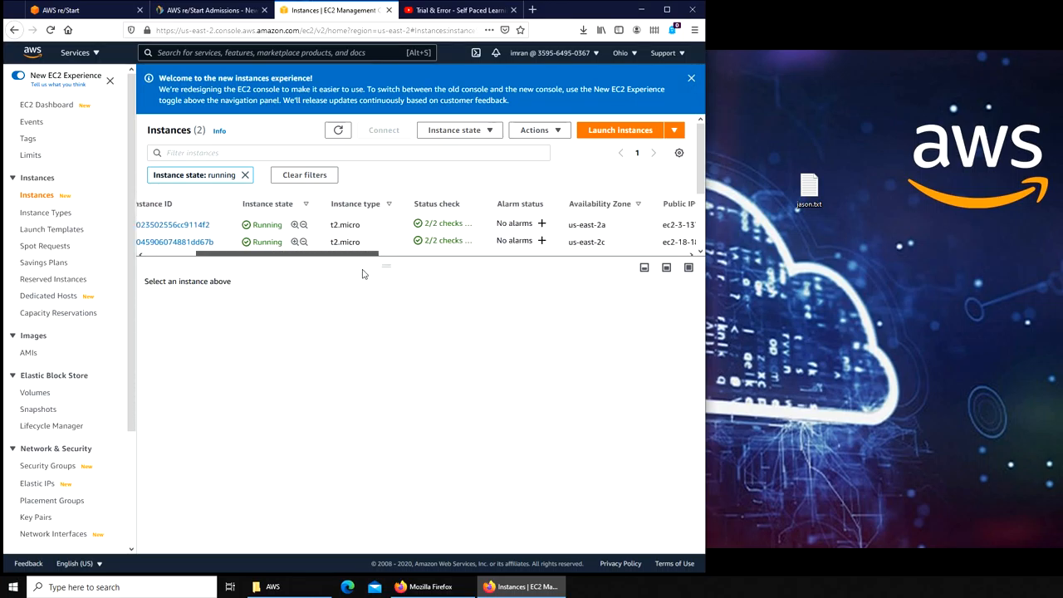
scroll(right, 3)
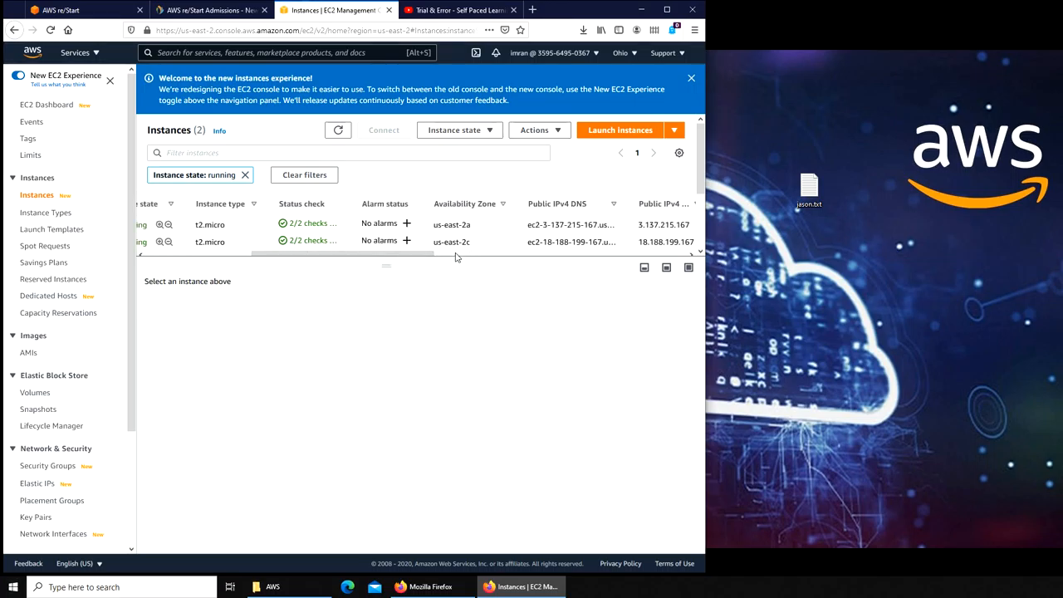
scroll(right, 3)
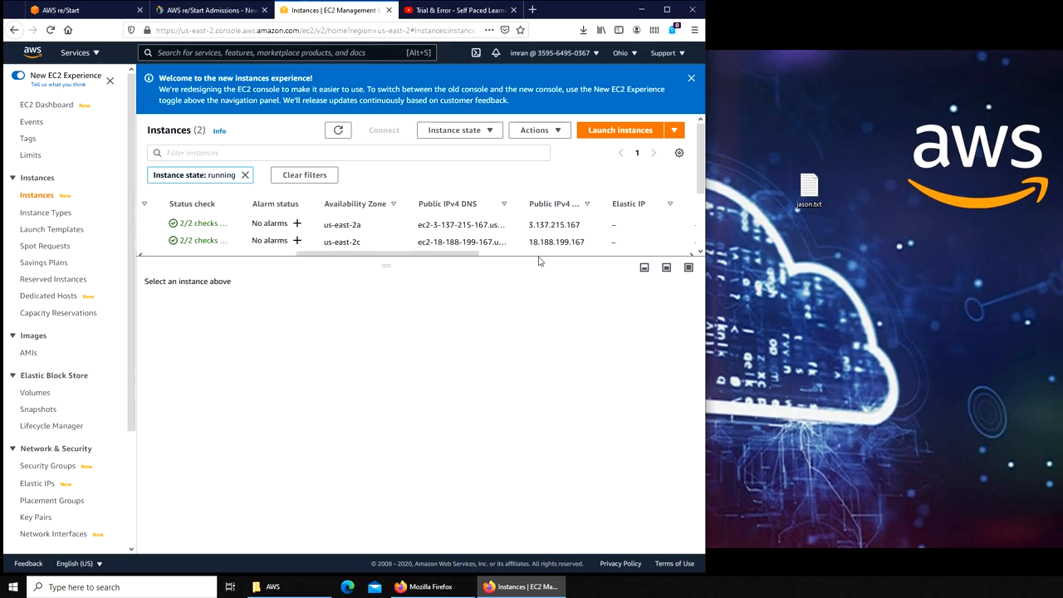
mouse_move(545, 222)
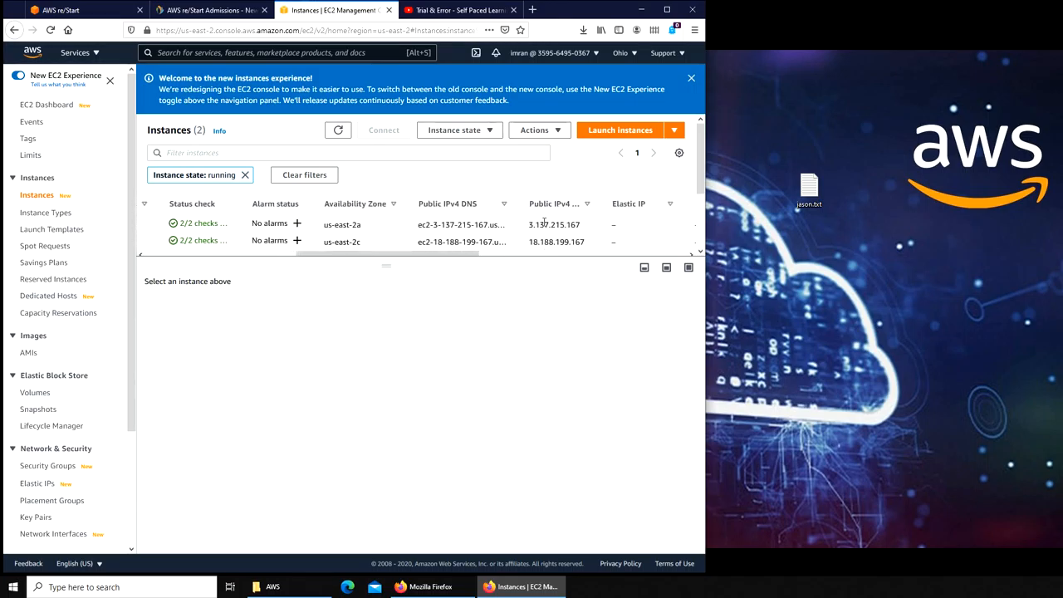
mouse_move(499, 176)
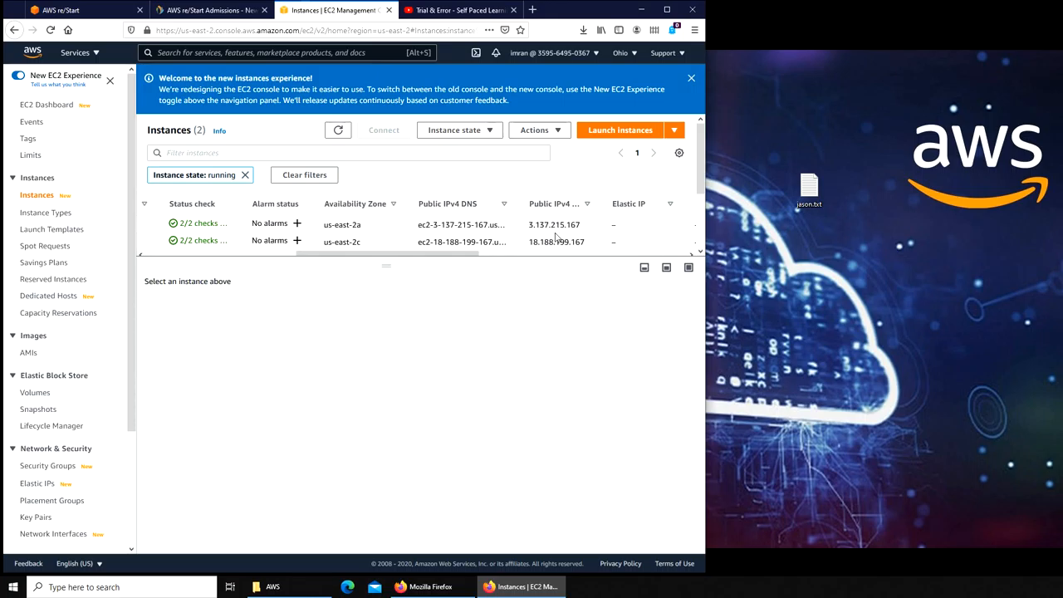
mouse_move(465, 193)
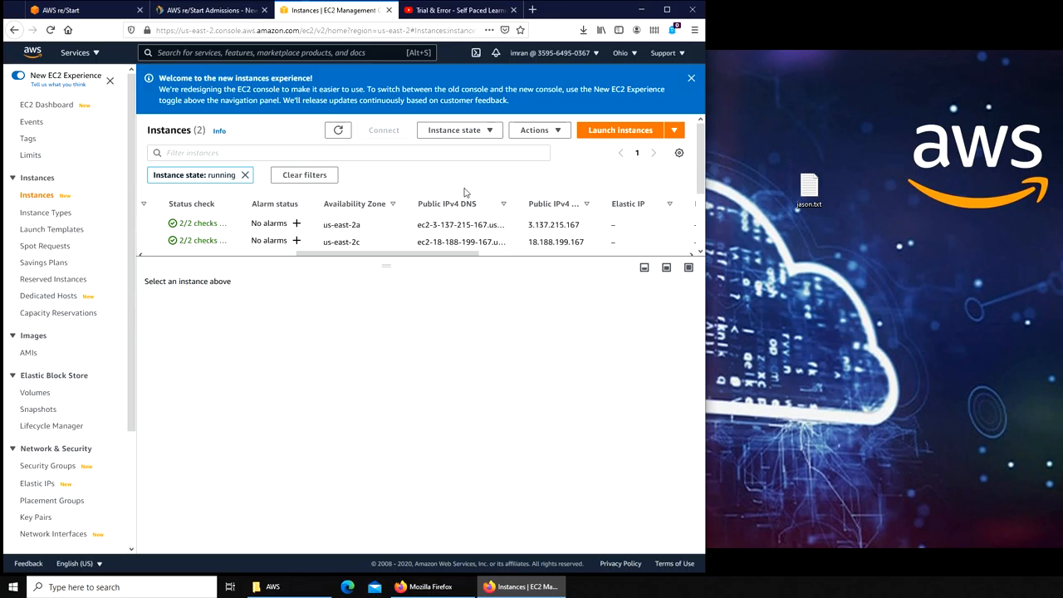
mouse_move(487, 242)
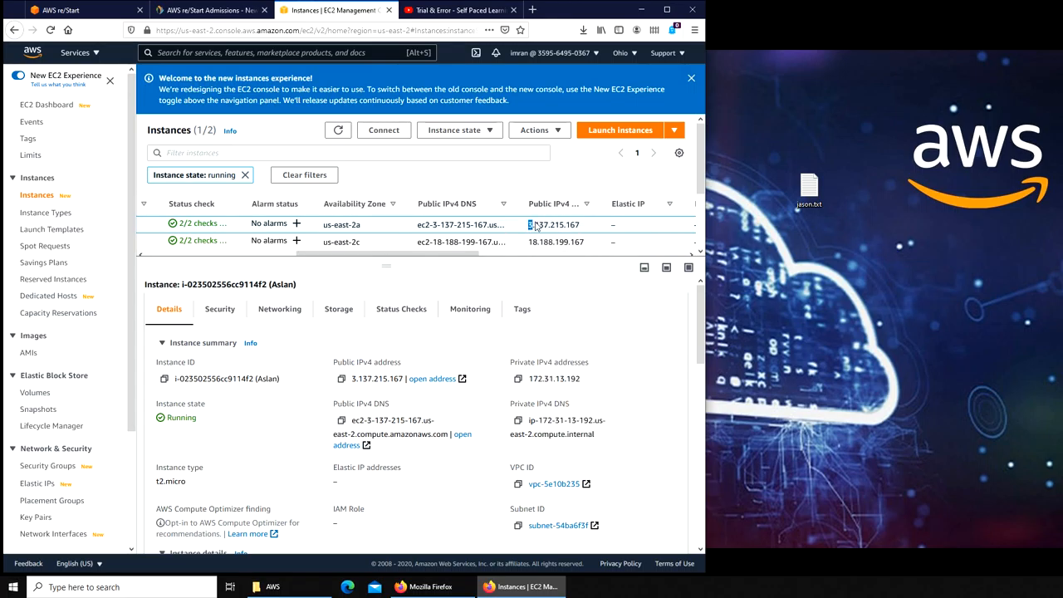
Copy the first instance's public IP, then scroll back left and down the navigation
double_click(553, 224)
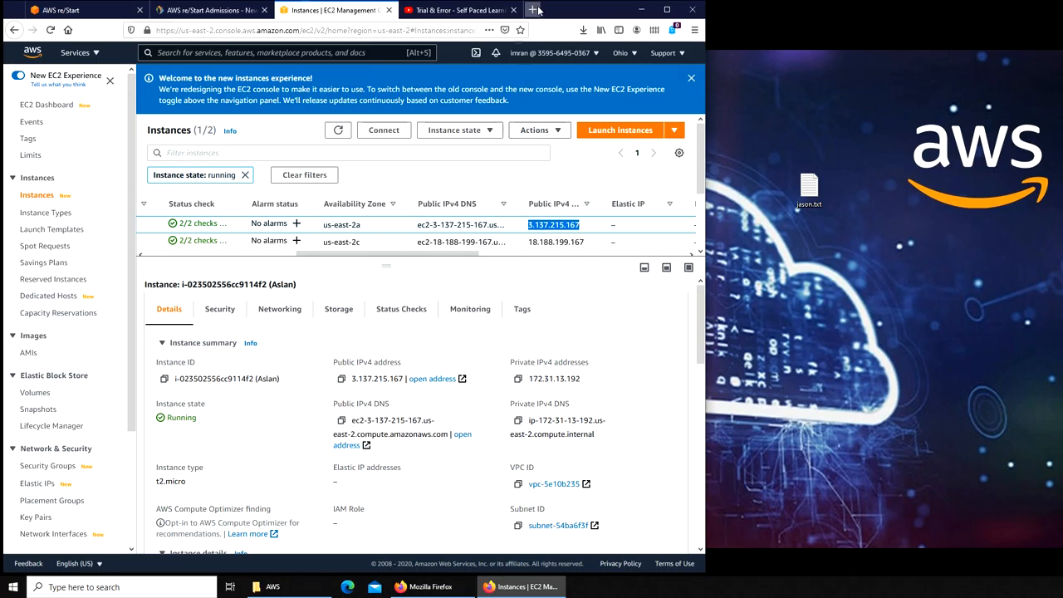
click(532, 9)
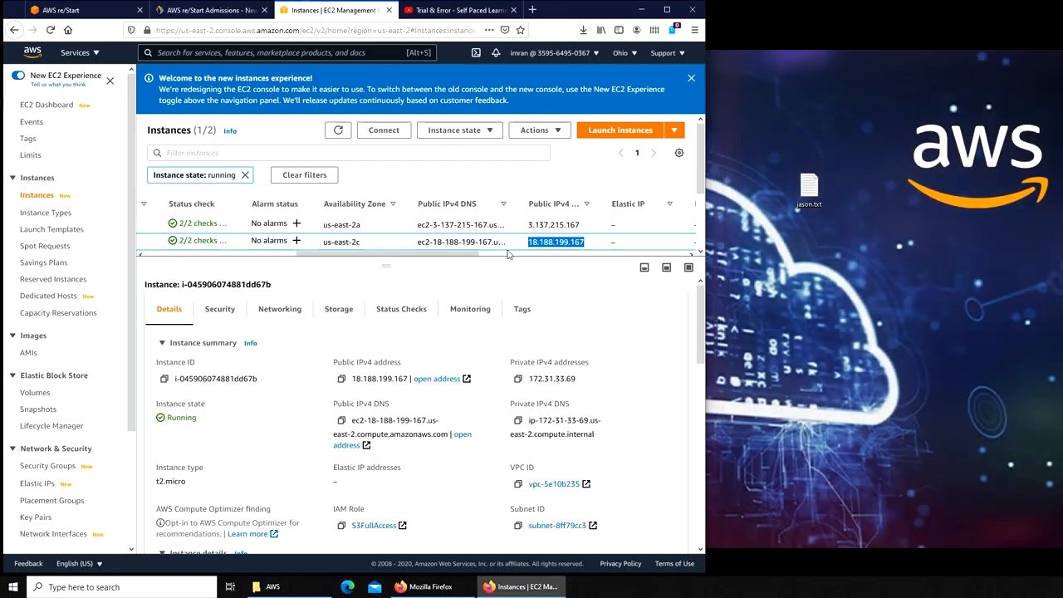
scroll(left, 3)
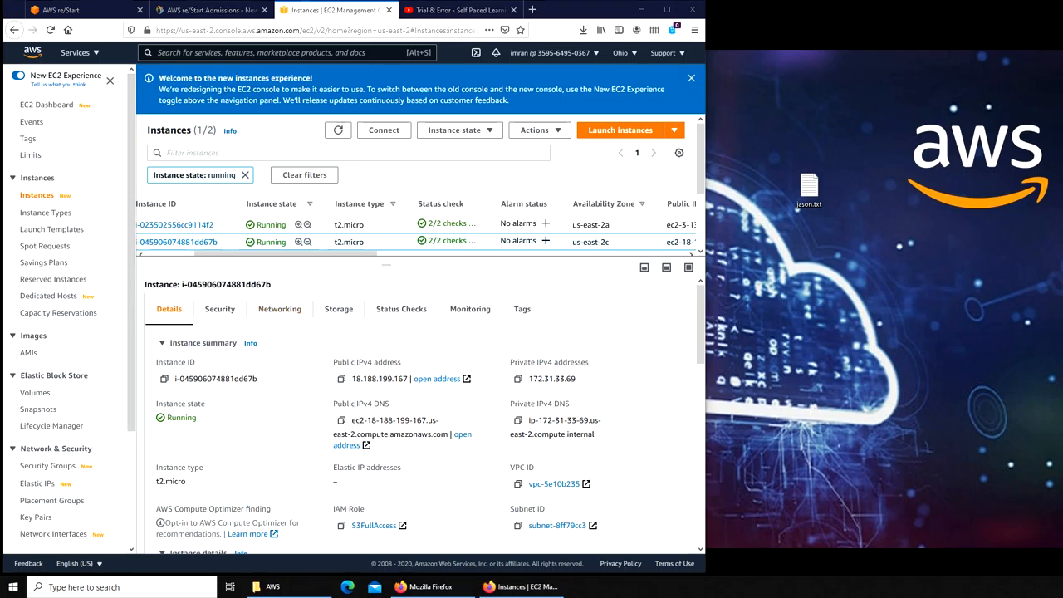
mouse_move(60, 344)
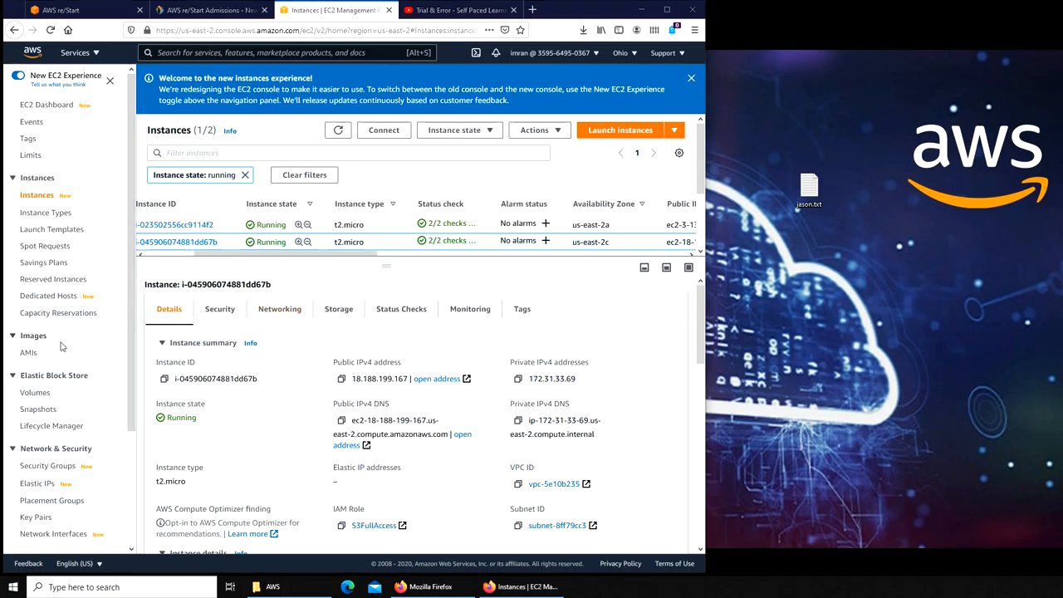
scroll(down, 3)
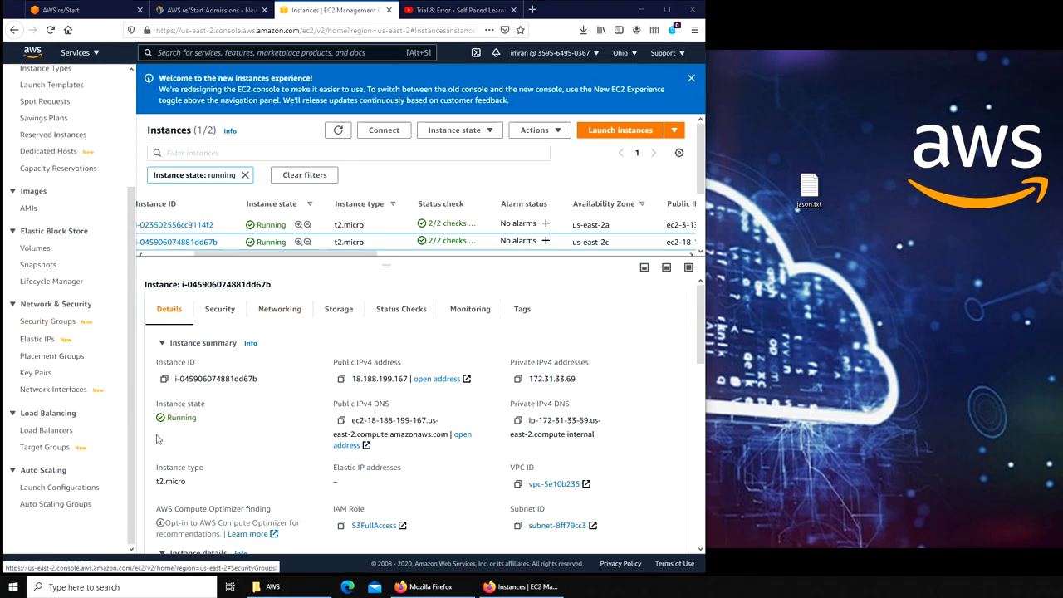
Show the Load Balancers page, which lists none in this region
click(47, 428)
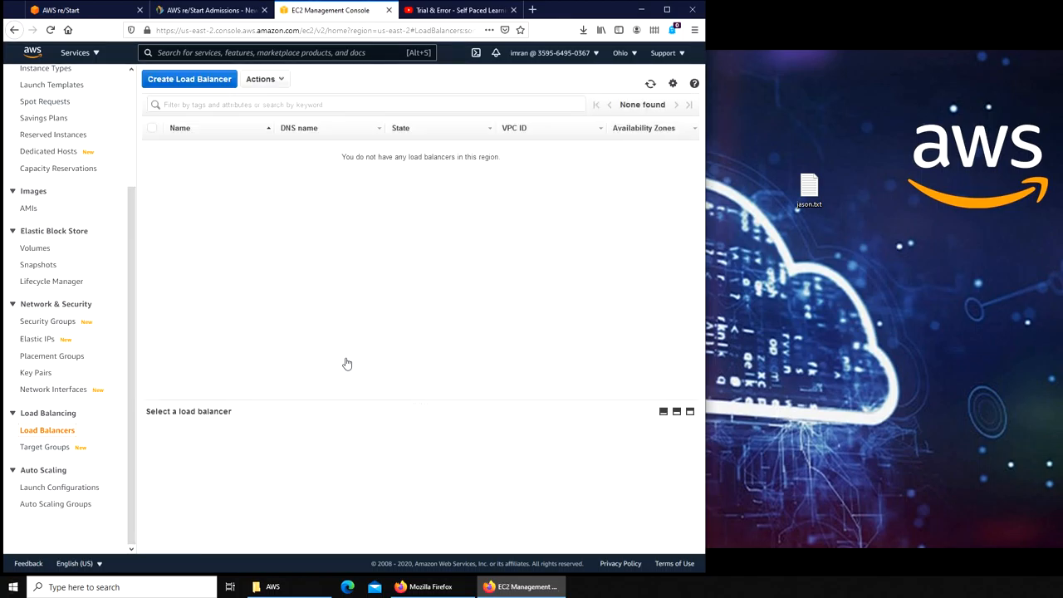
mouse_move(500, 201)
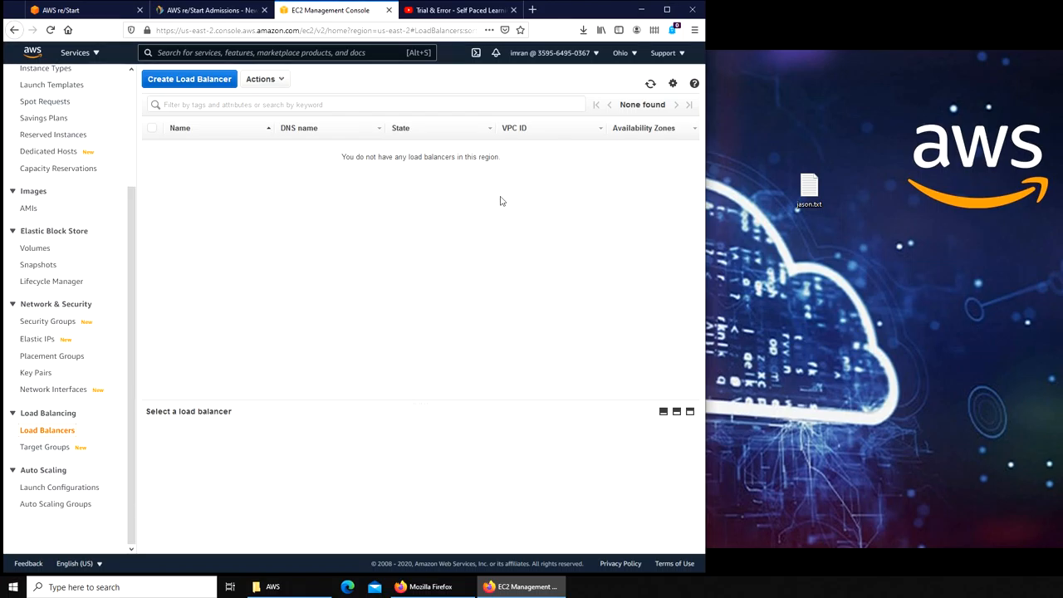
mouse_move(184, 80)
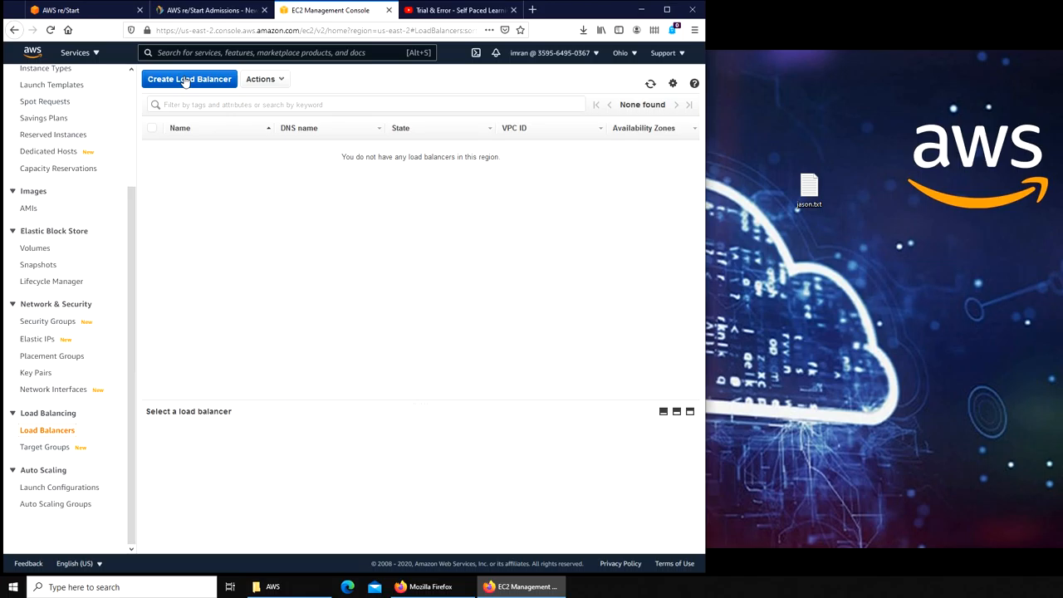
Begin Create Load Balancer, reaching the Application/Network/Classic type choice
click(189, 80)
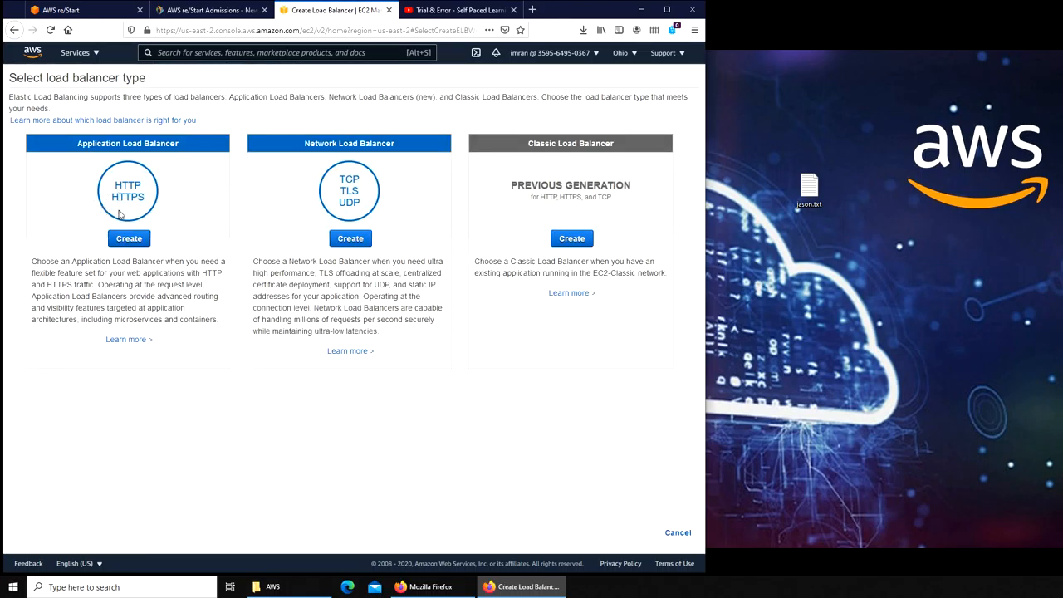
mouse_move(396, 205)
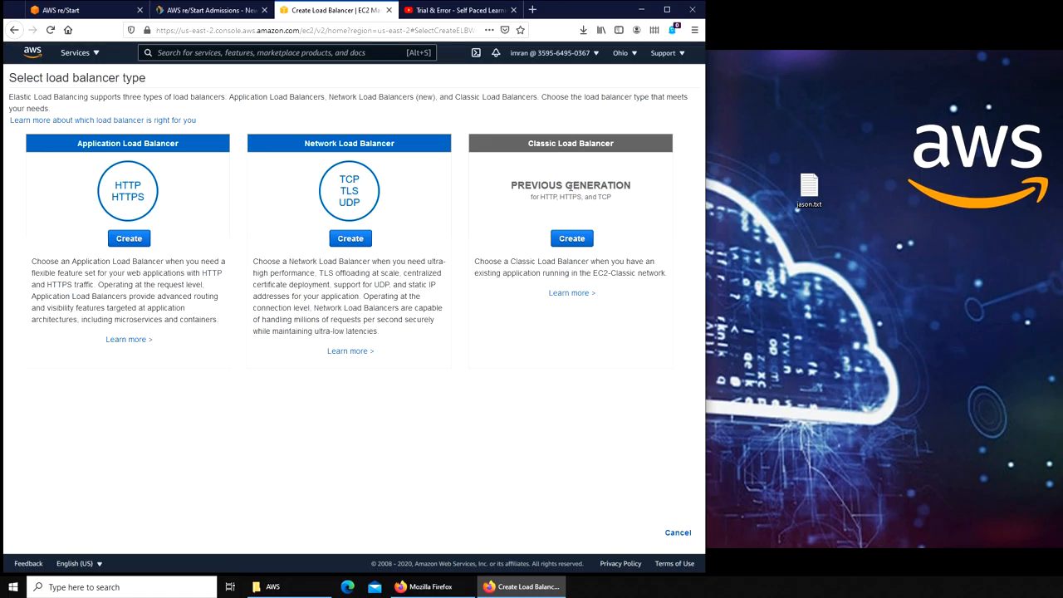
mouse_move(445, 249)
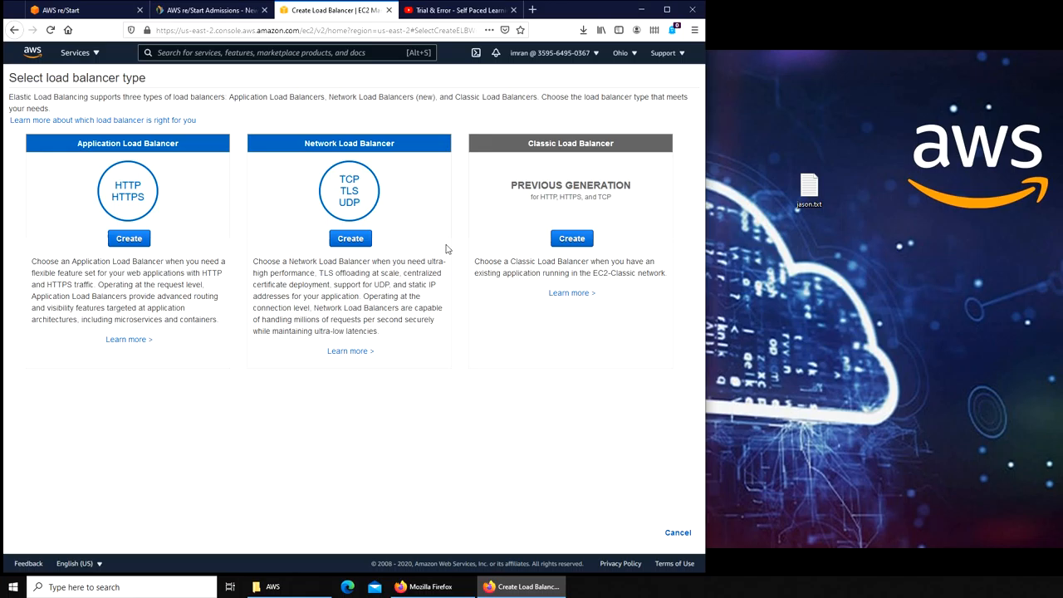
mouse_move(169, 193)
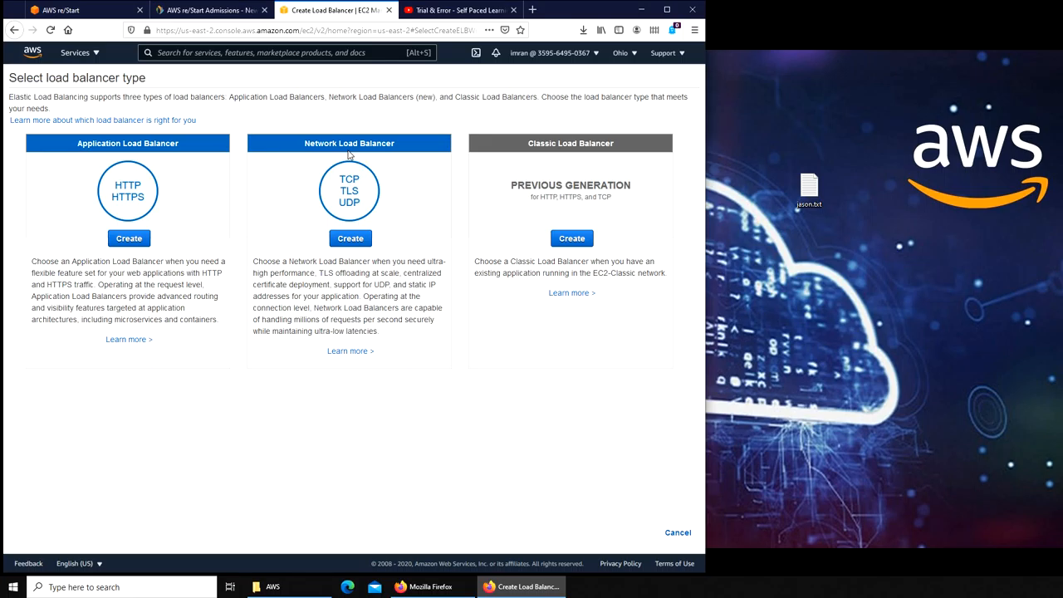
mouse_move(104, 160)
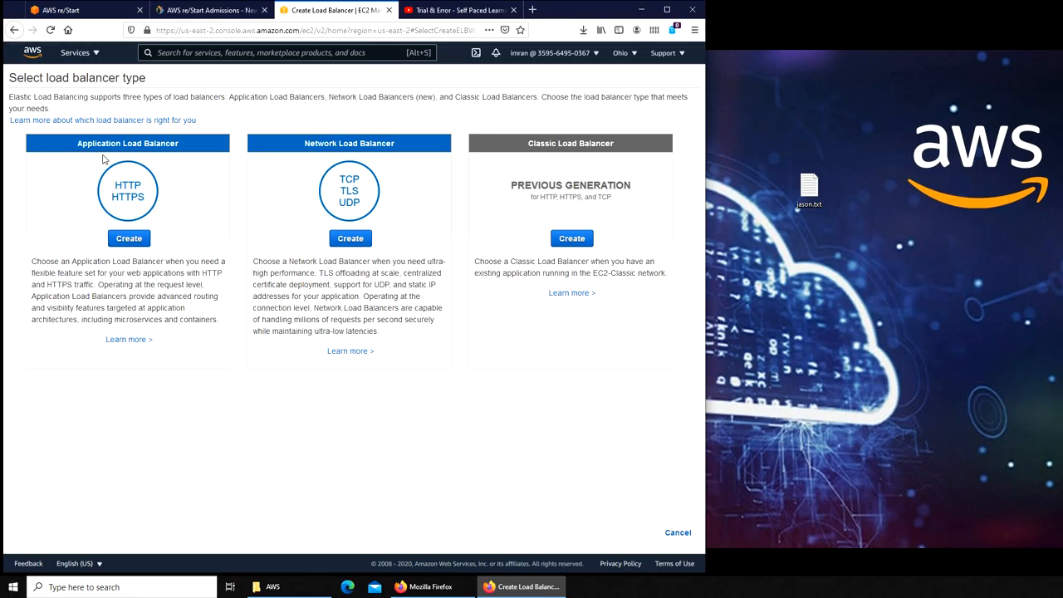
mouse_move(117, 166)
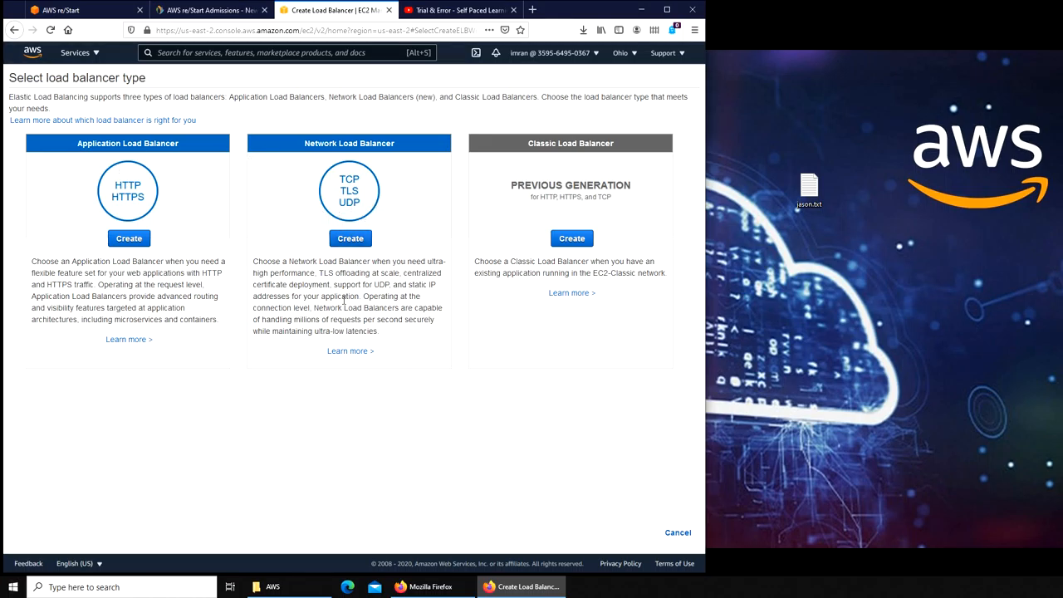
mouse_move(372, 297)
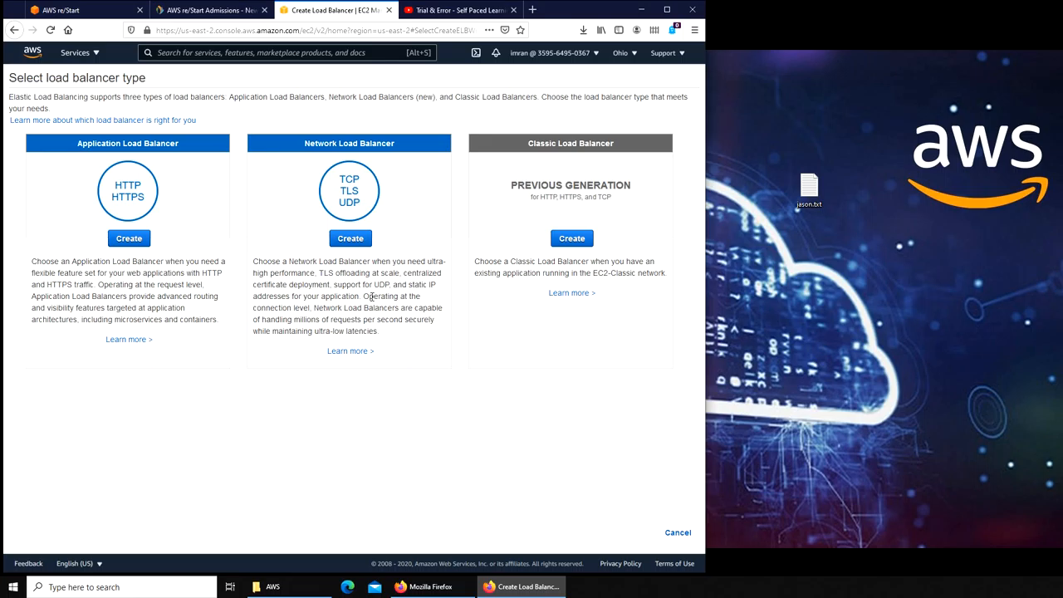
mouse_move(129, 239)
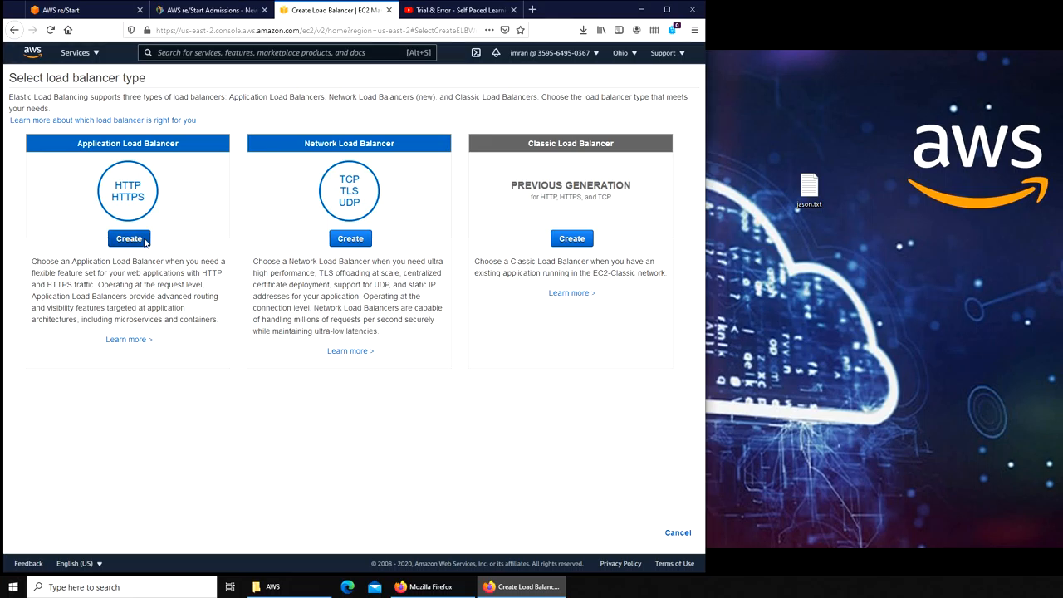
Choose Application Load Balancer and name it 'LoadBalancer'
click(129, 240)
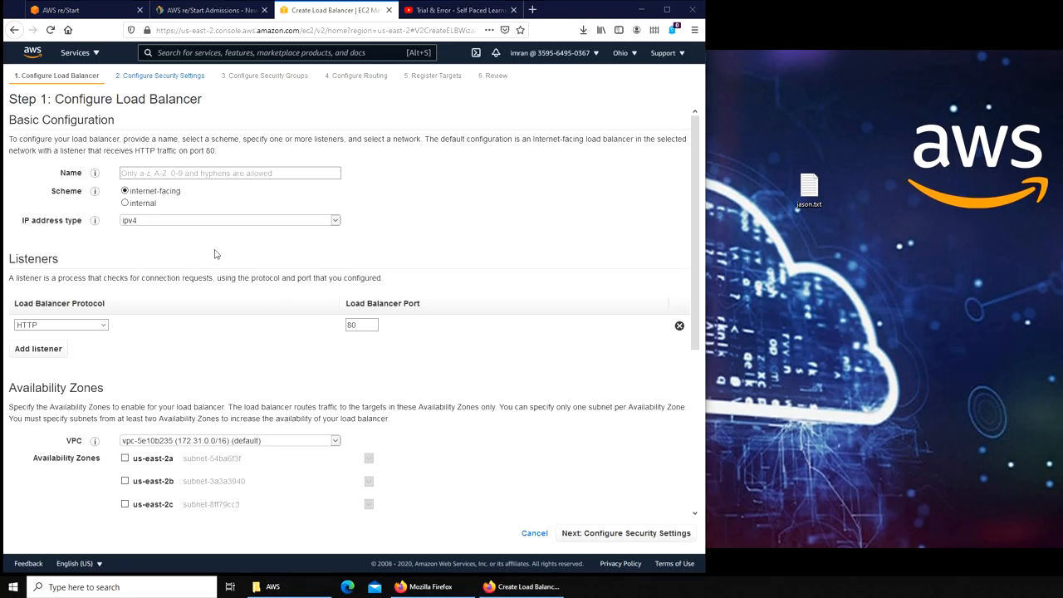
mouse_move(206, 196)
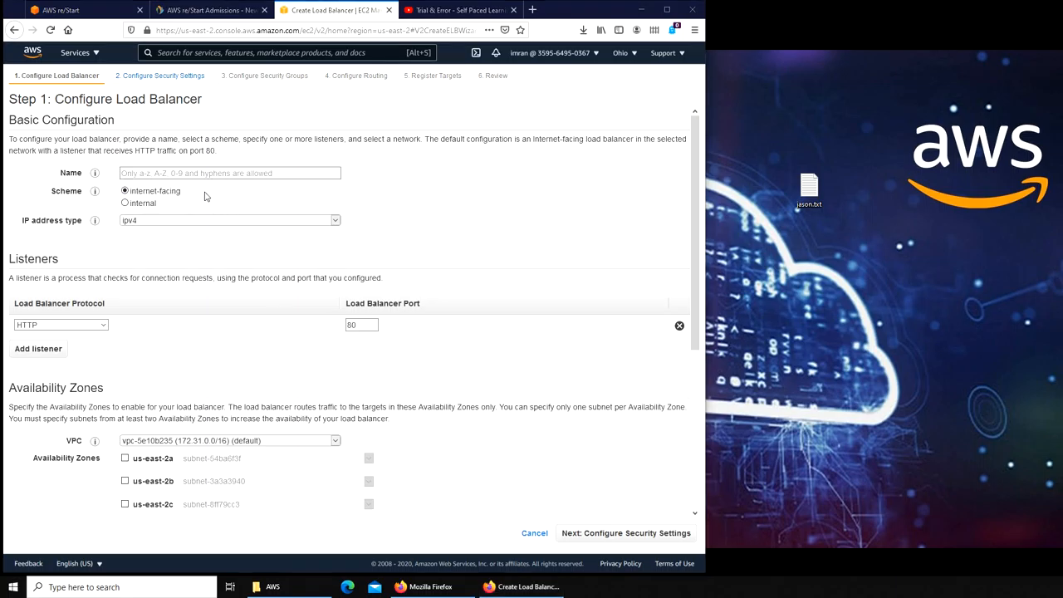
click(229, 172)
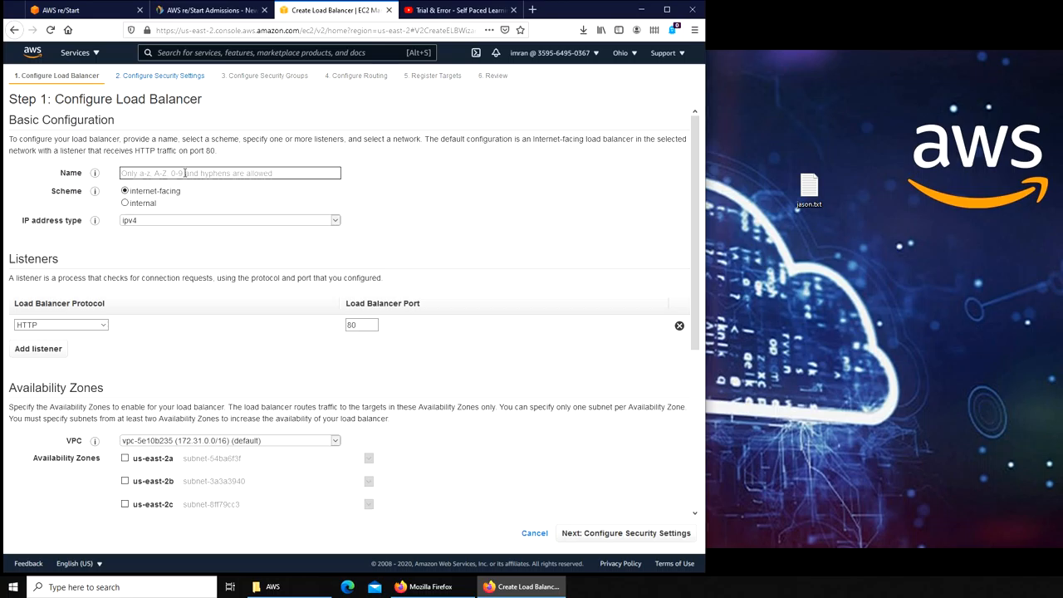
text(L)
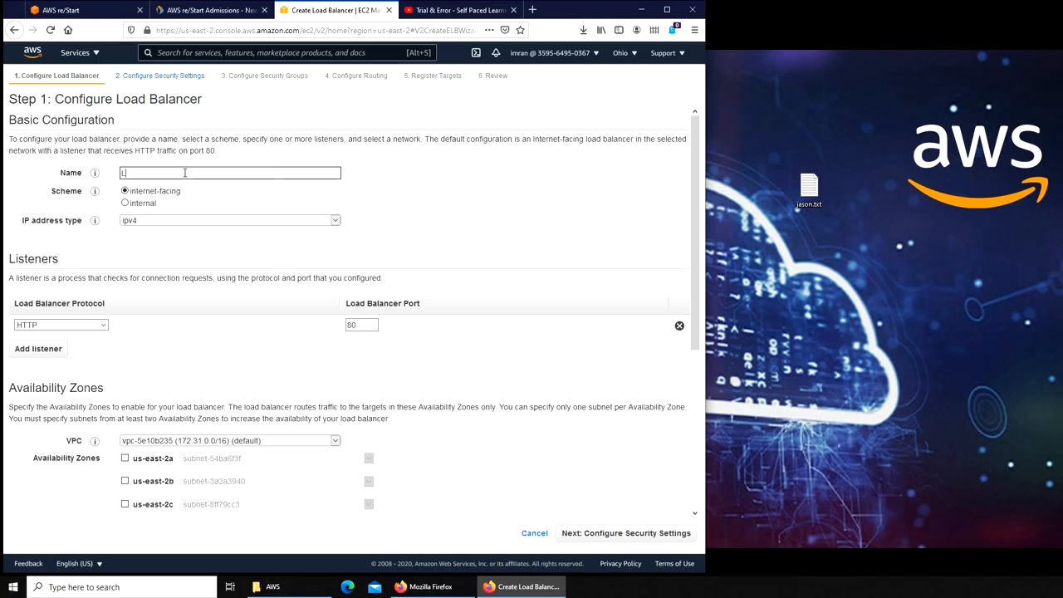
text(LoadBalanc)
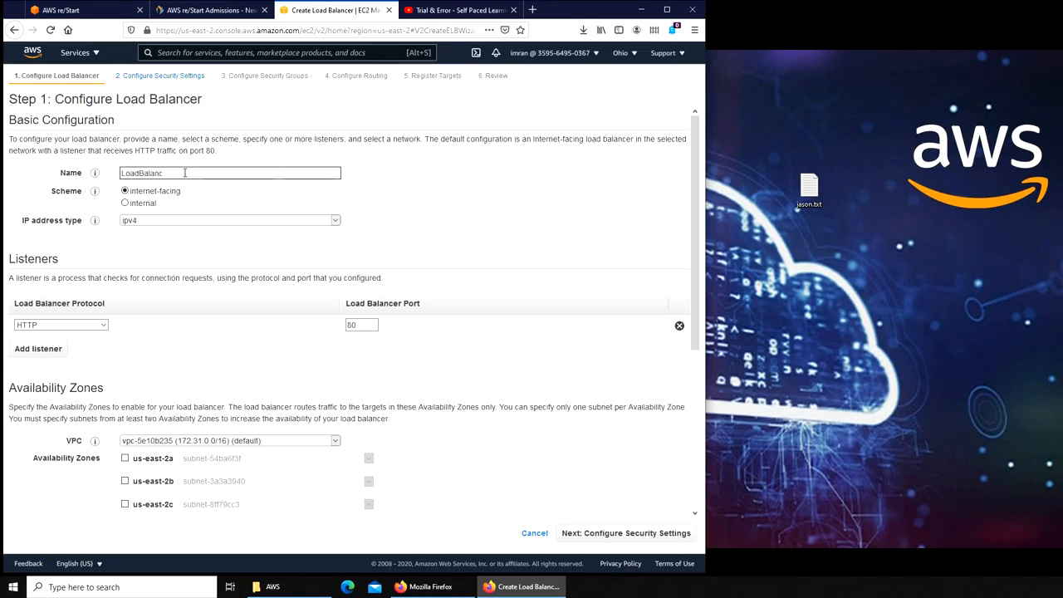
text(er)
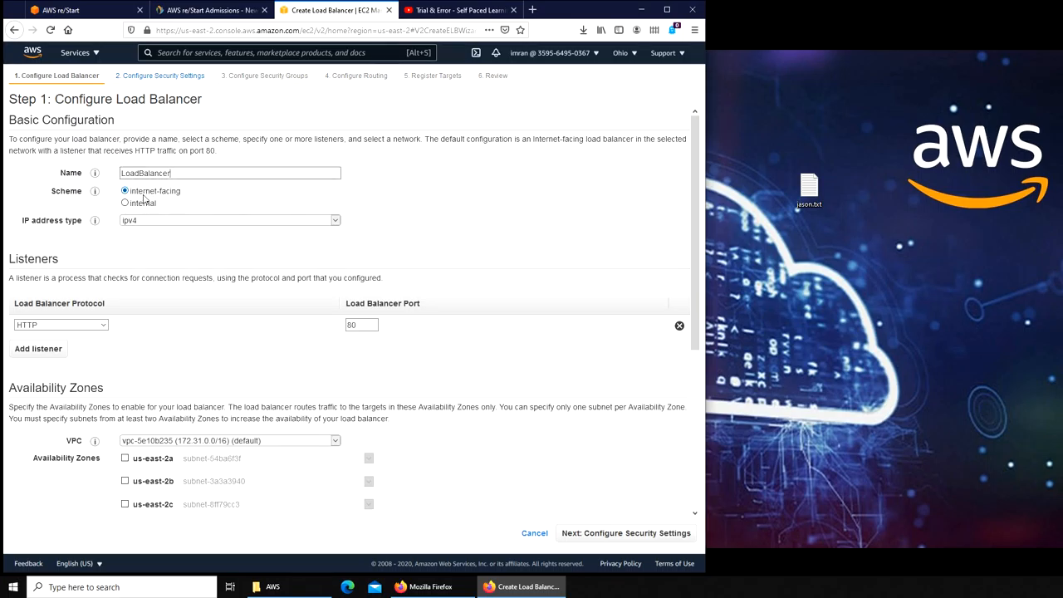
mouse_move(153, 199)
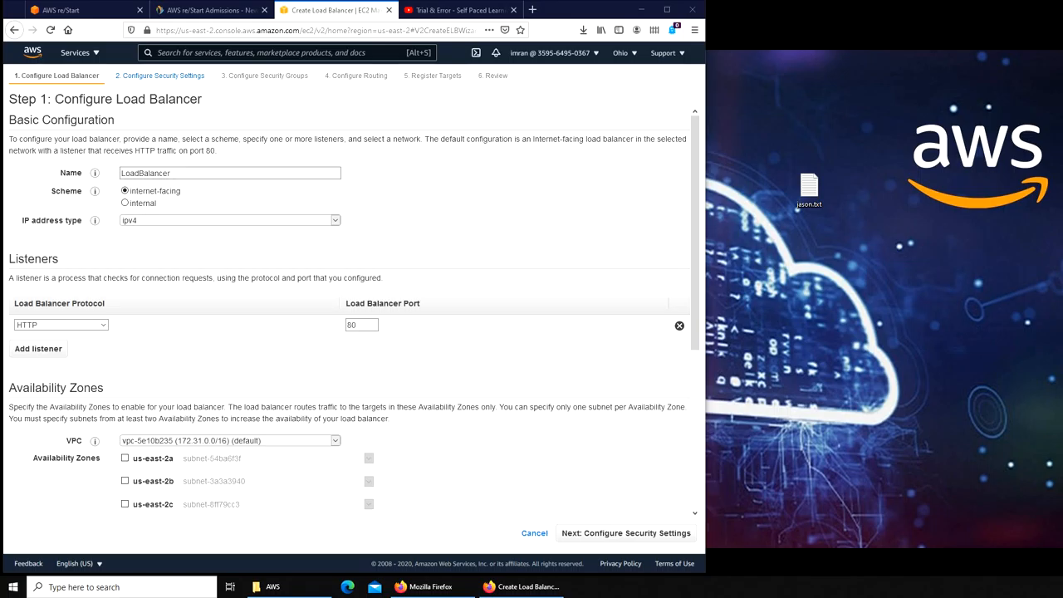
mouse_move(319, 293)
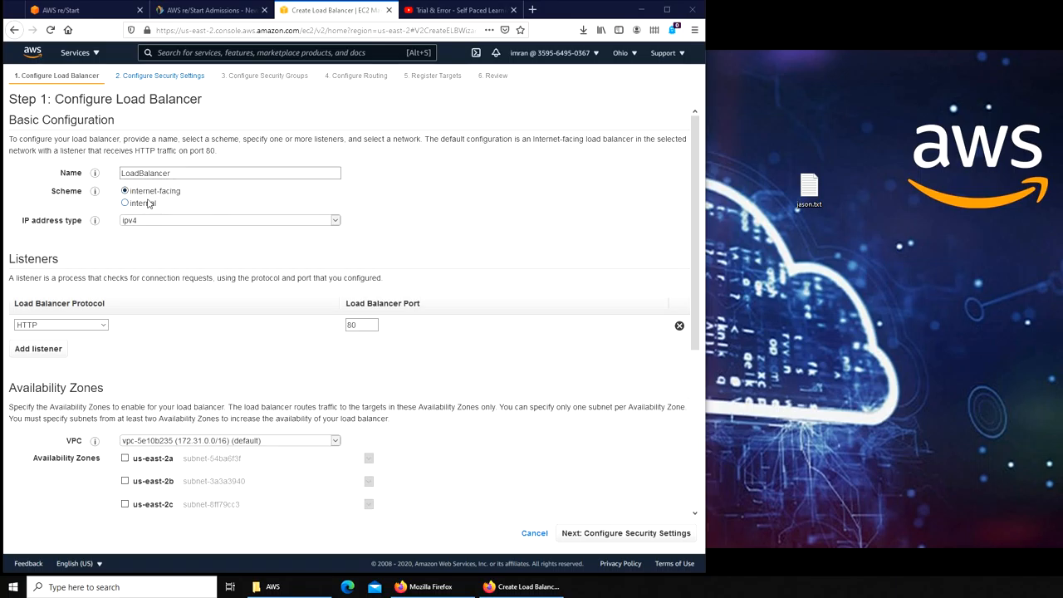
mouse_move(252, 216)
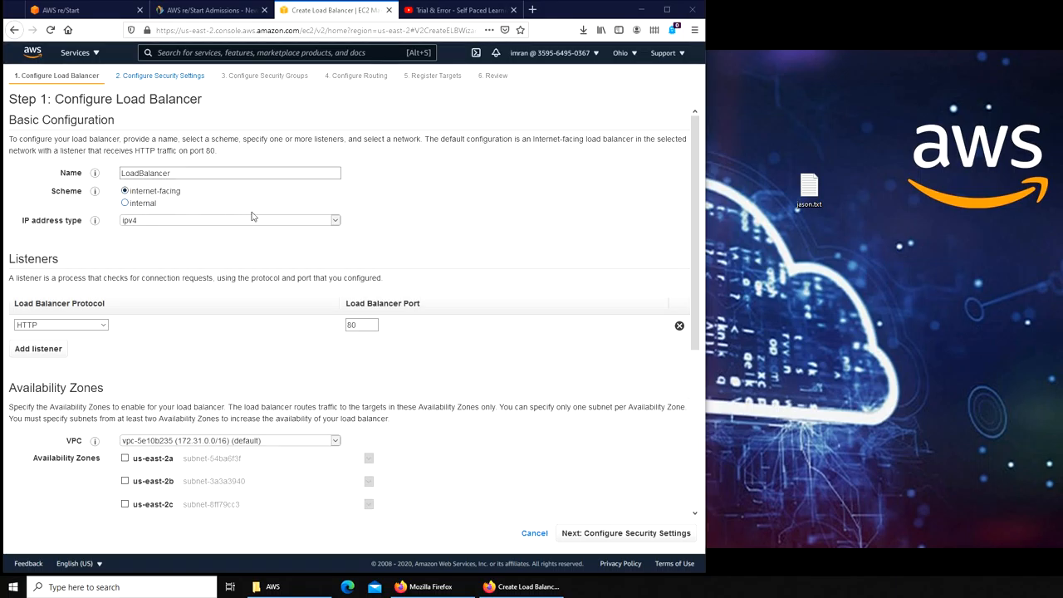
mouse_move(104, 265)
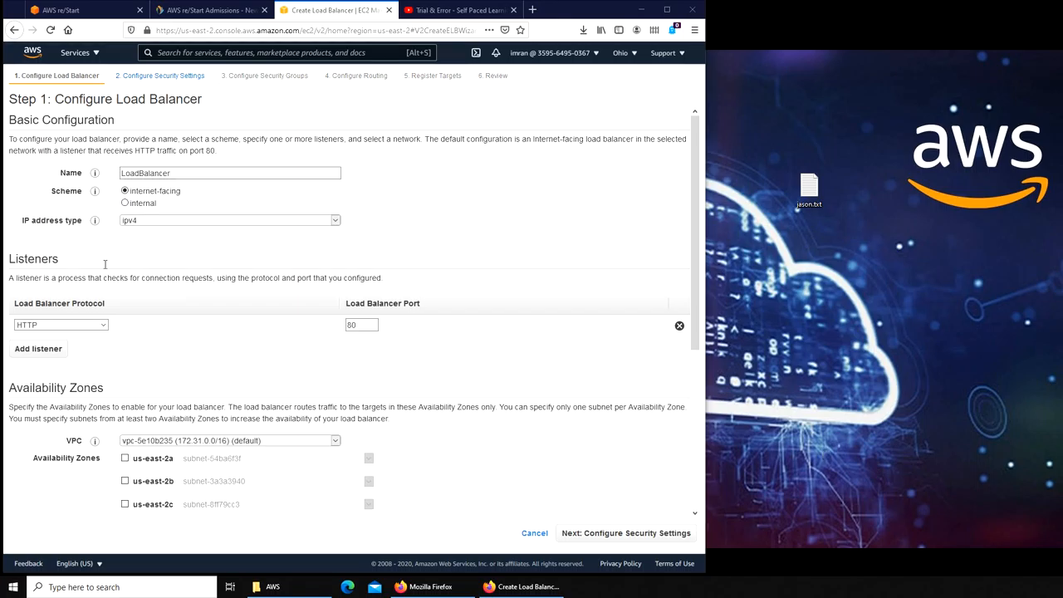
Tick availability zones us-east-2a and us-east-2c with their default subnets
scroll(down, 3)
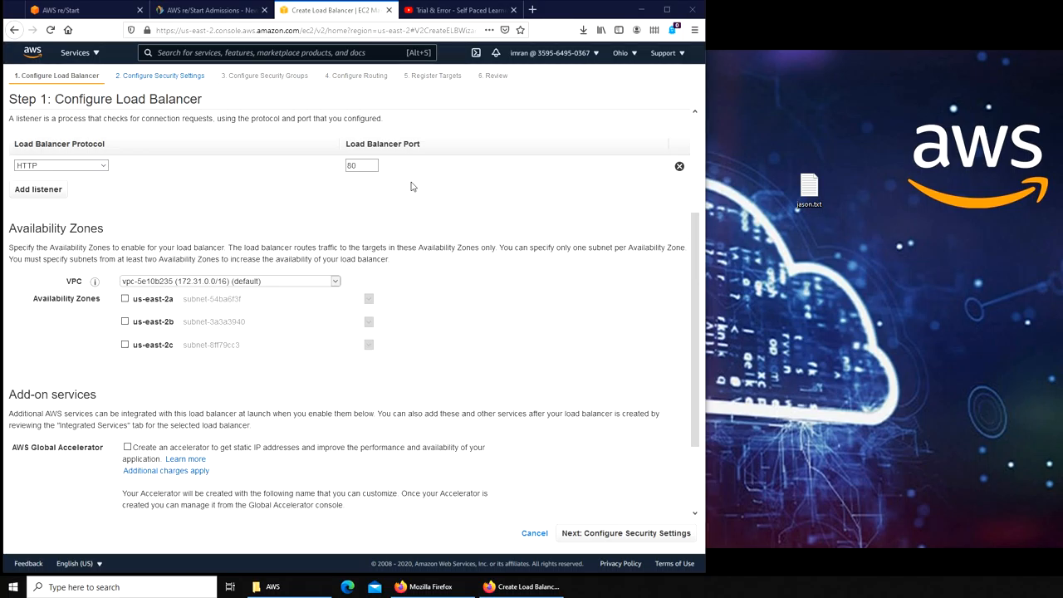
mouse_move(127, 314)
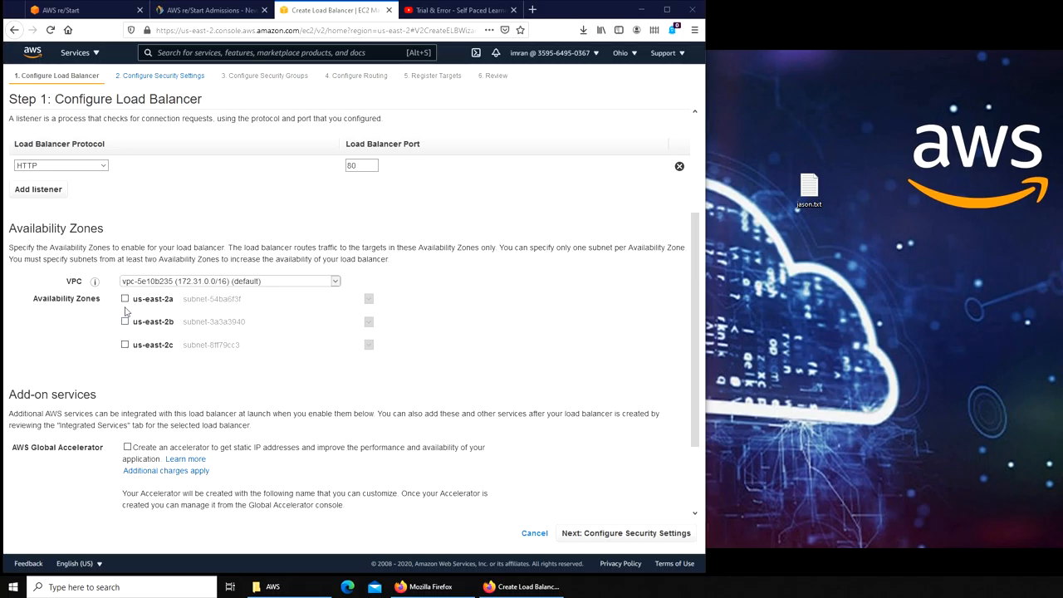
mouse_move(170, 322)
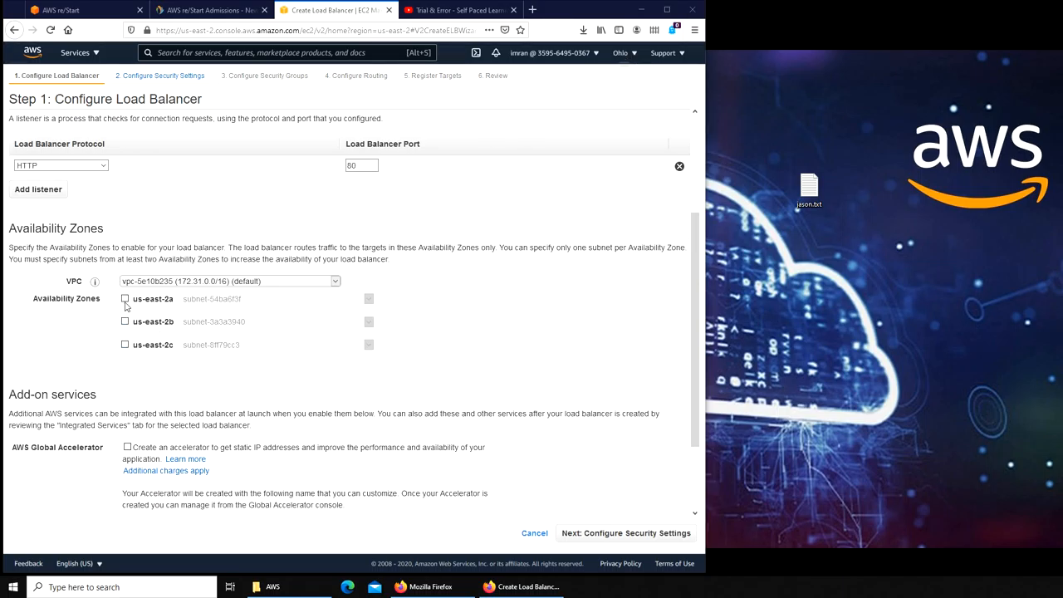
click(125, 299)
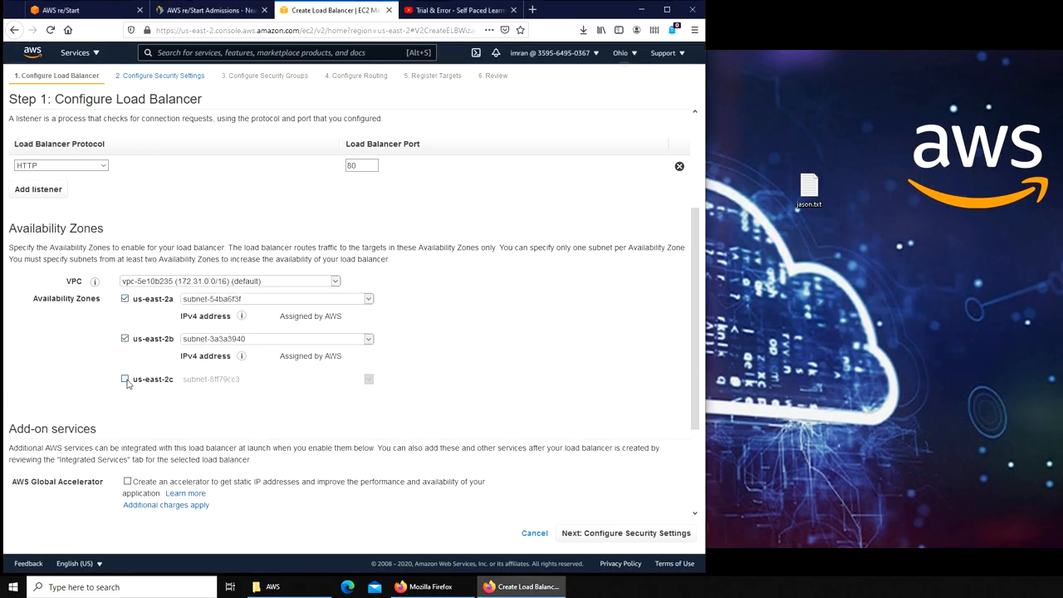
click(125, 378)
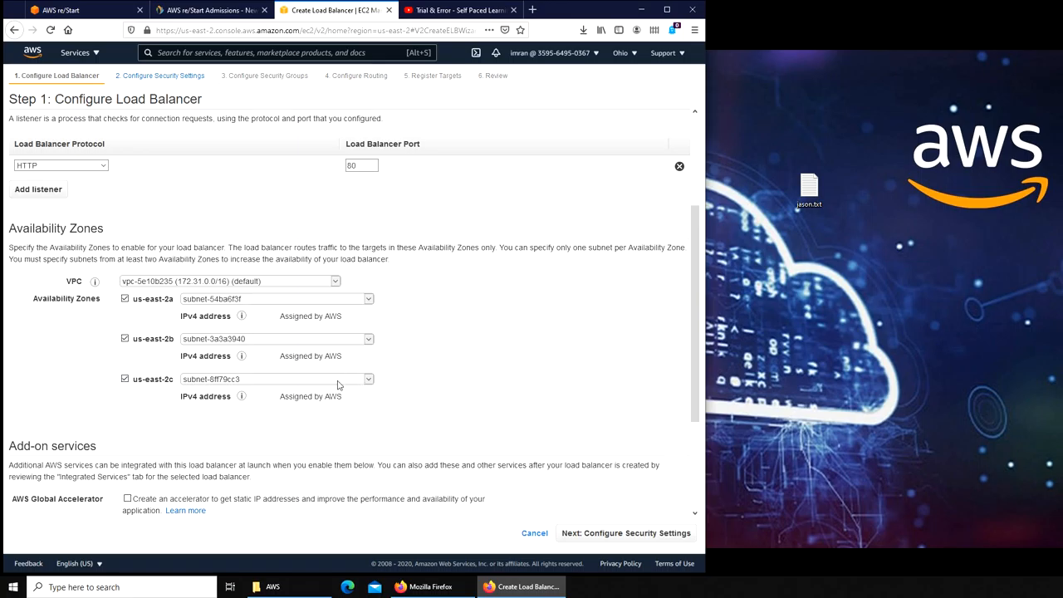
mouse_move(341, 390)
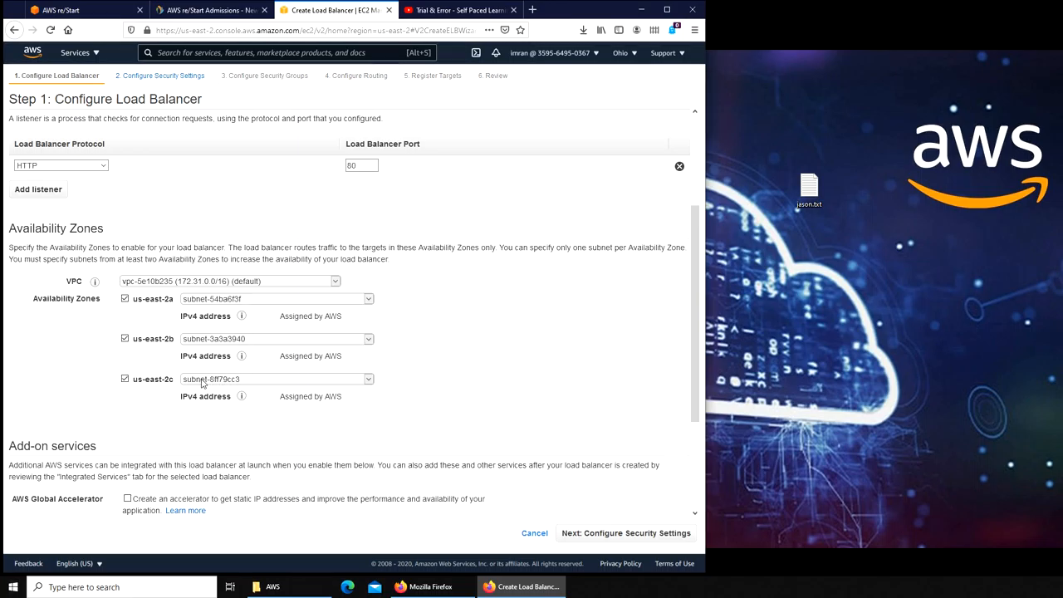
mouse_move(229, 391)
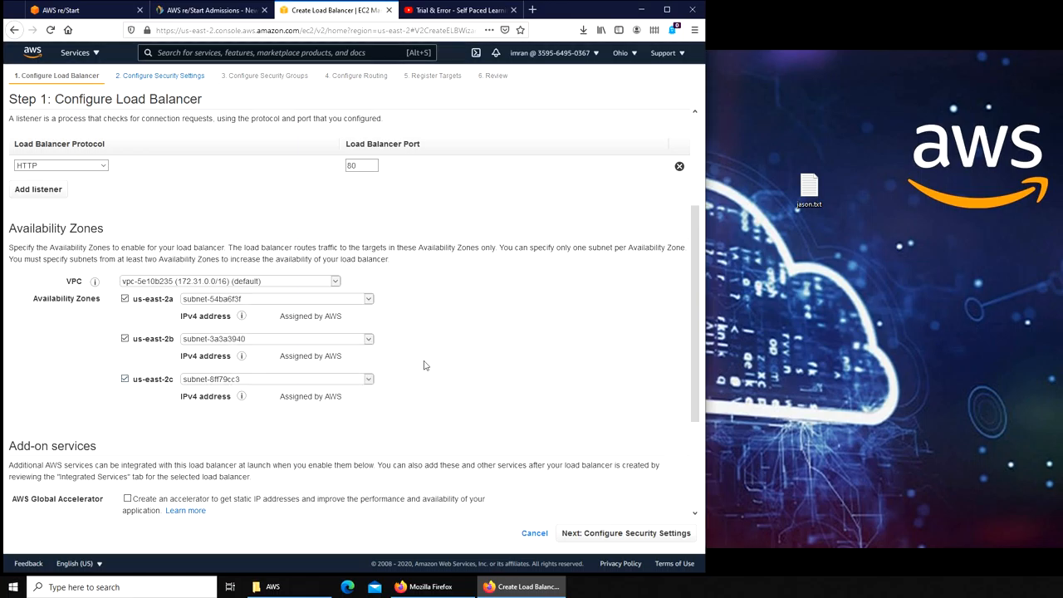
mouse_move(445, 357)
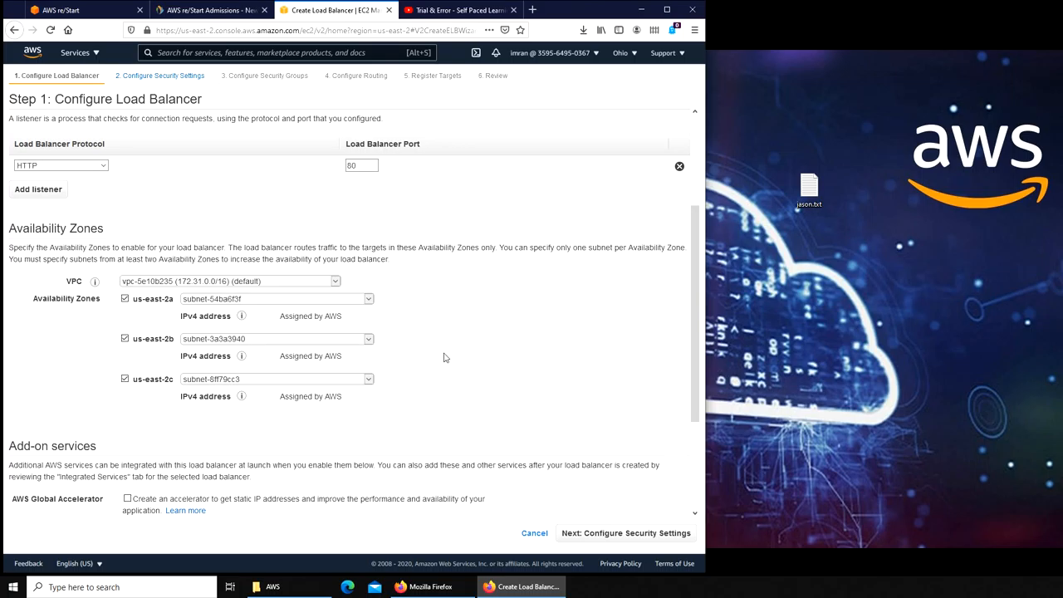
mouse_move(448, 372)
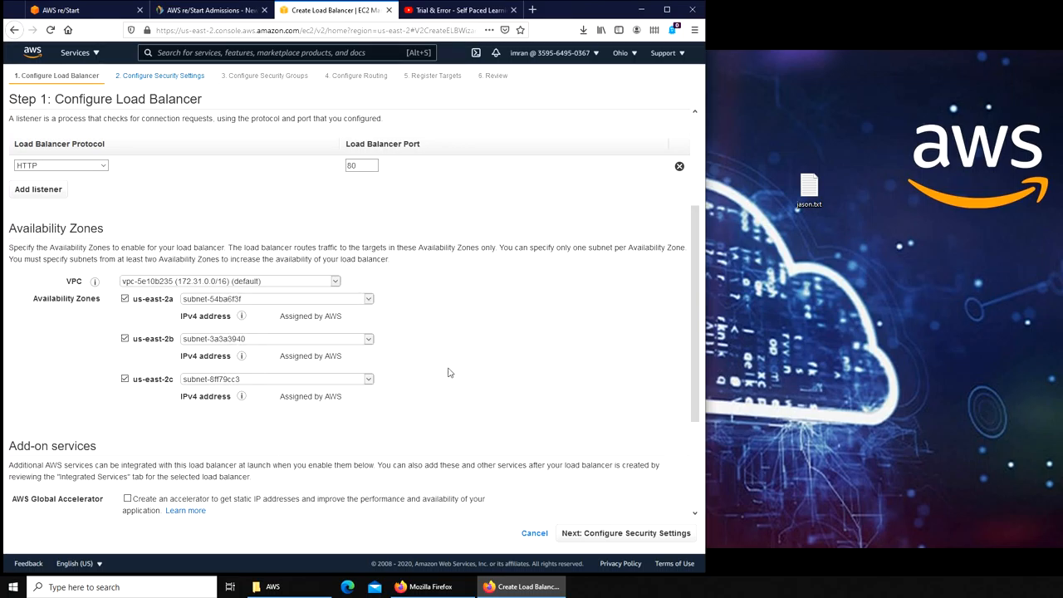
mouse_move(384, 435)
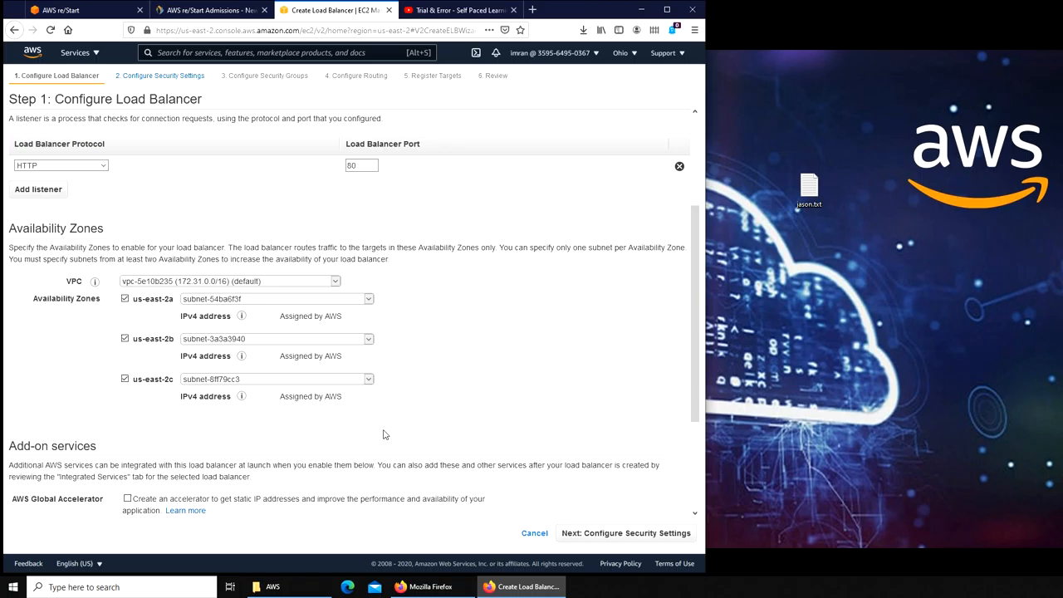
mouse_move(332, 330)
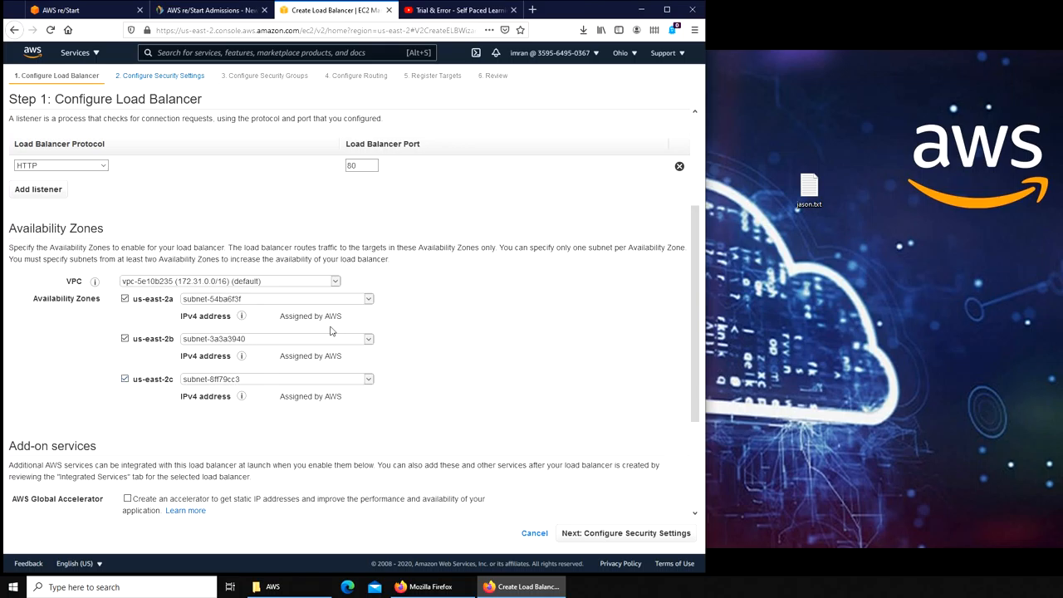
mouse_move(326, 364)
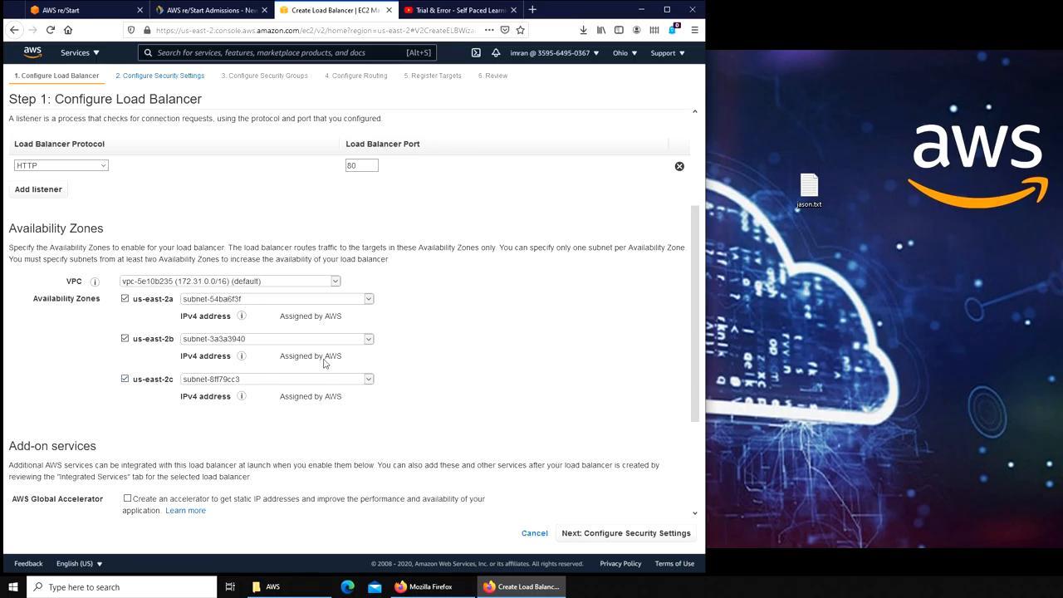
mouse_move(290, 332)
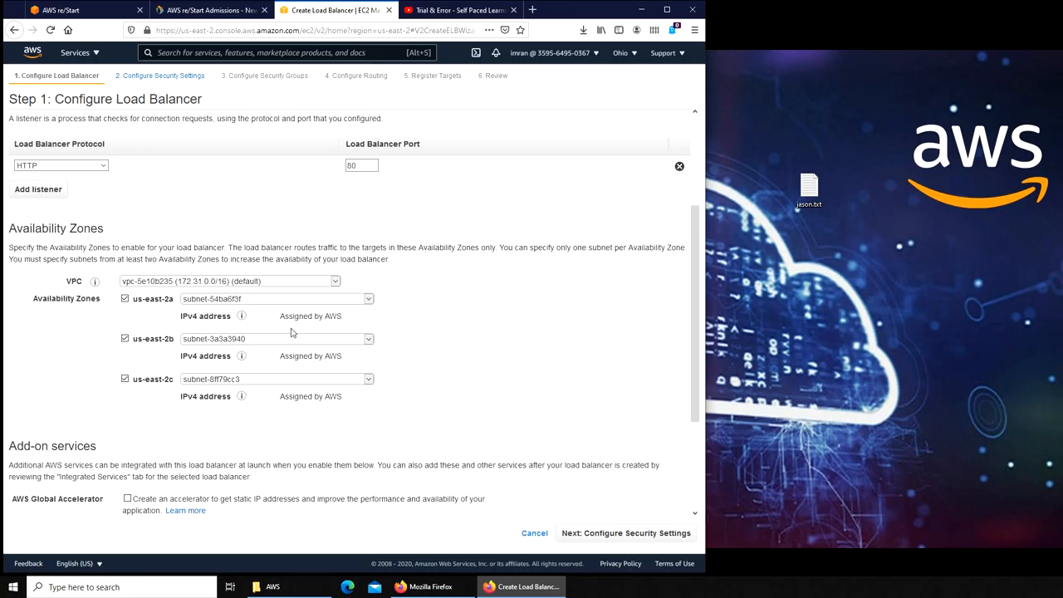
mouse_move(286, 346)
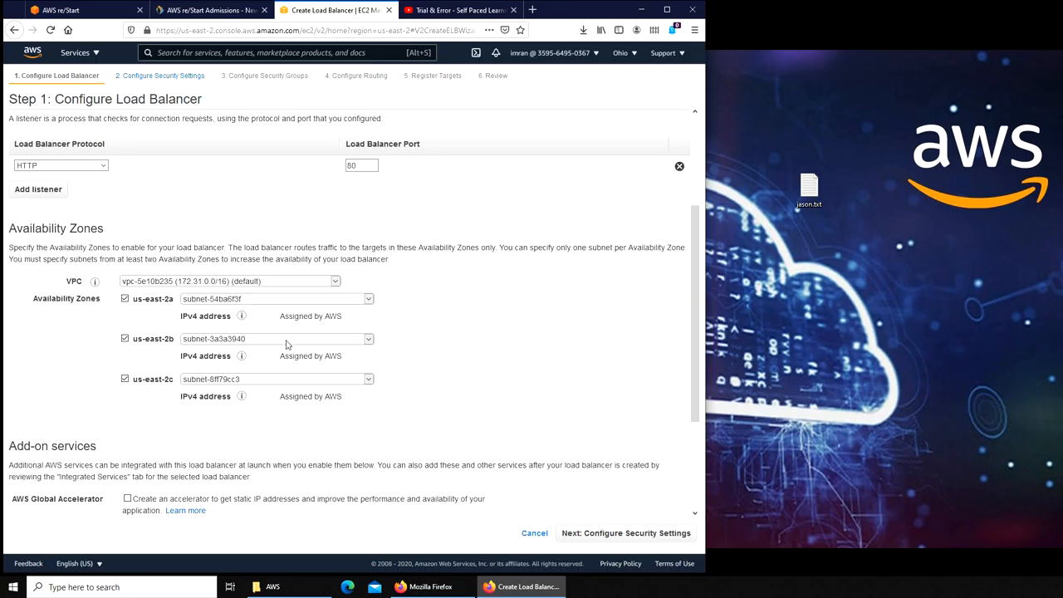
mouse_move(43, 282)
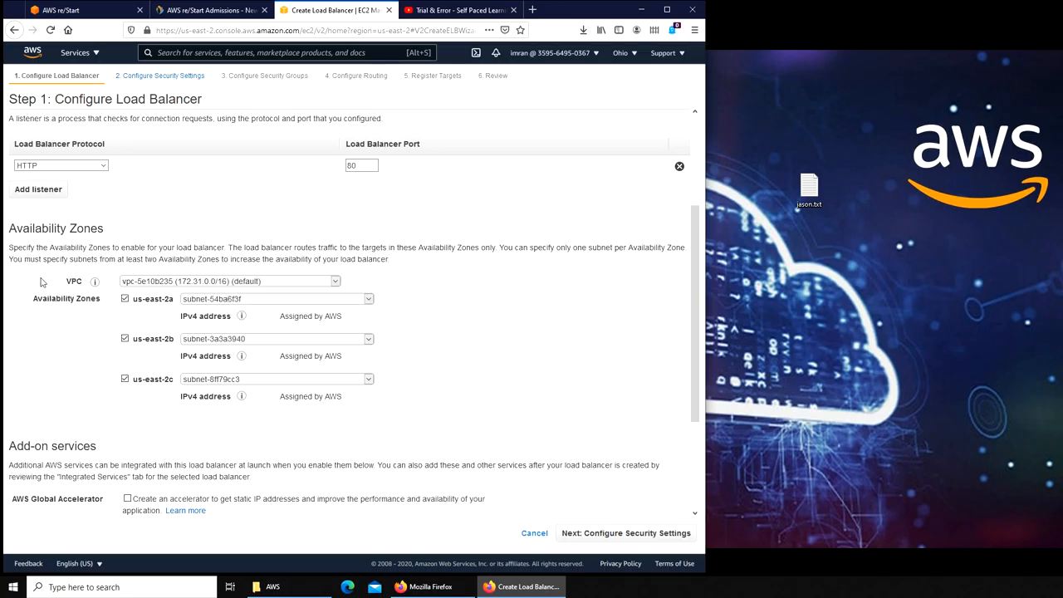
mouse_move(63, 329)
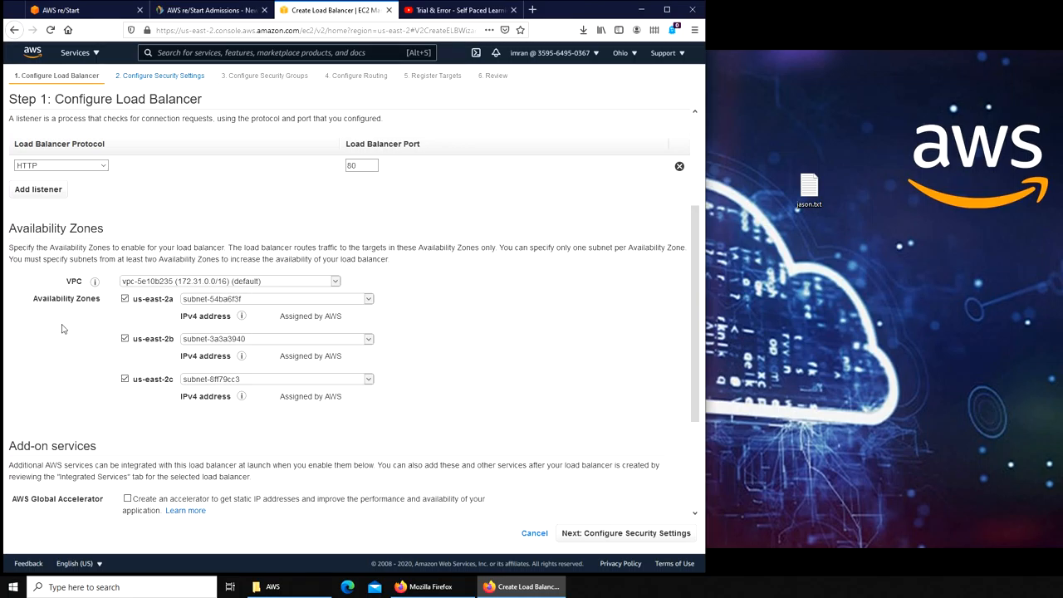
mouse_move(402, 358)
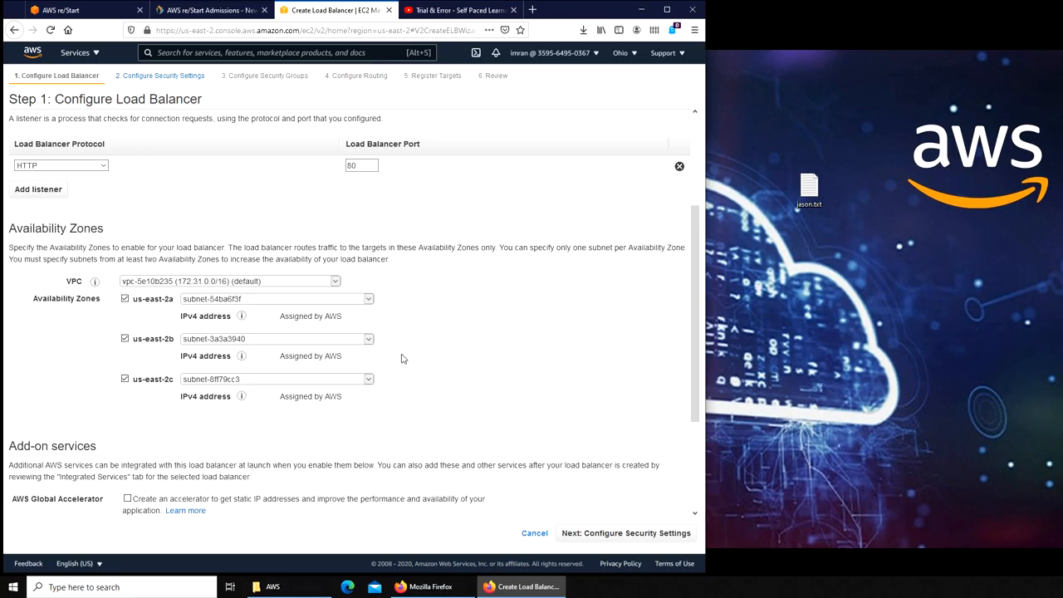
scroll(down, 3)
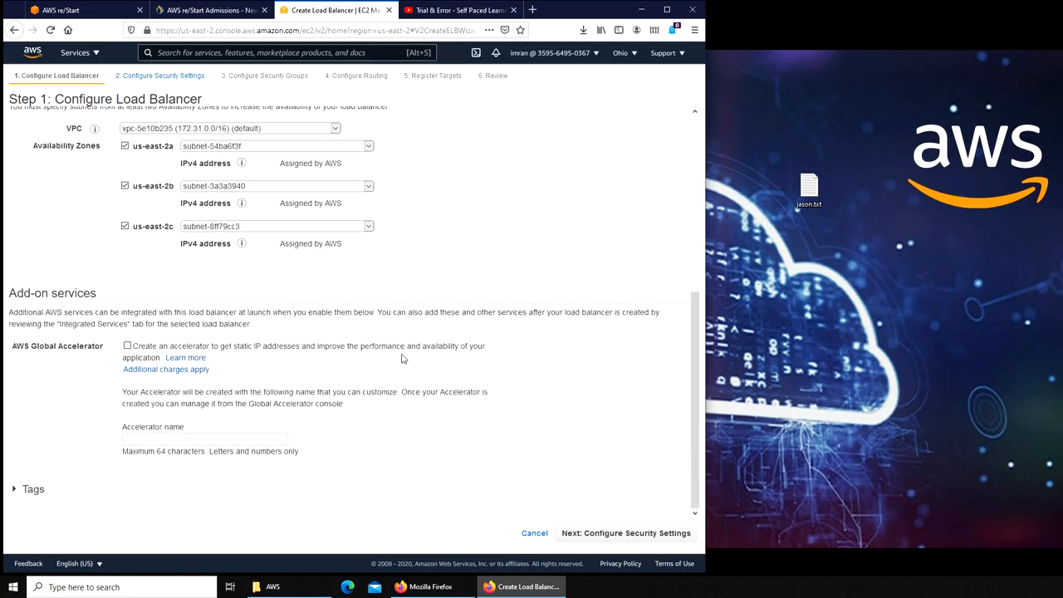
scroll(up, 3)
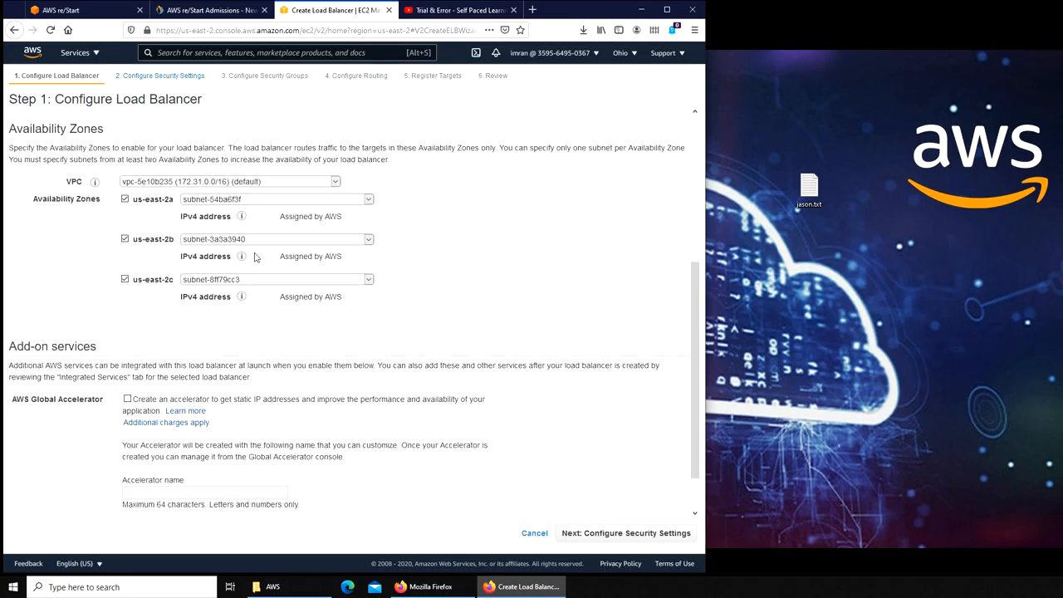
mouse_move(198, 224)
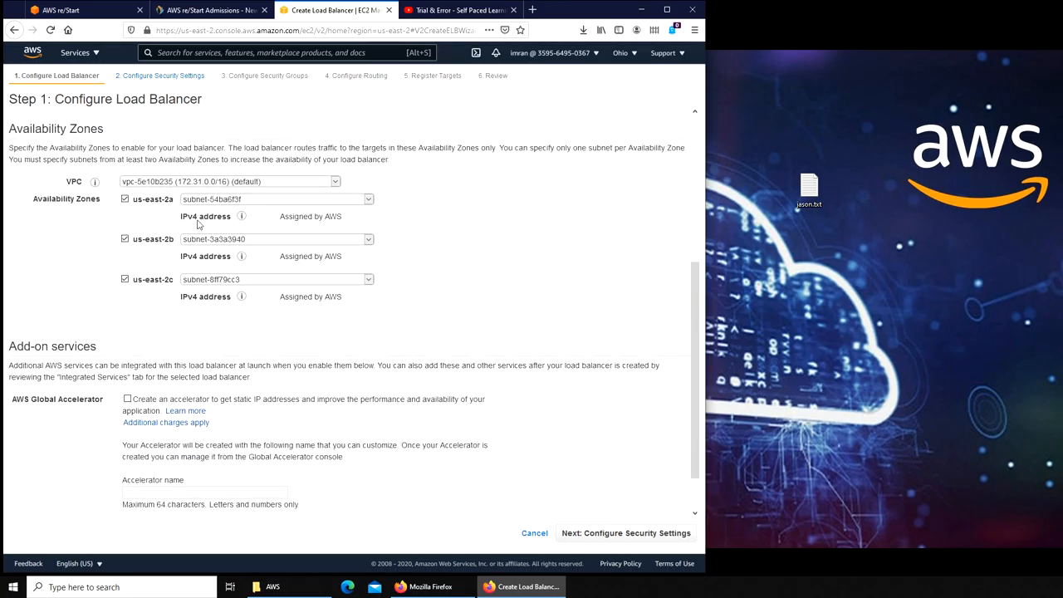
scroll(down, 3)
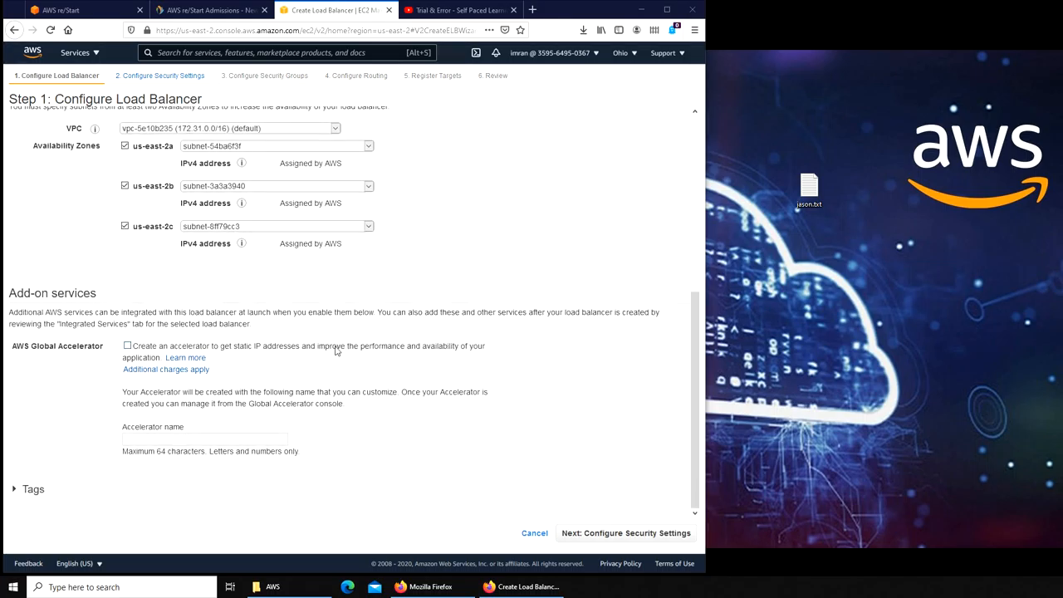
mouse_move(435, 355)
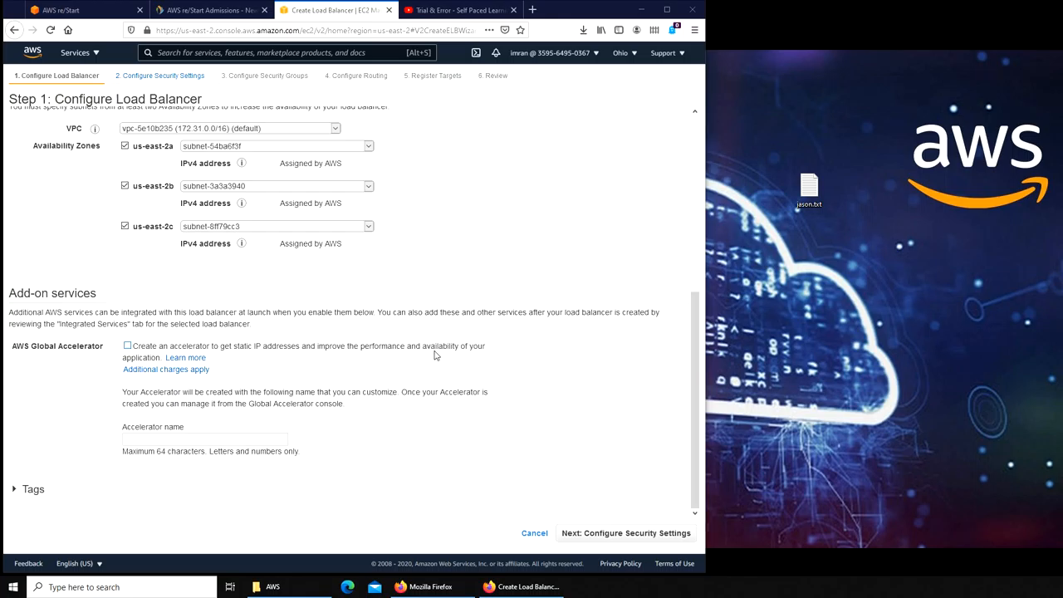
mouse_move(282, 328)
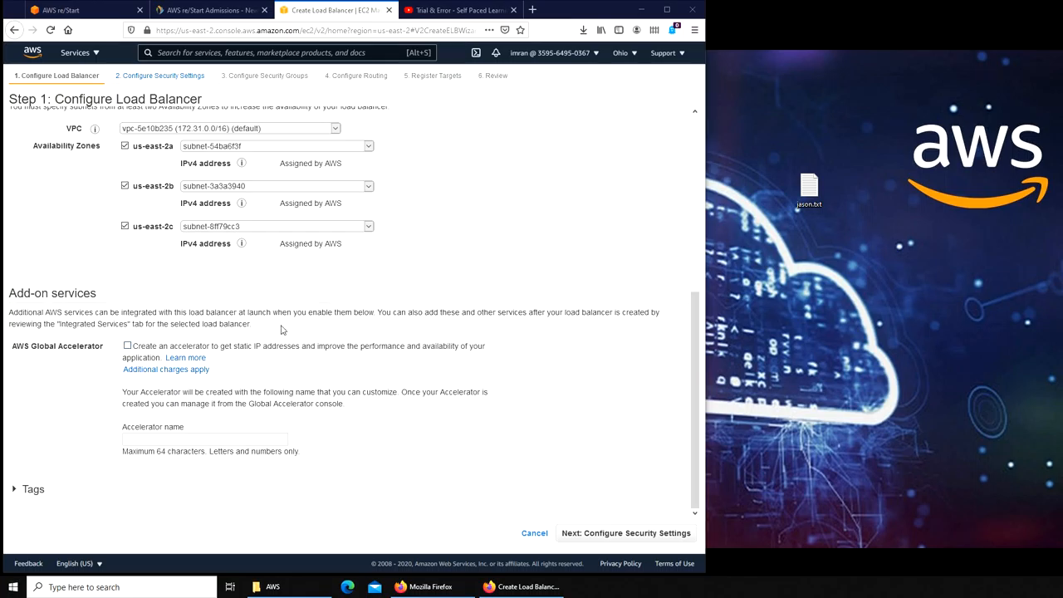
mouse_move(578, 541)
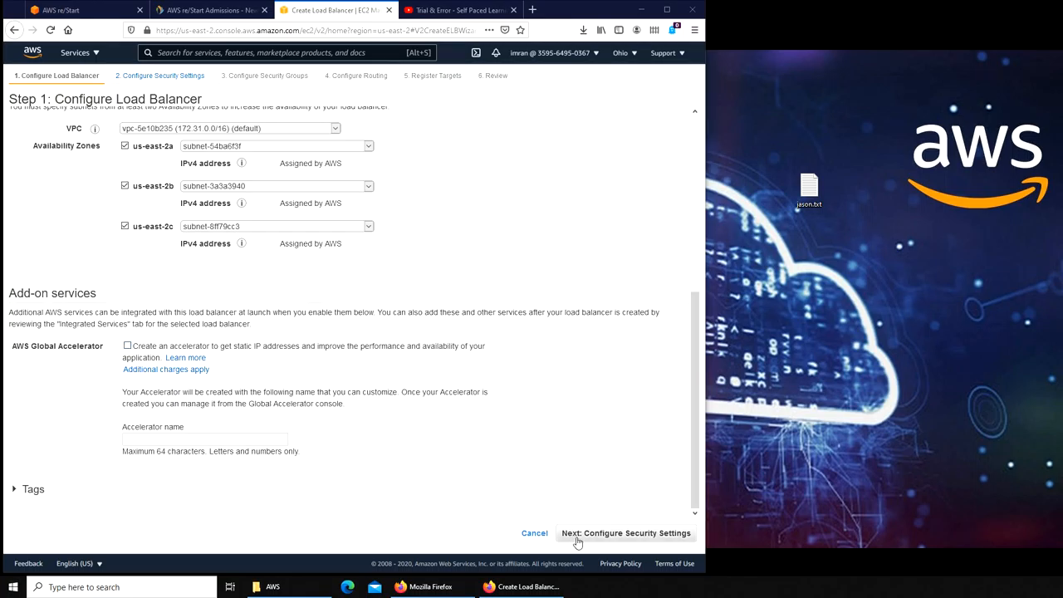
mouse_move(515, 442)
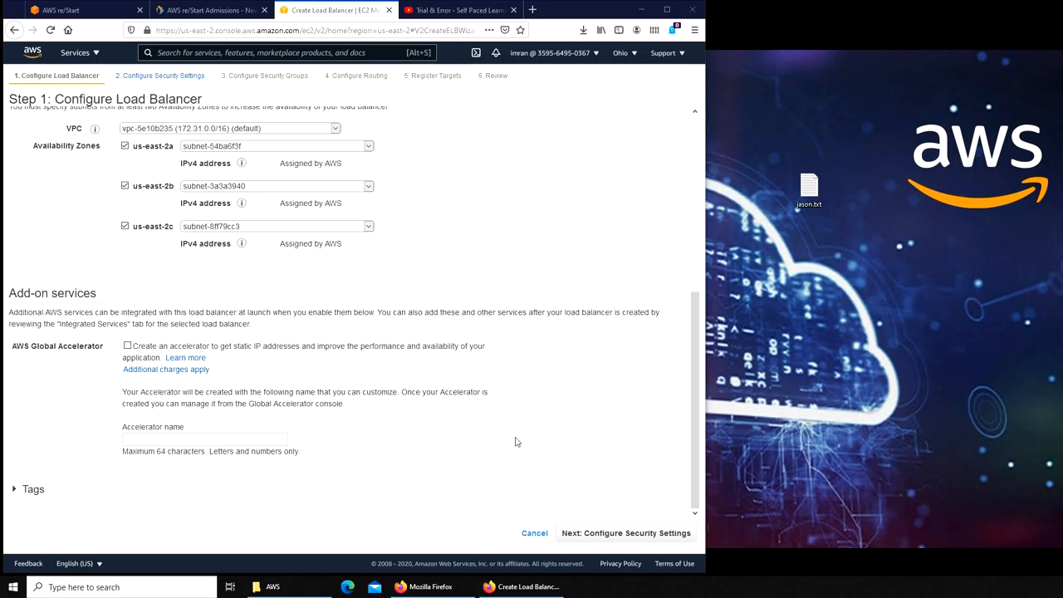
Advance the wizard to Step 2 security settings and highlight HTTPS in the warning
click(624, 532)
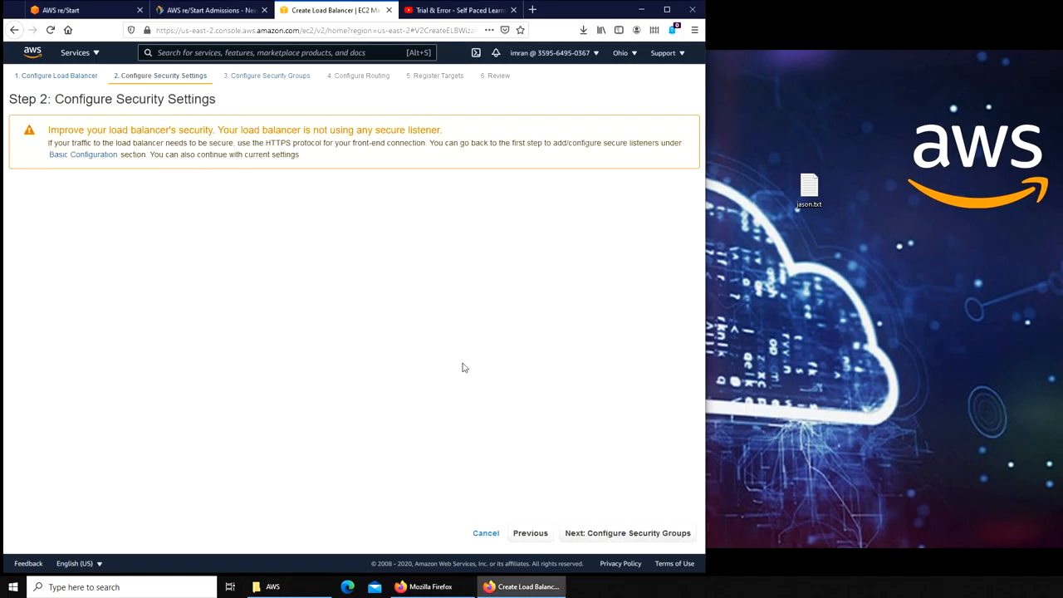
mouse_move(236, 222)
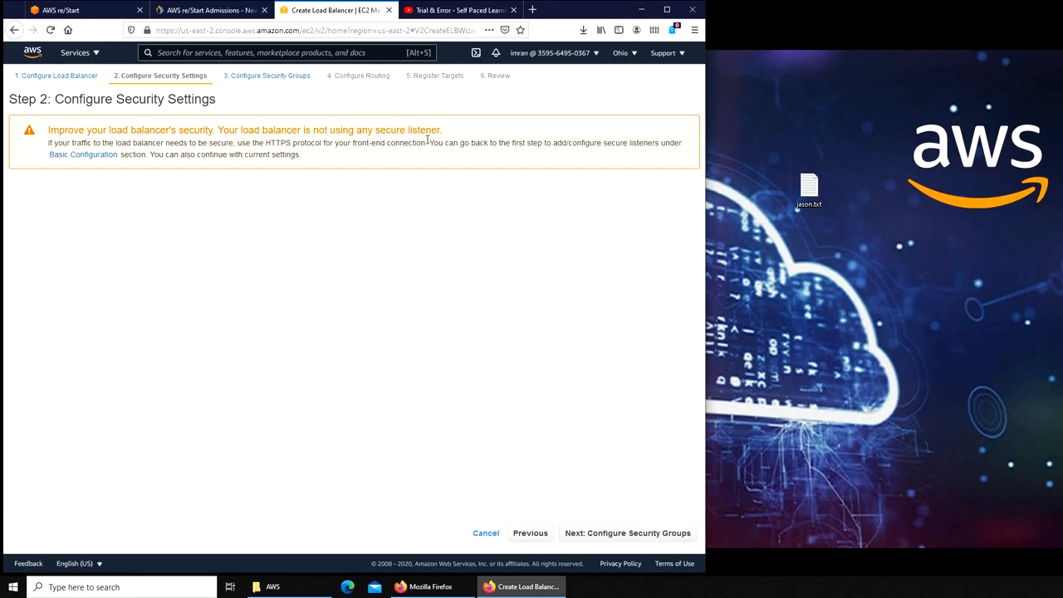
double_click(276, 143)
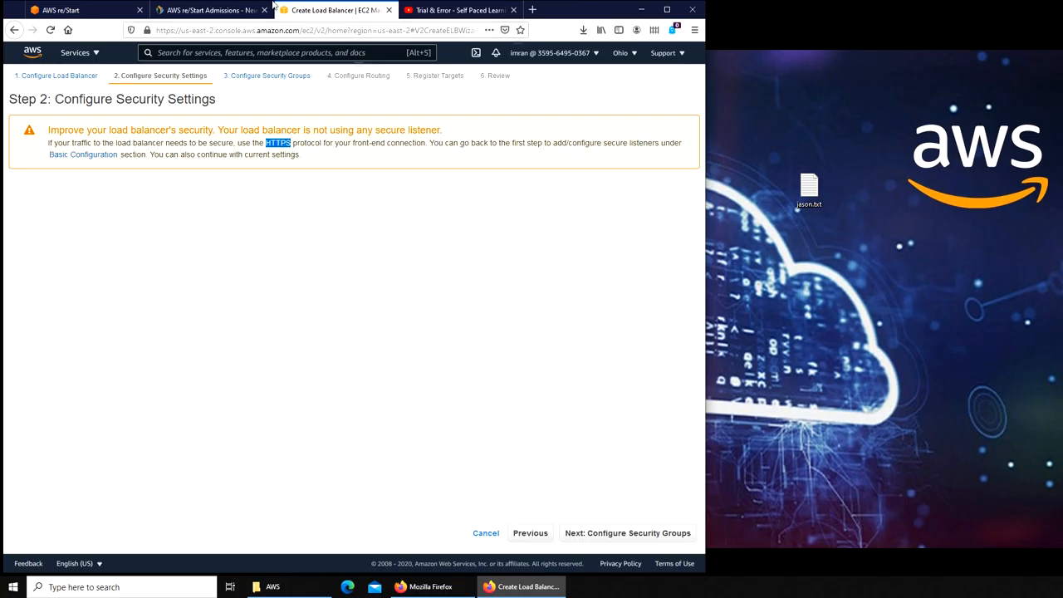
mouse_move(395, 216)
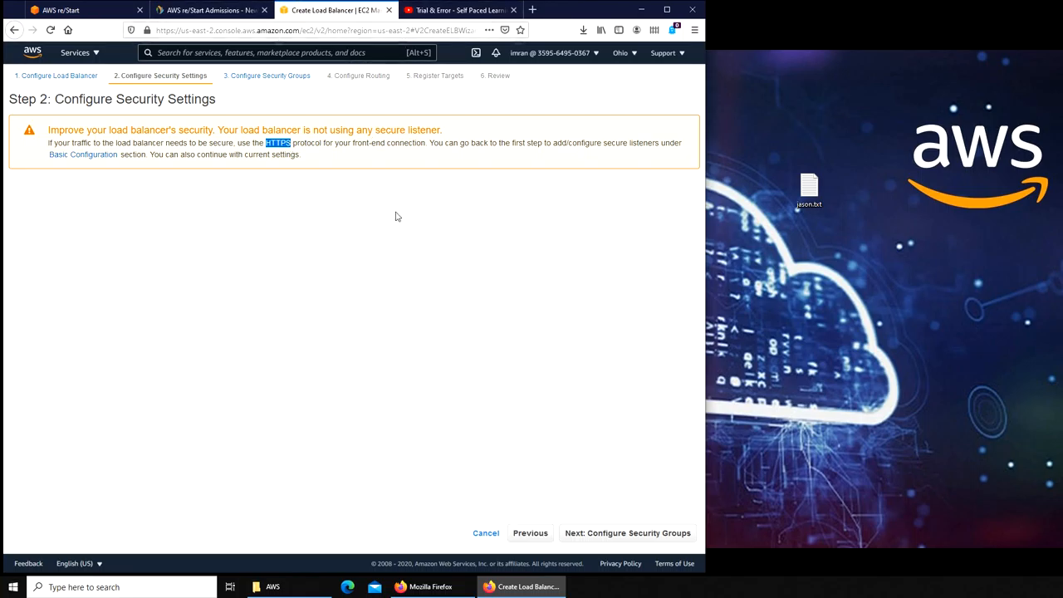
mouse_move(489, 80)
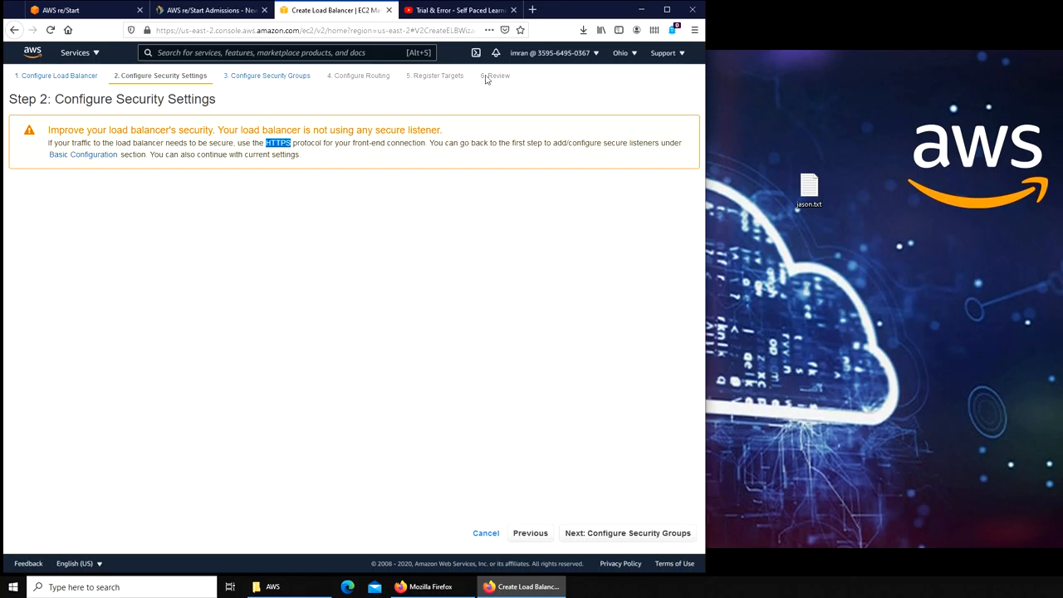
mouse_move(31, 52)
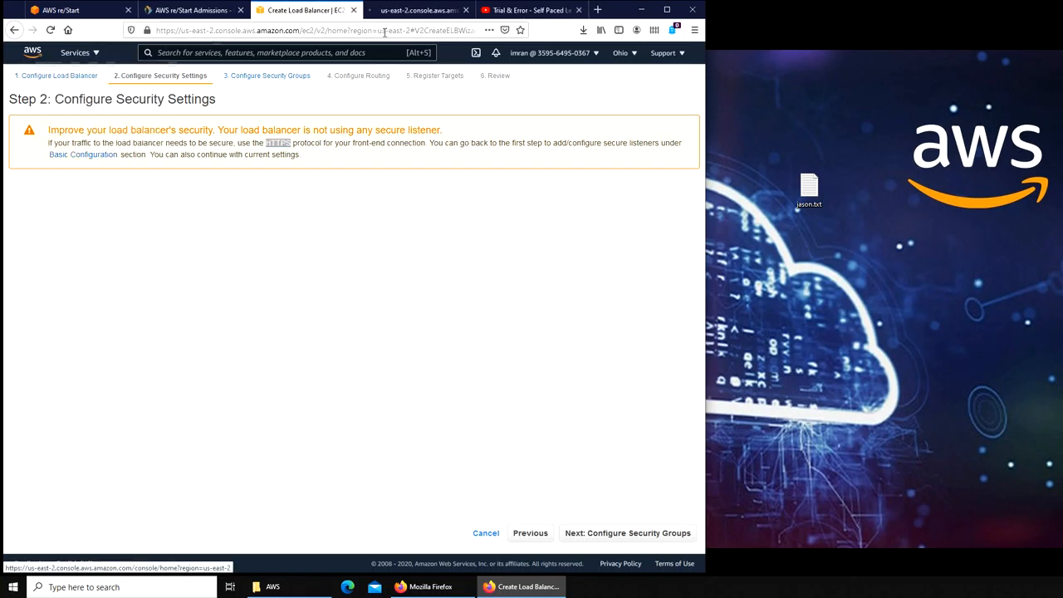
In the new tab, open the Aslan instance details and load its public address 3.137.215.167
click(419, 10)
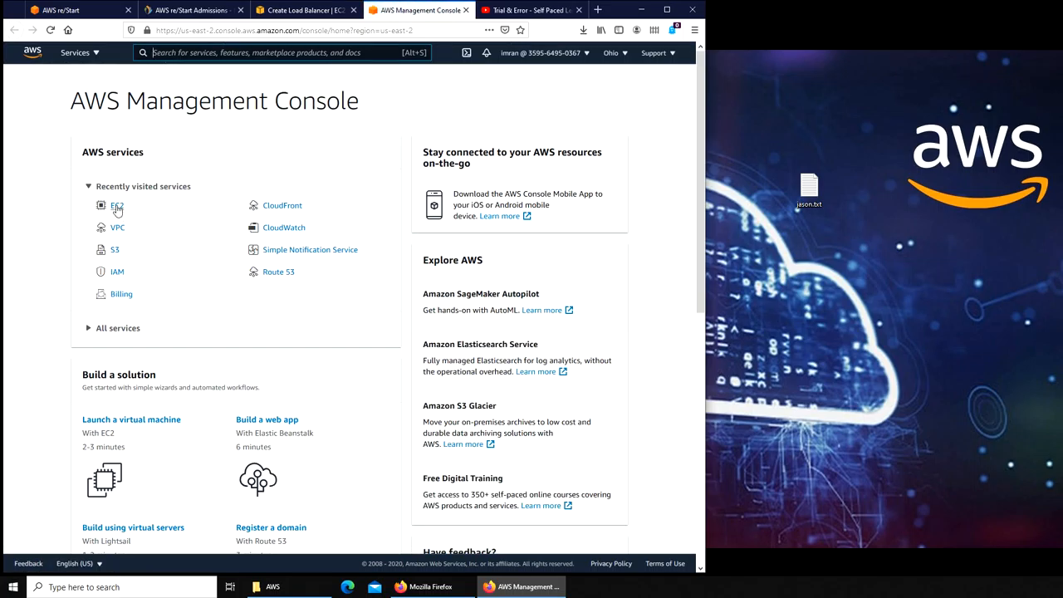
click(116, 206)
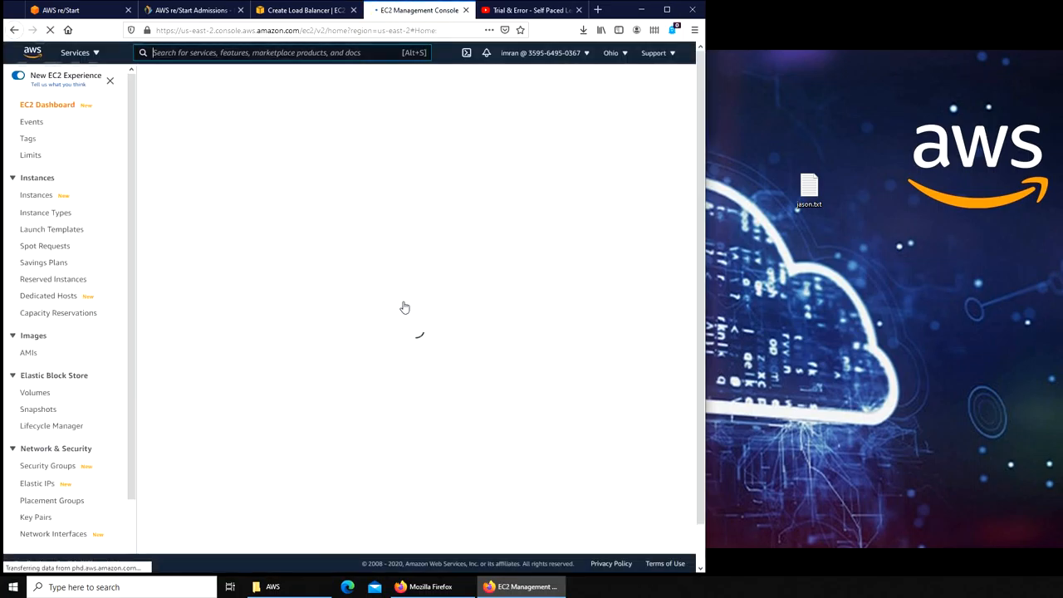
click(37, 195)
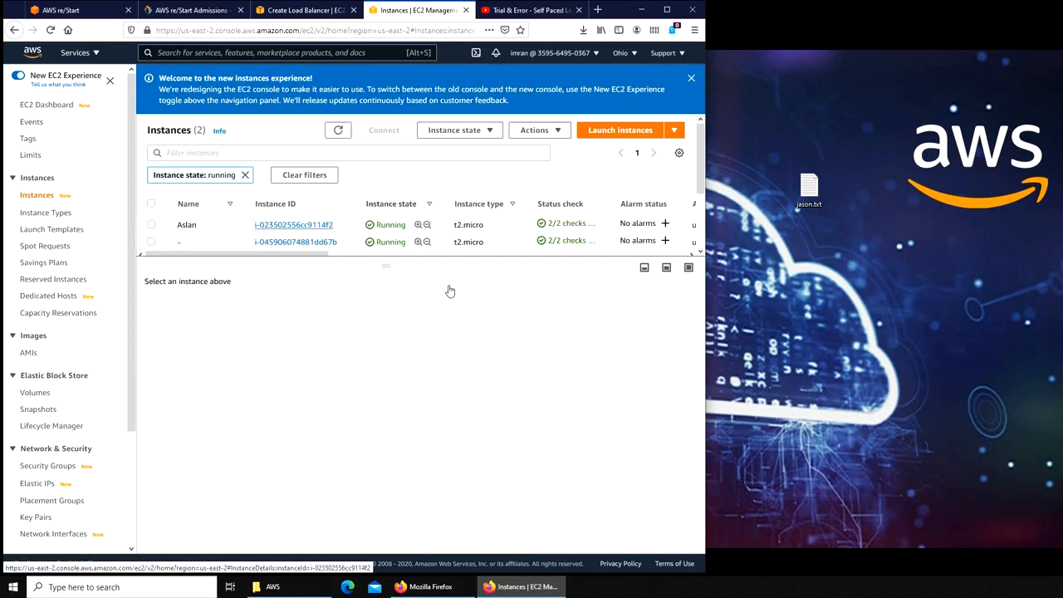
click(292, 224)
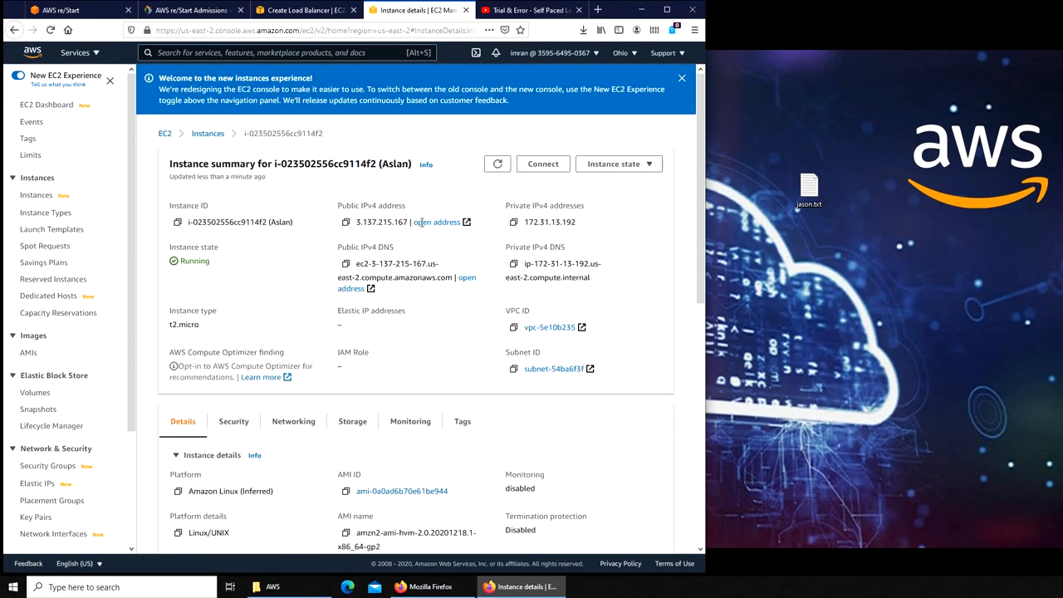
click(435, 222)
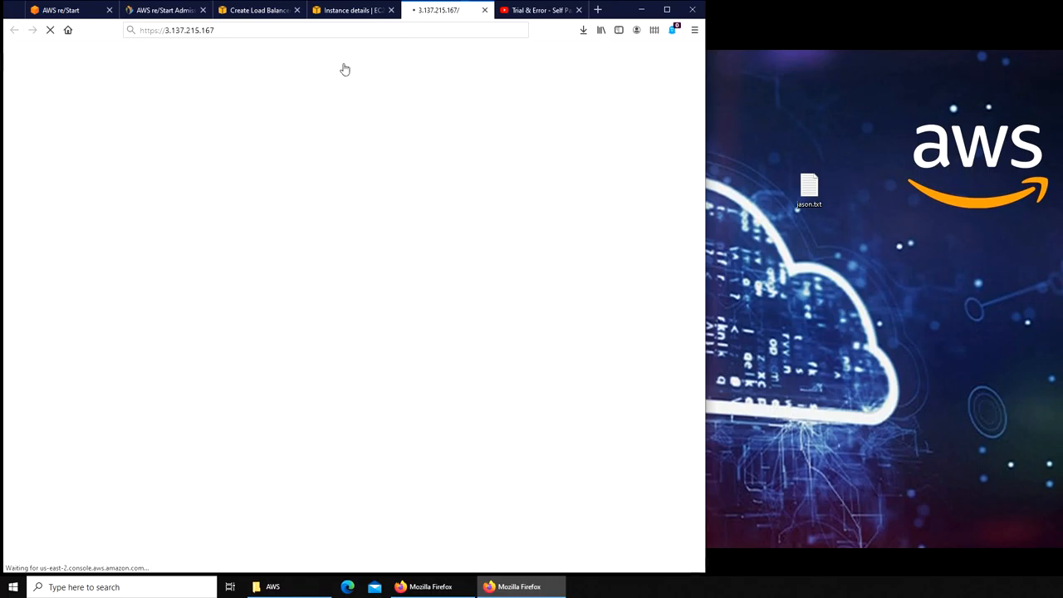
mouse_move(395, 103)
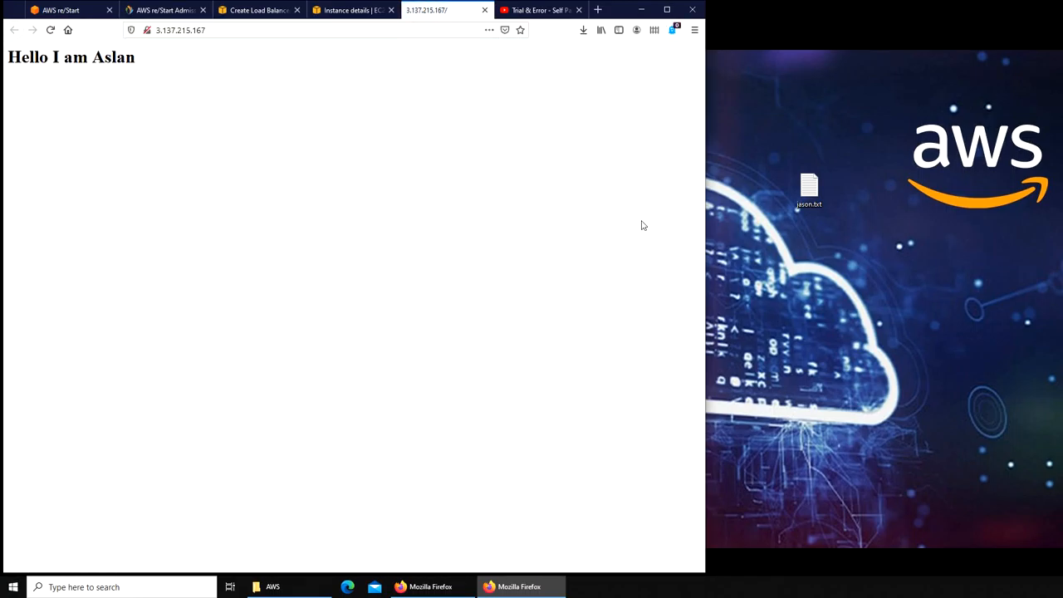
mouse_move(548, 146)
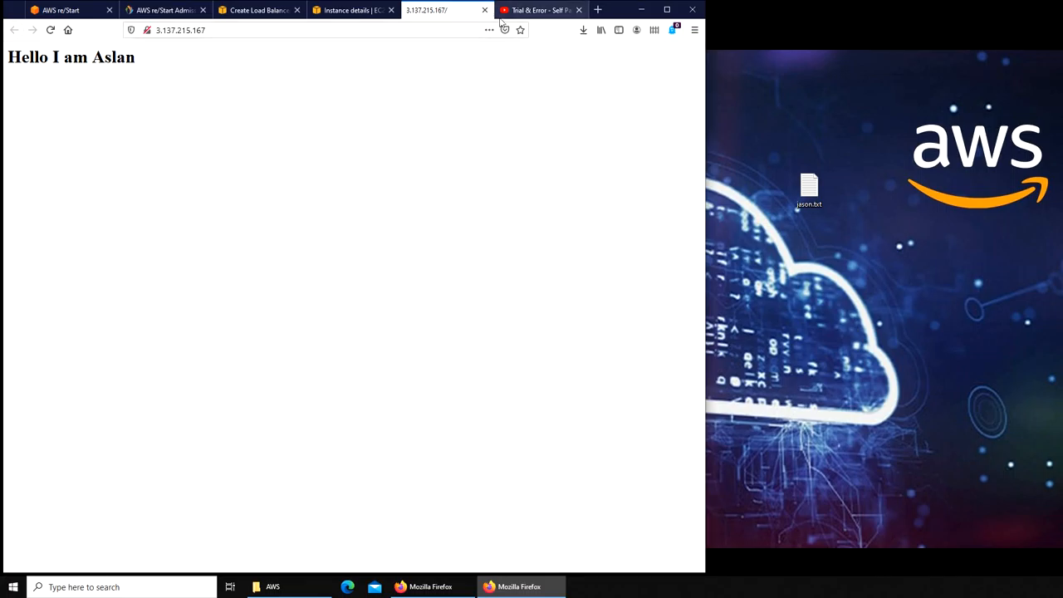
Switch back through the instance details tab to the load balancer wizard at Step 2
click(353, 9)
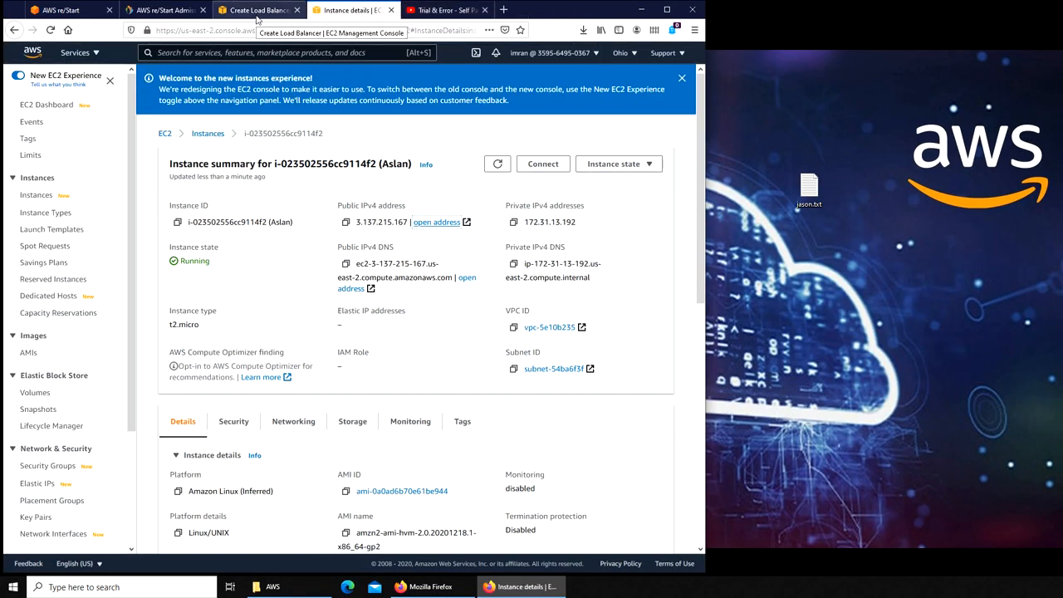
click(257, 10)
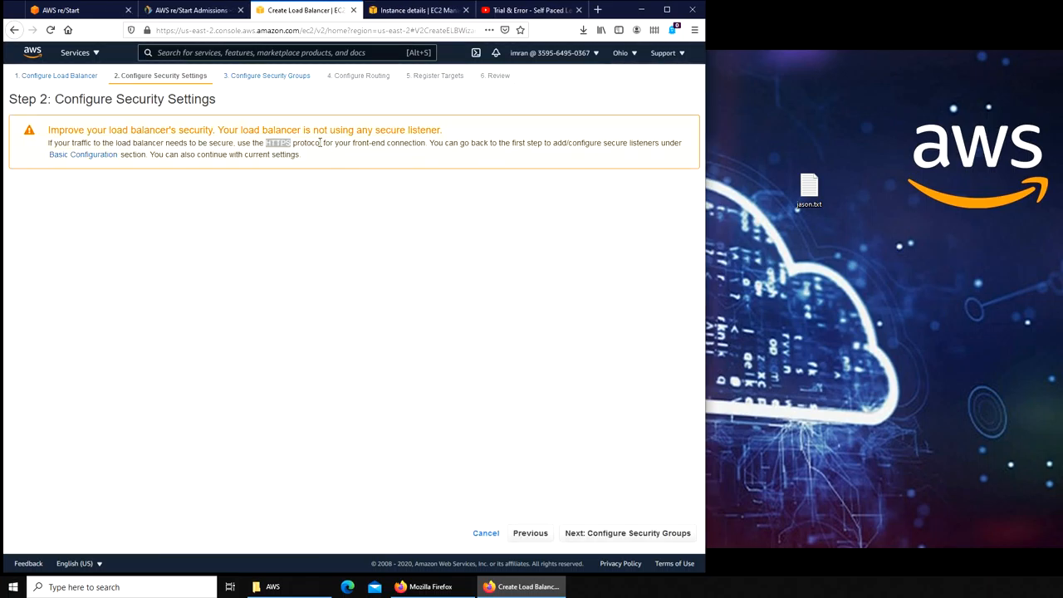
mouse_move(681, 495)
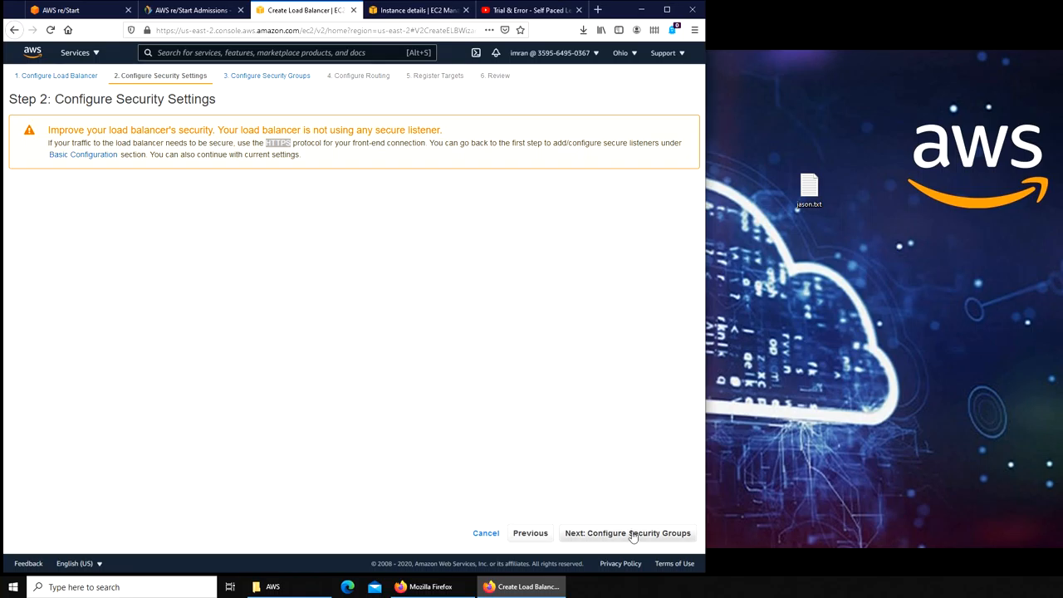
mouse_move(641, 515)
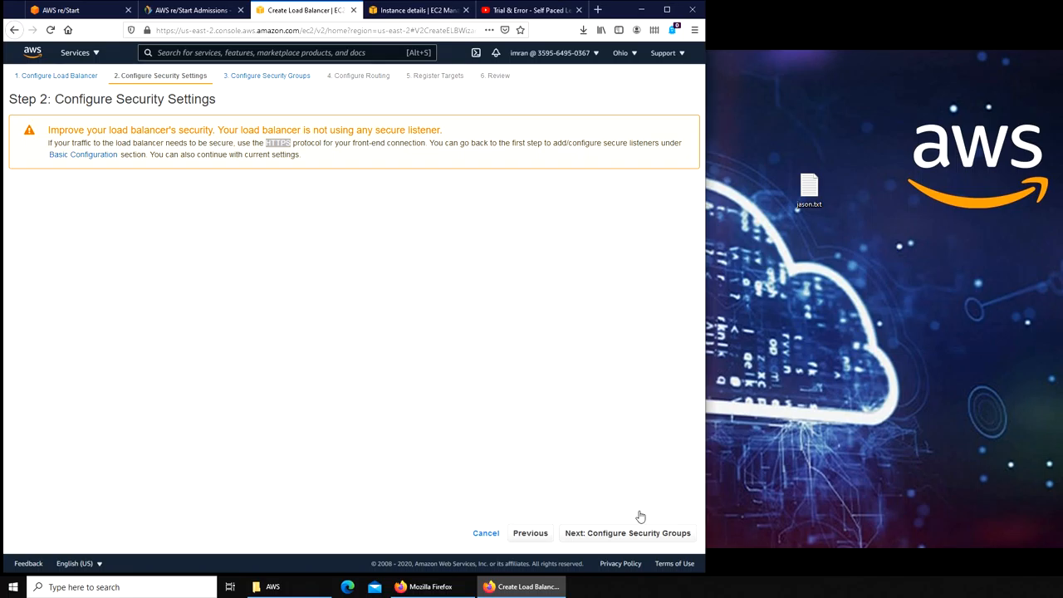
Assign the launch-wizard-2 security group to the load balancer and continue to routing
click(628, 532)
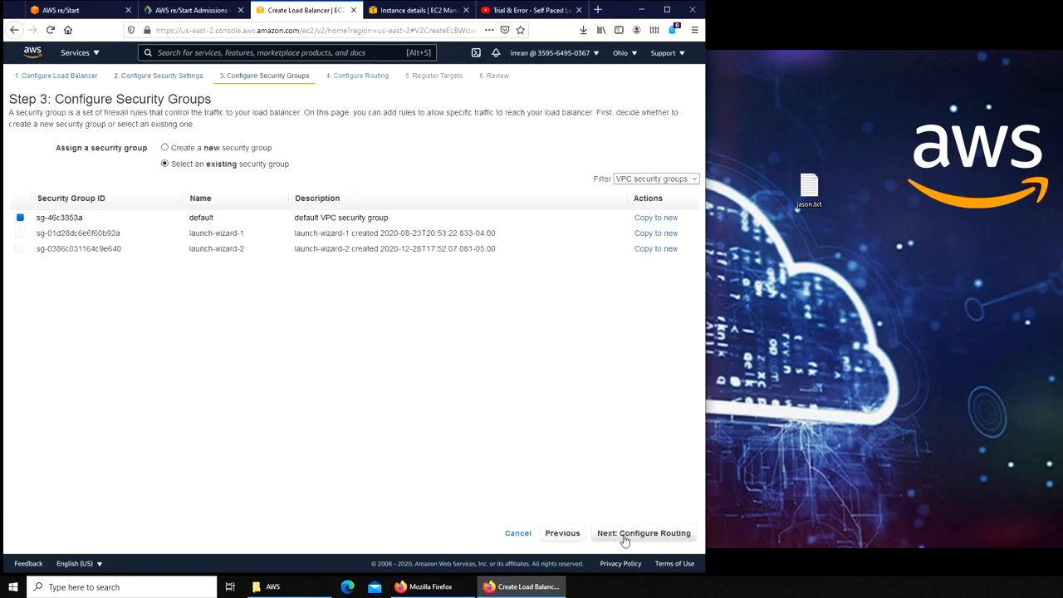
mouse_move(477, 465)
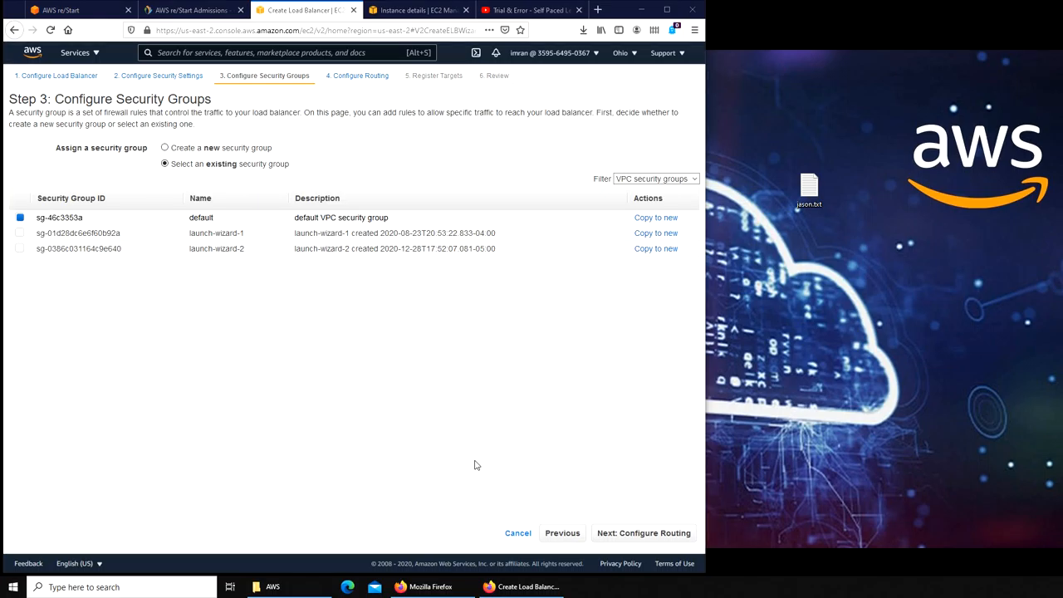
mouse_move(236, 267)
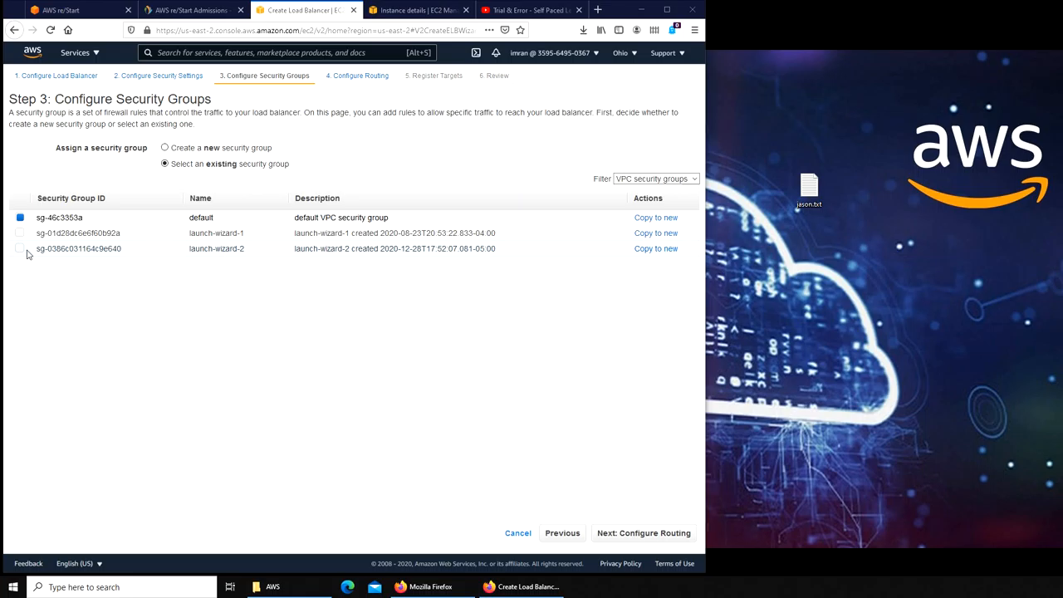
click(20, 249)
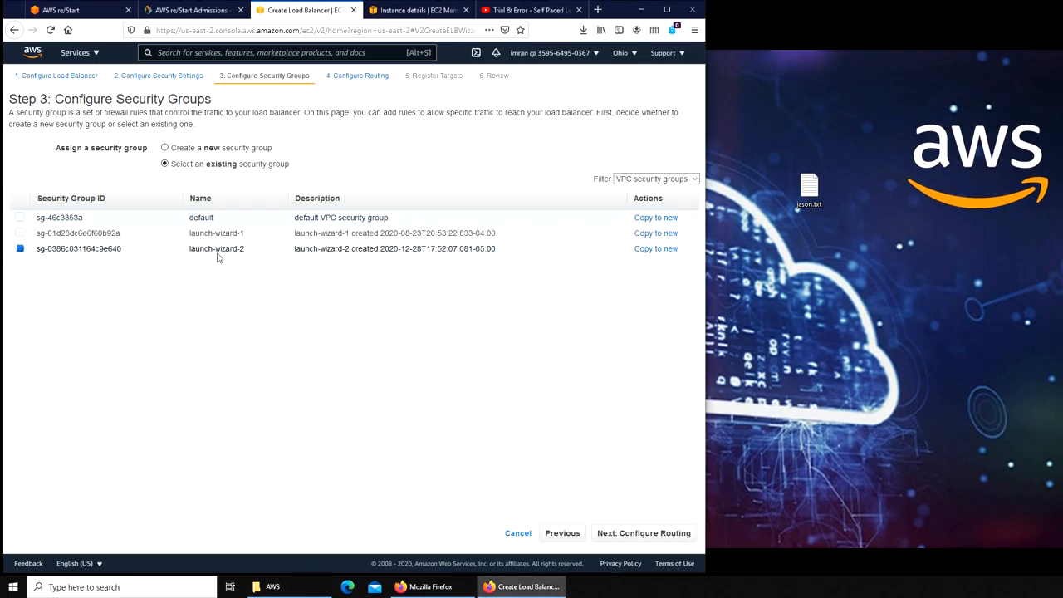
mouse_move(362, 270)
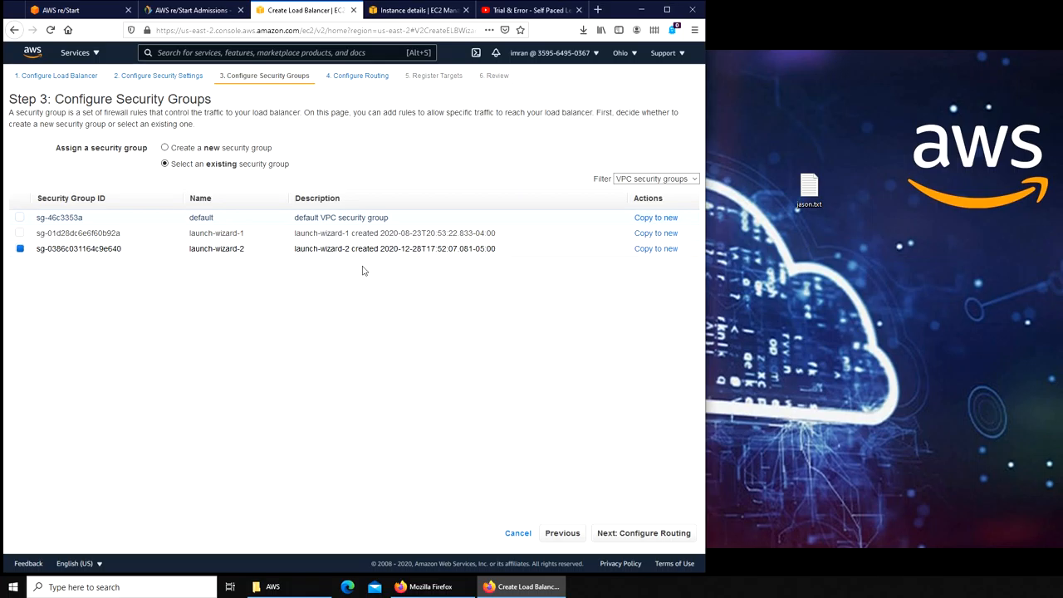
click(643, 532)
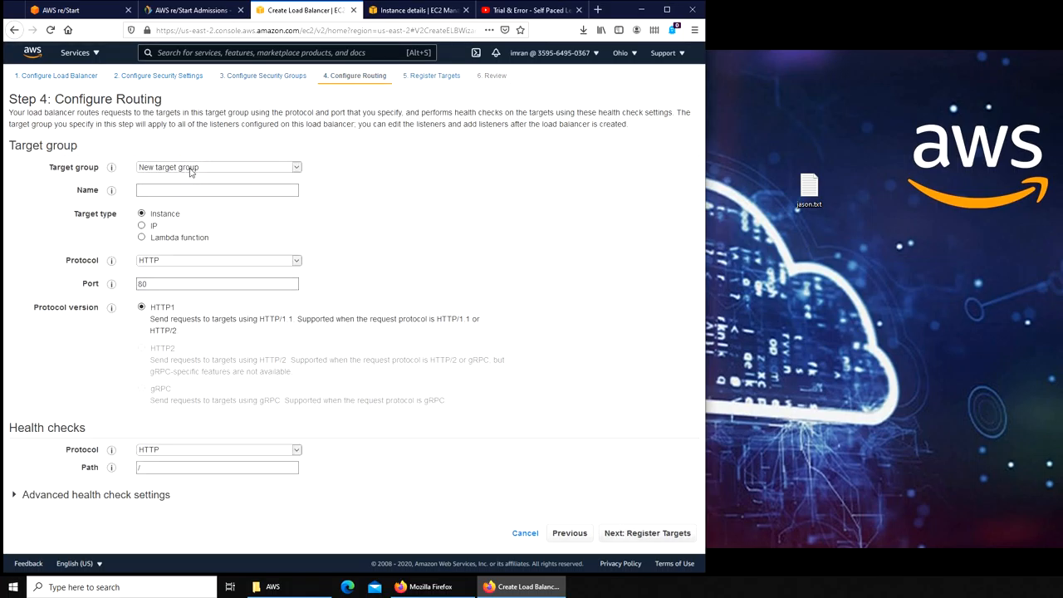
Name the new target group WebServers, keeping instance targets over HTTP on port 80
click(216, 189)
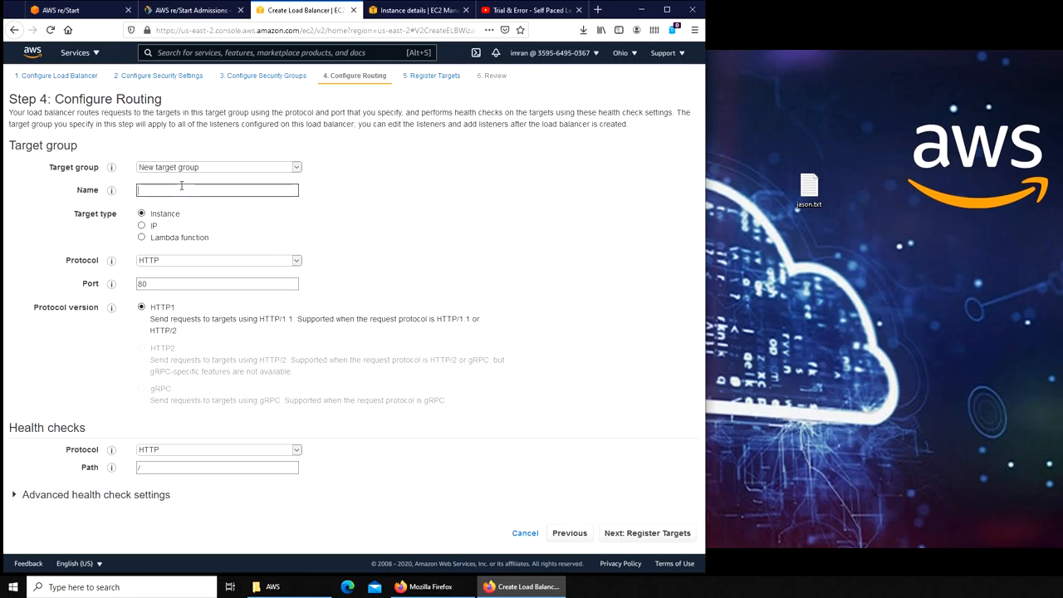
text(Web)
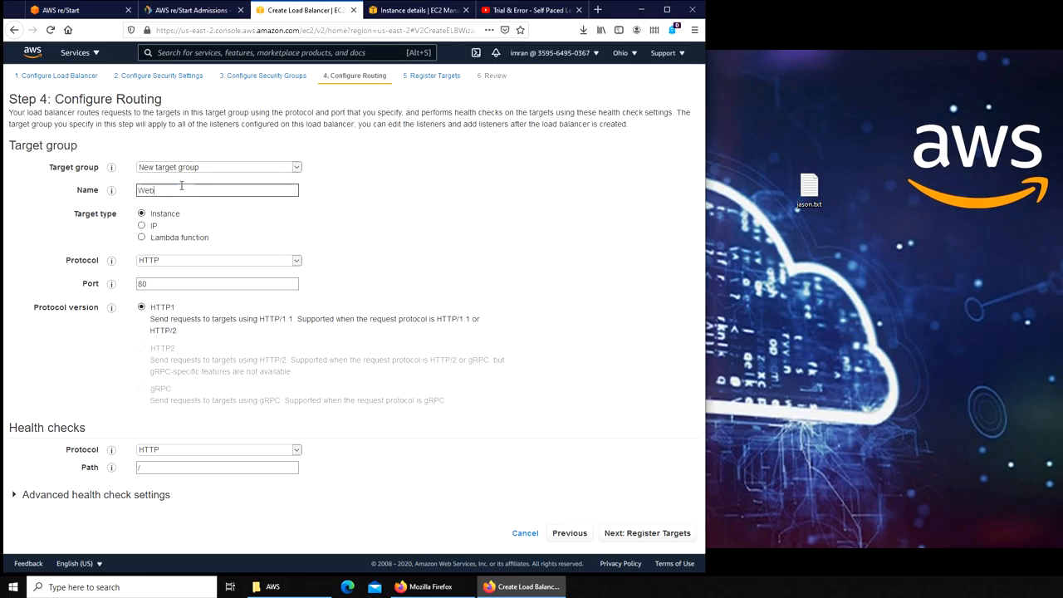
text(Servers)
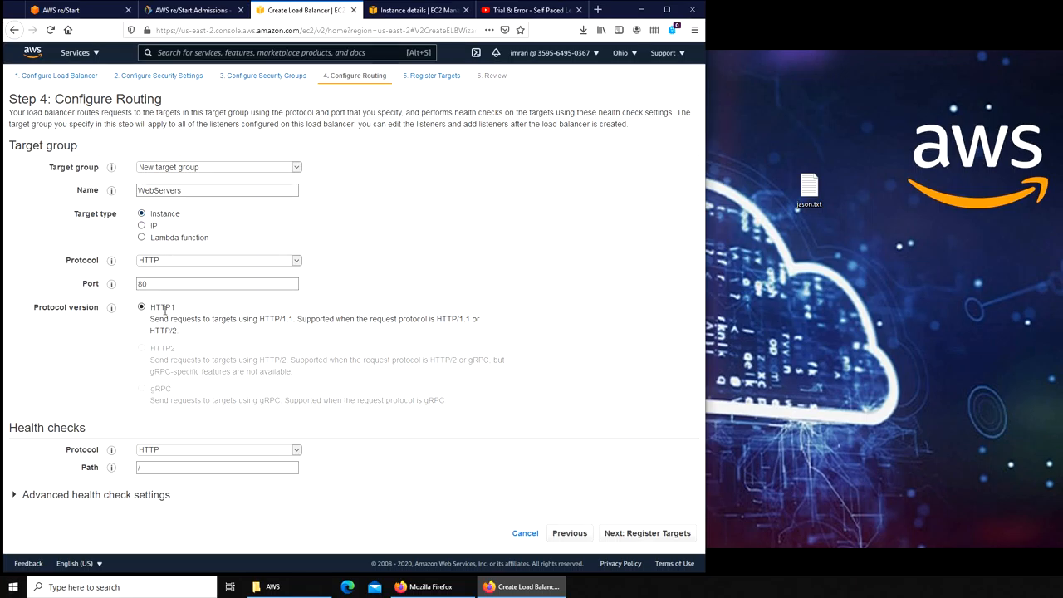
mouse_move(121, 274)
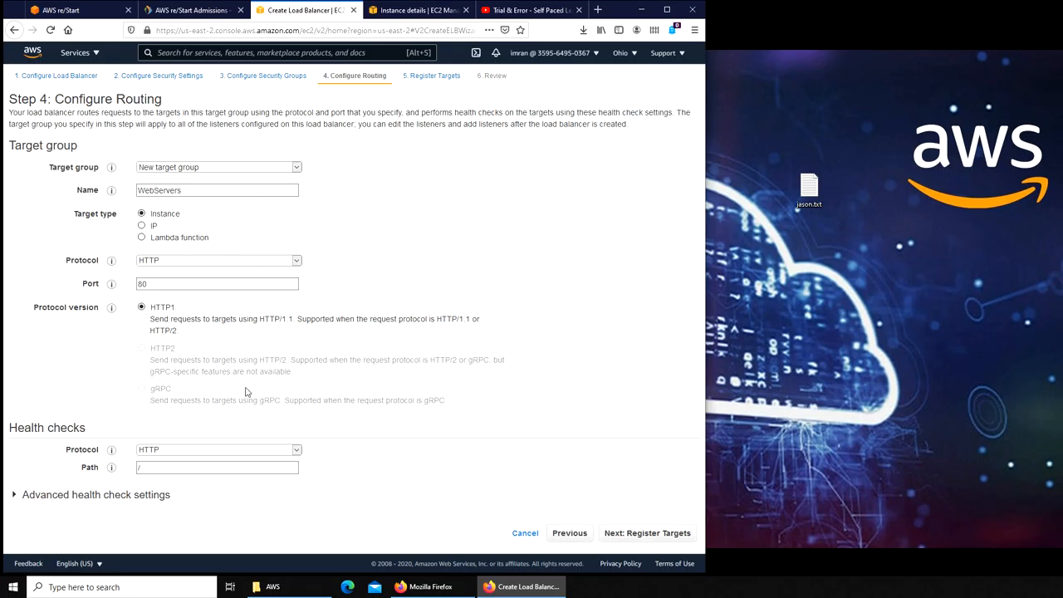
mouse_move(196, 462)
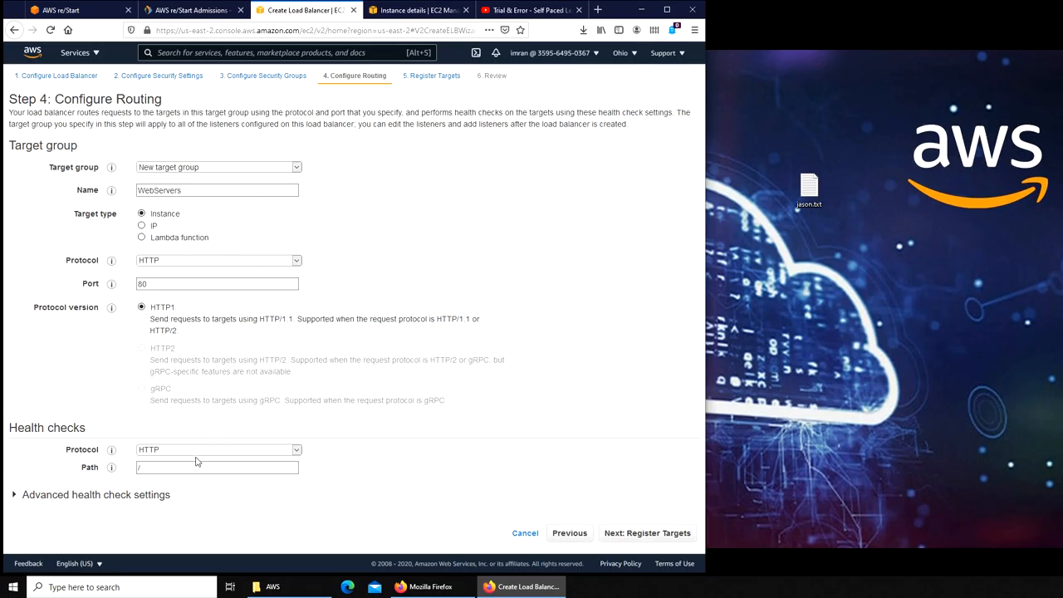
click(216, 465)
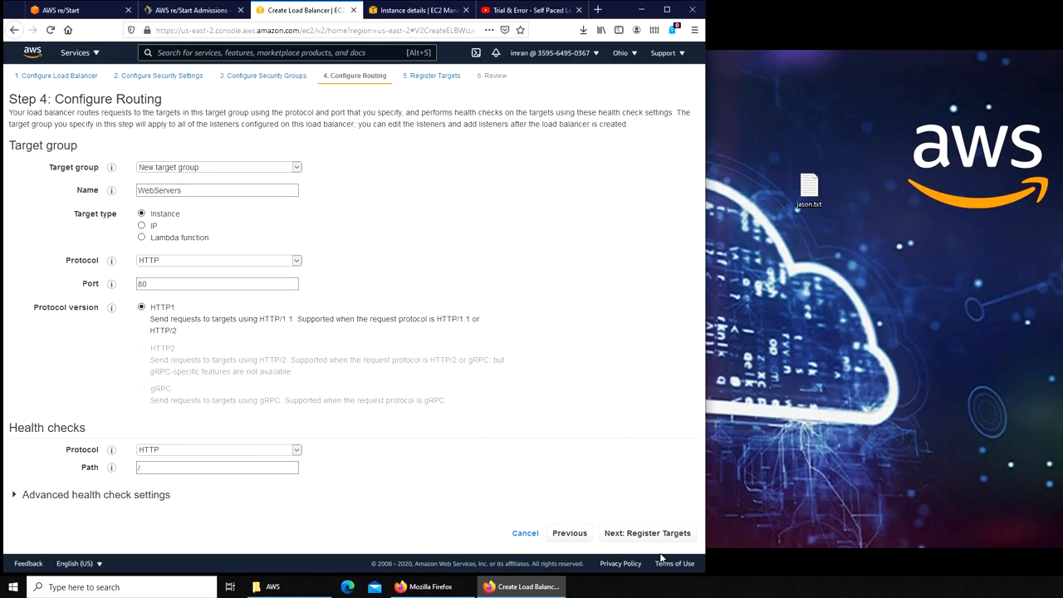
mouse_move(645, 508)
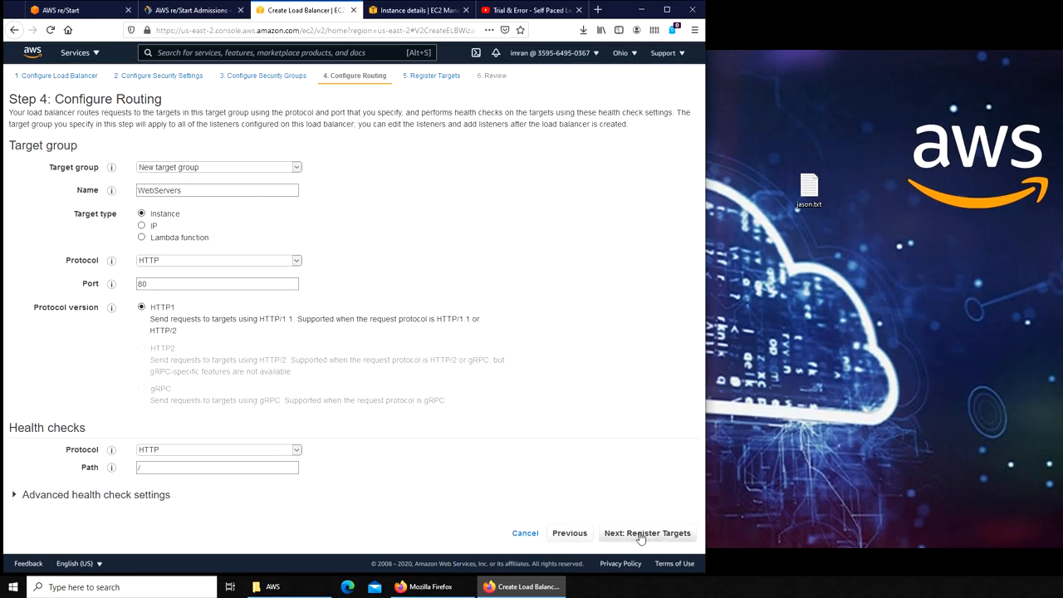
Register the Aslan instance as a target on port 80
click(646, 532)
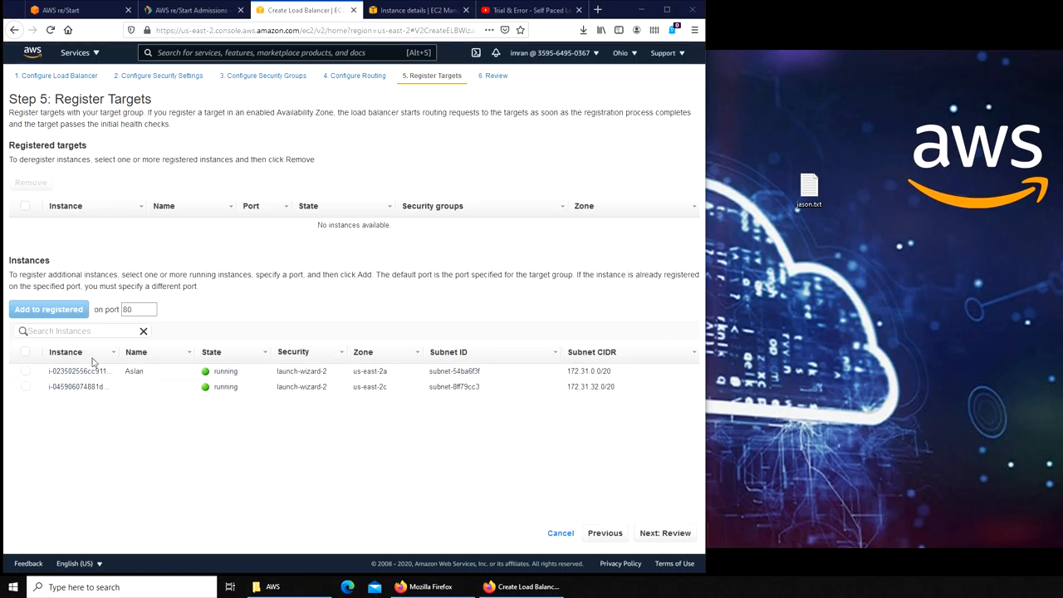
mouse_move(261, 412)
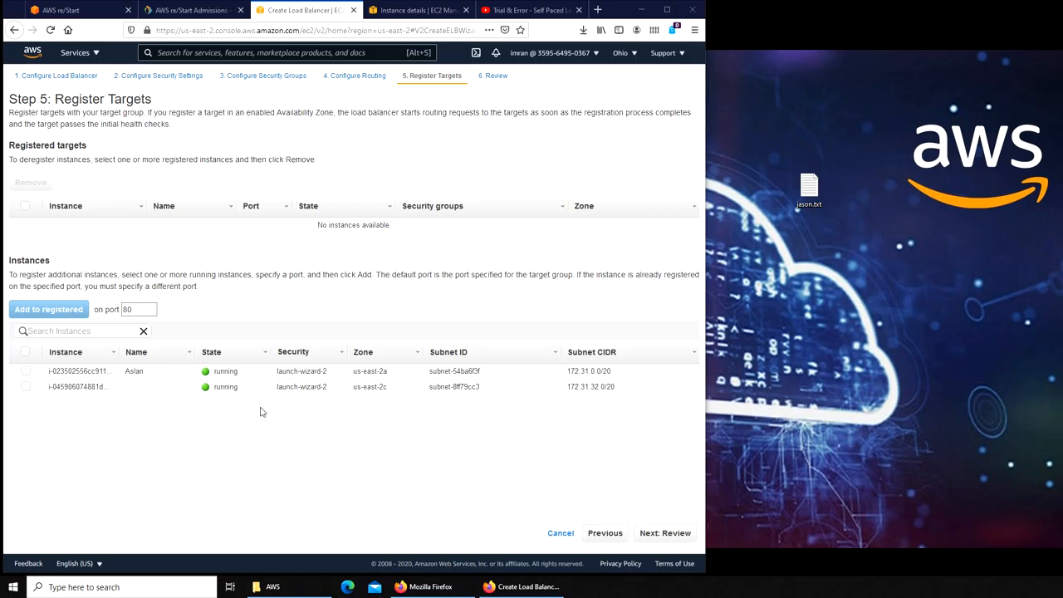
click(27, 370)
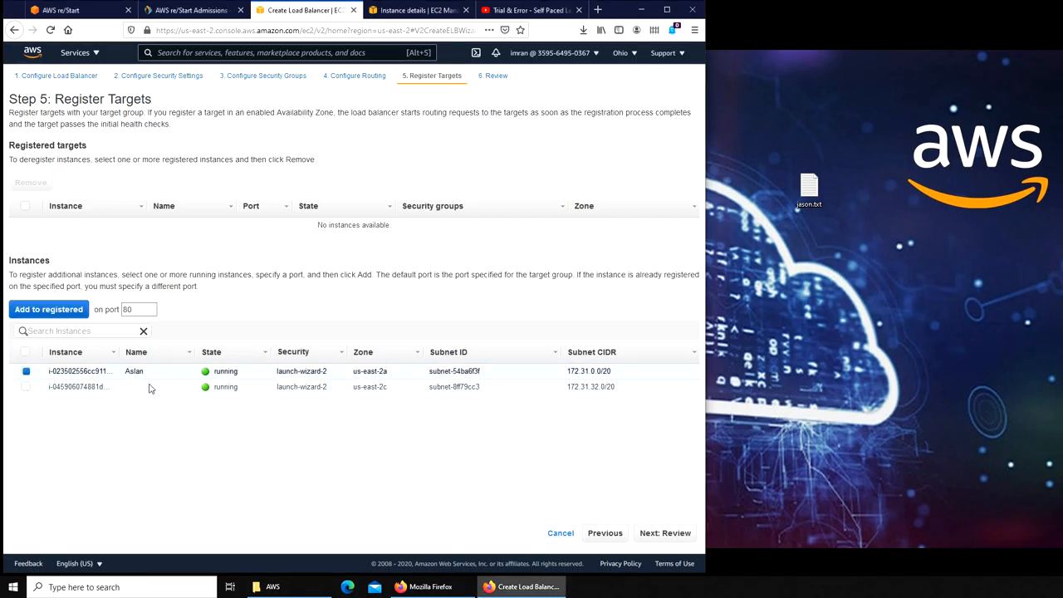
click(48, 309)
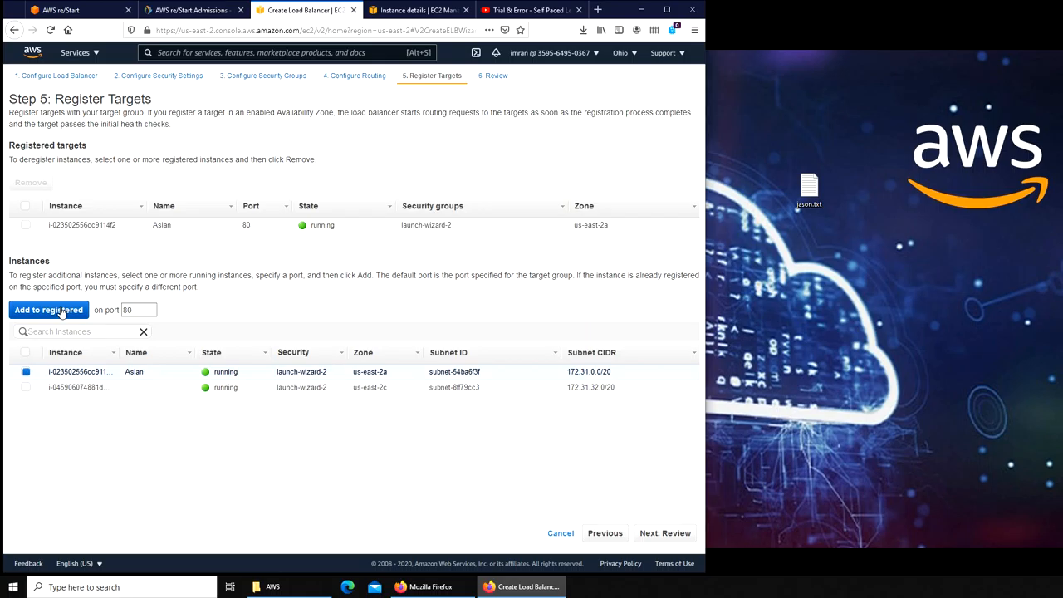
mouse_move(394, 176)
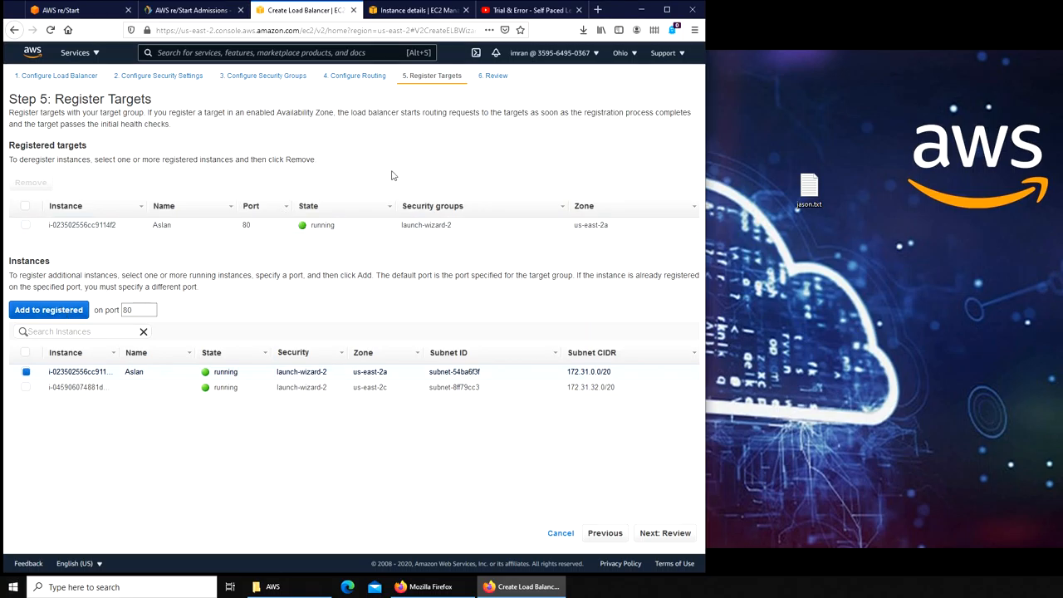
mouse_move(149, 339)
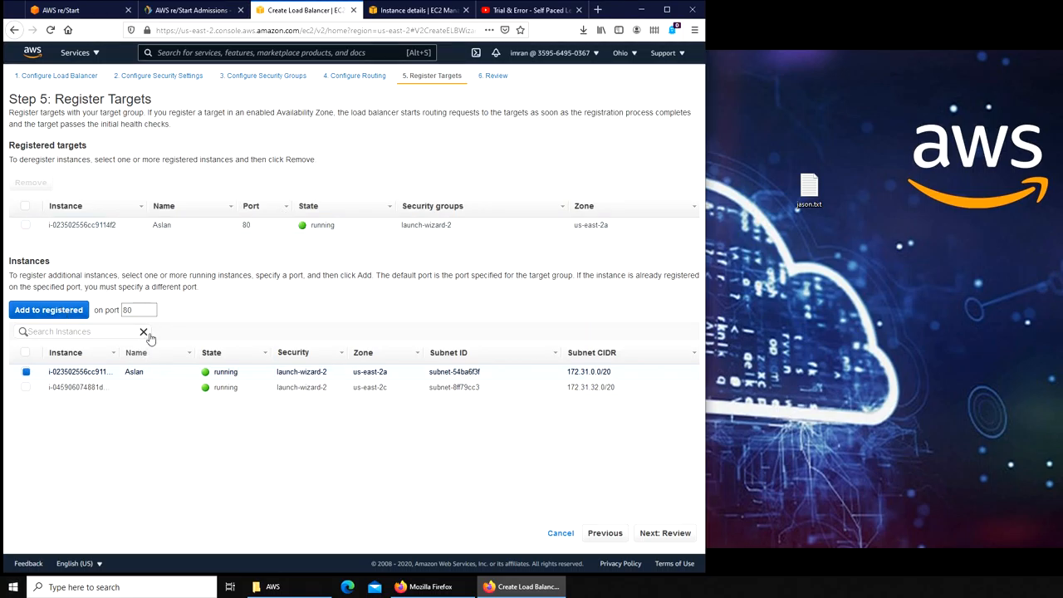
mouse_move(173, 286)
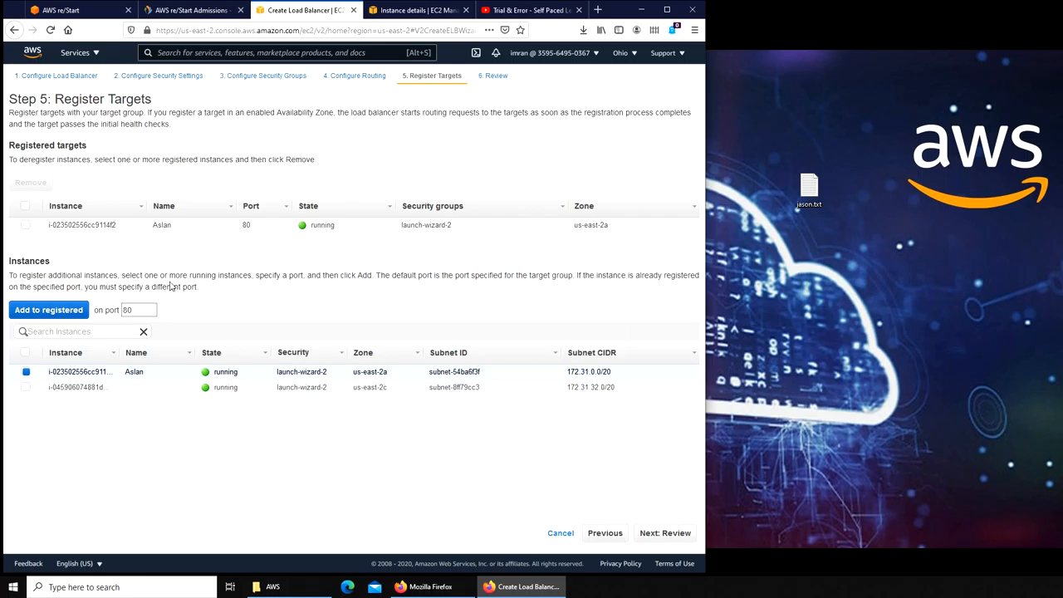
mouse_move(281, 442)
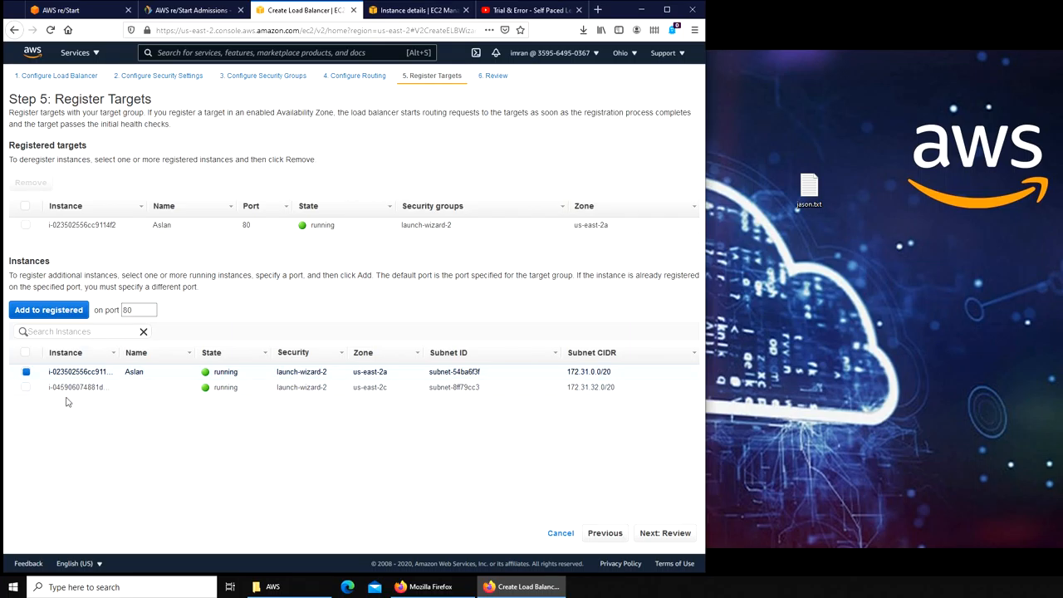
mouse_move(594, 512)
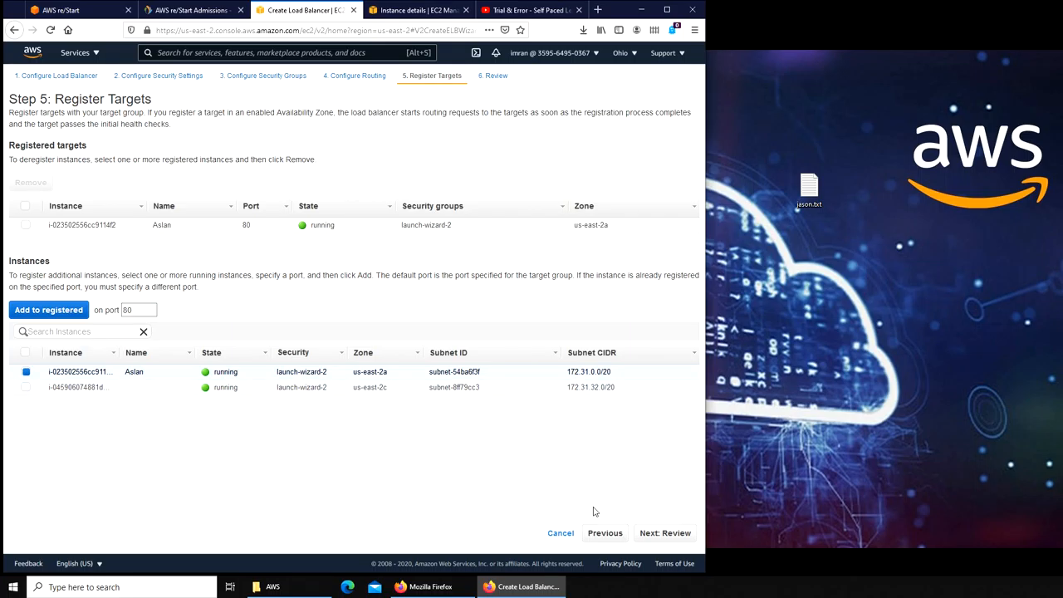
Review the settings and create the load balancer, returning to the load balancer list
click(664, 531)
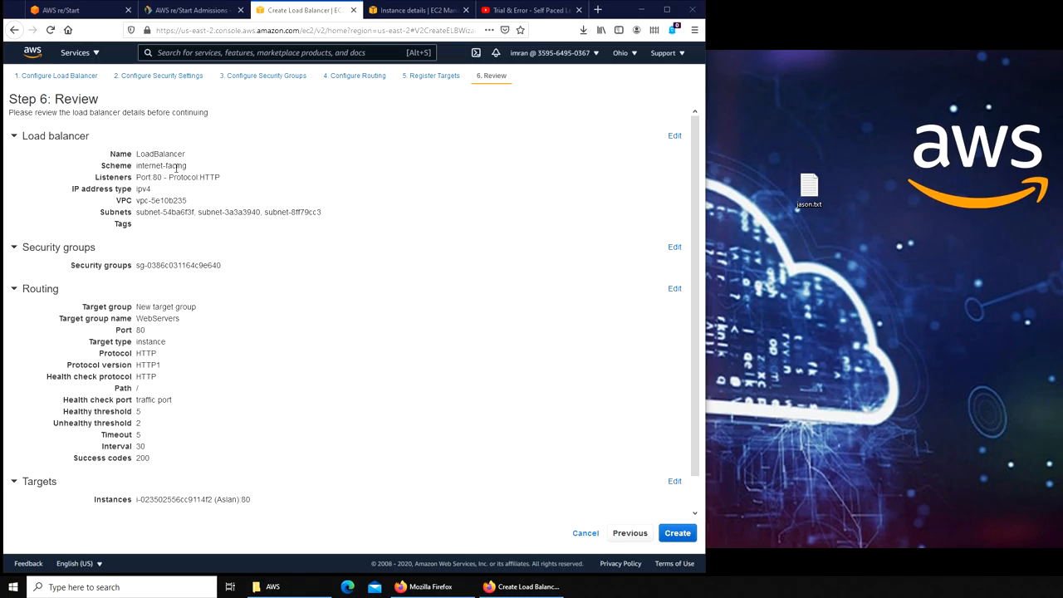
scroll(down, 3)
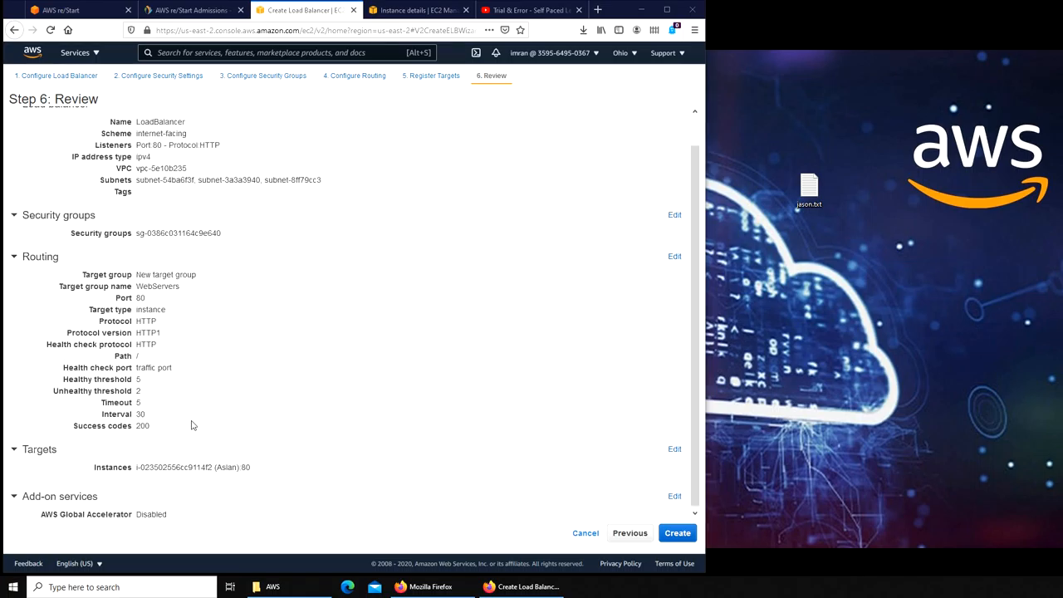
click(678, 532)
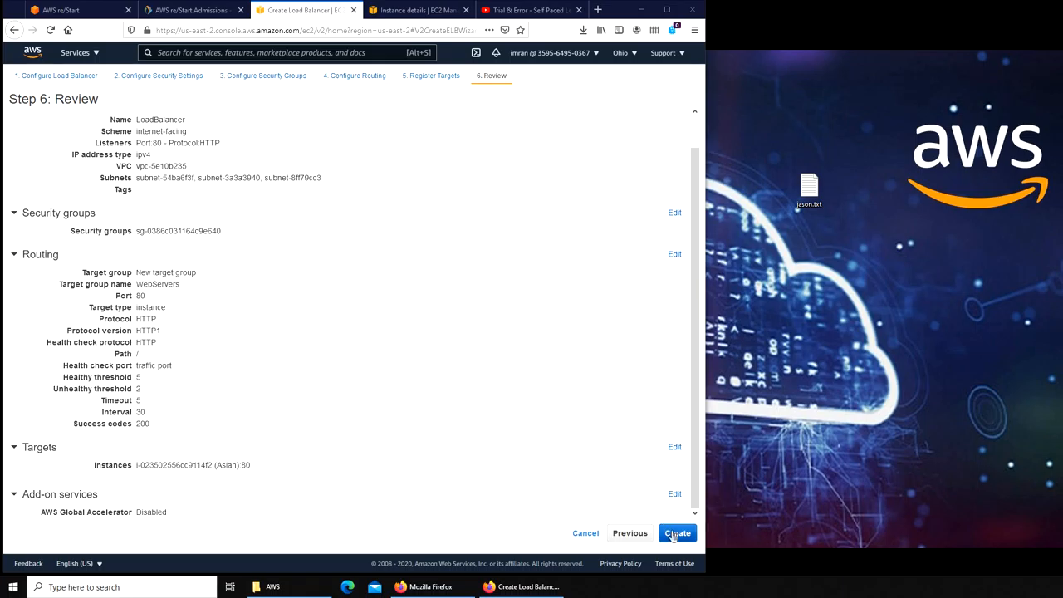
click(678, 532)
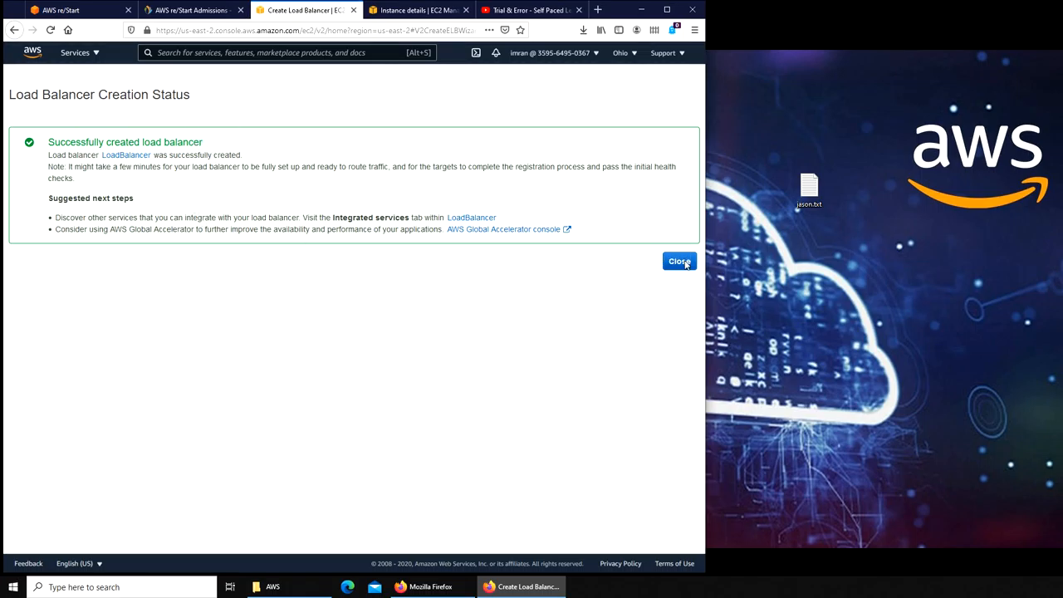
click(679, 260)
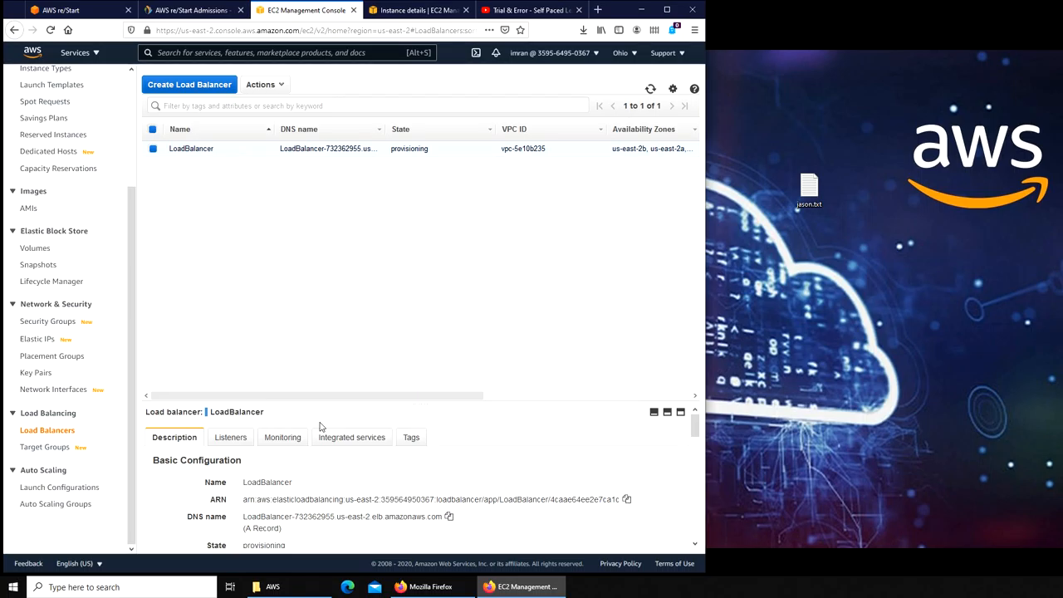
mouse_move(446, 158)
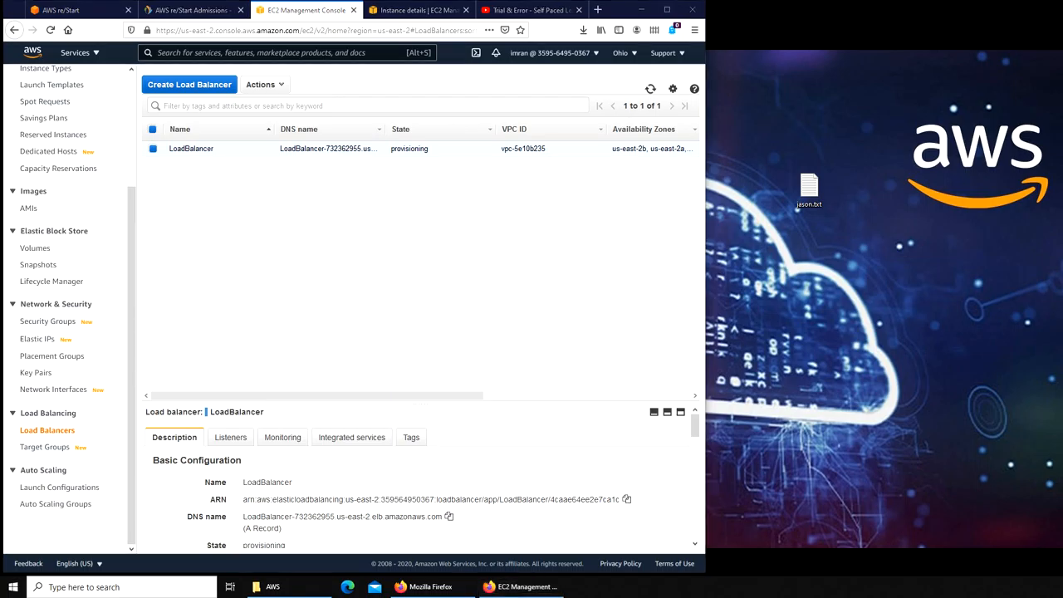
mouse_move(860, 337)
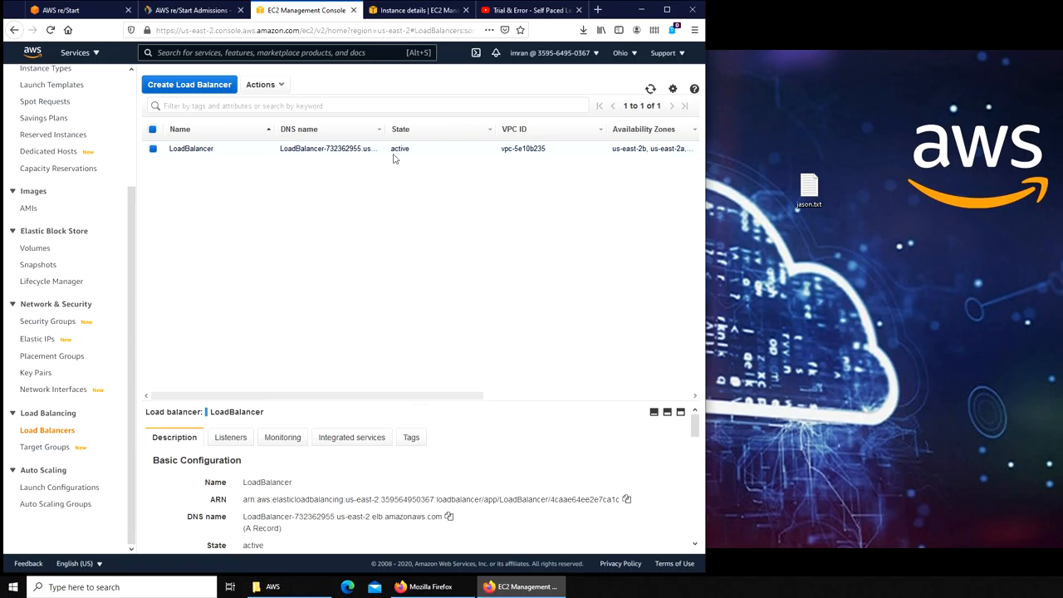
mouse_move(346, 242)
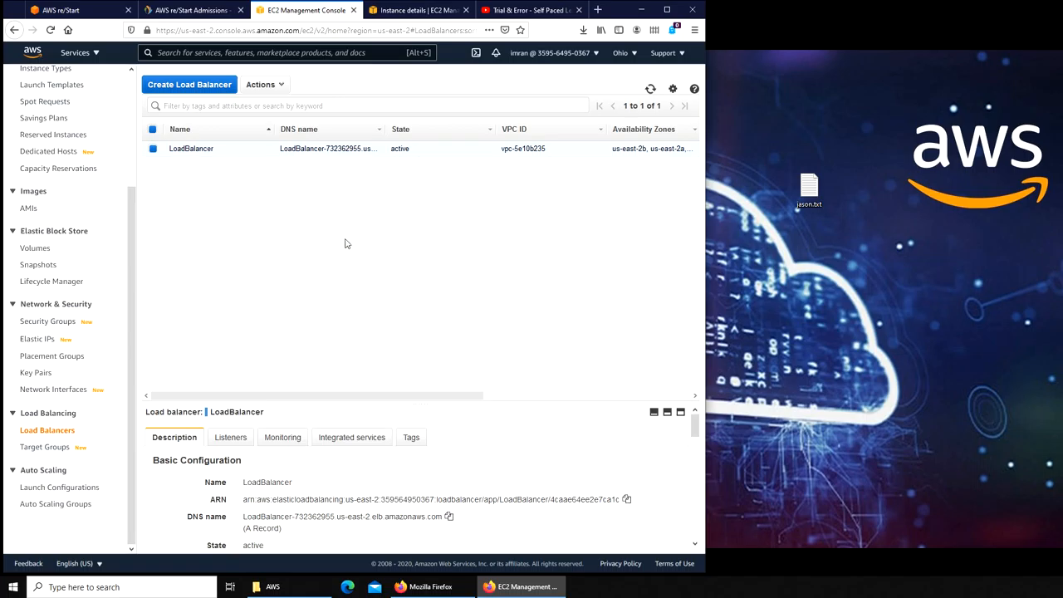
mouse_move(287, 342)
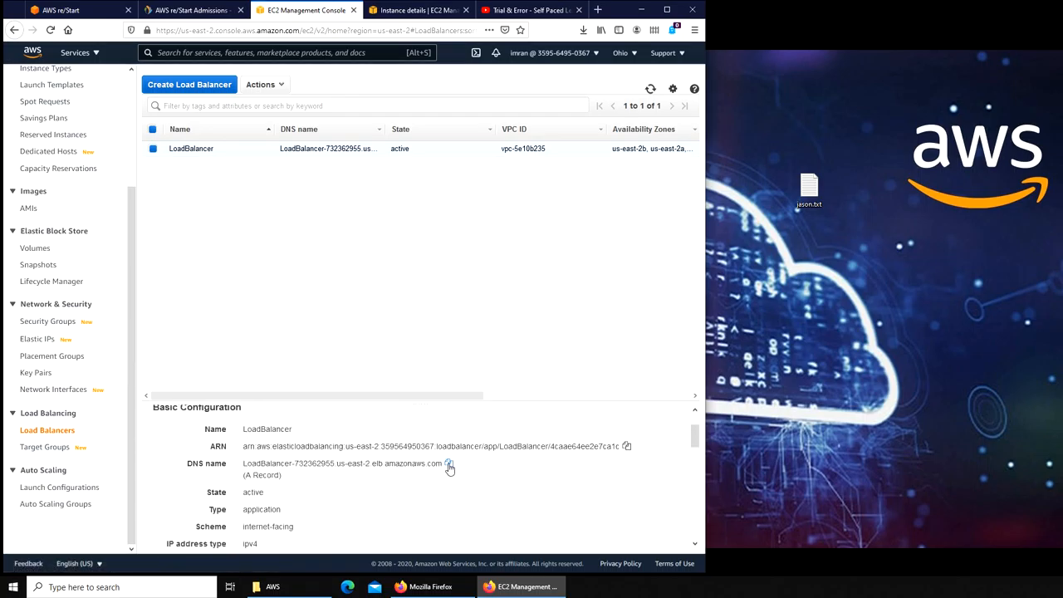
Copy the now-active LoadBalancer's DNS name from the Description details
click(448, 463)
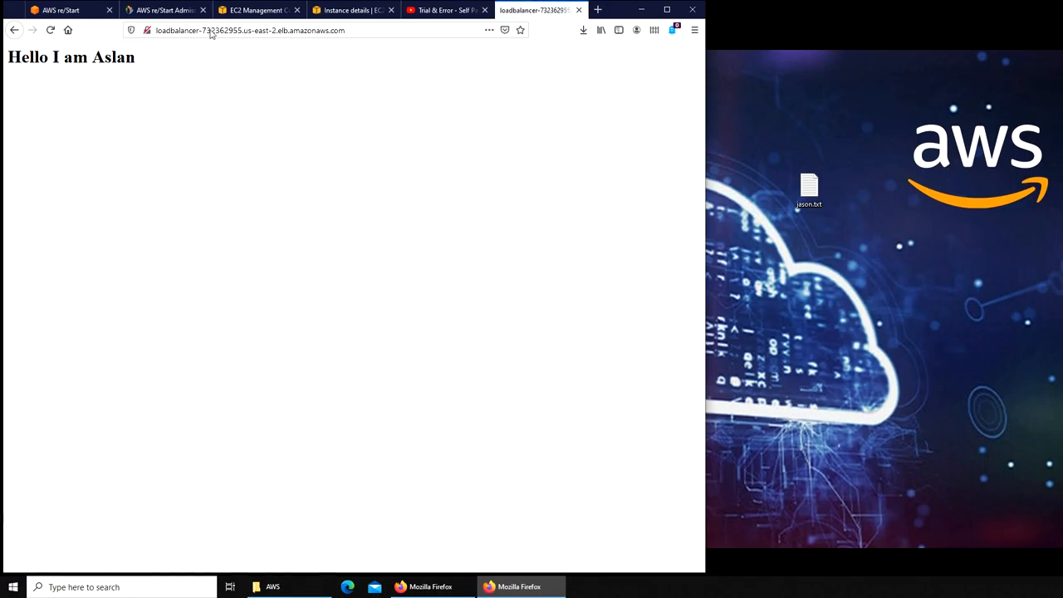
mouse_move(140, 70)
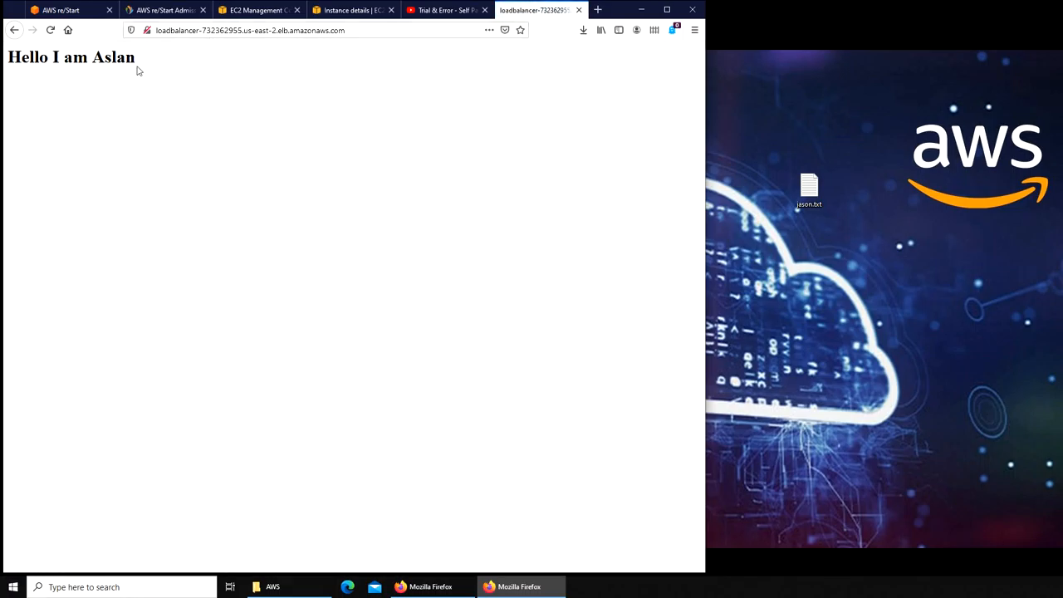
Load the load balancer's DNS address in Firefox, serving the Hello I am Aslan page
click(50, 30)
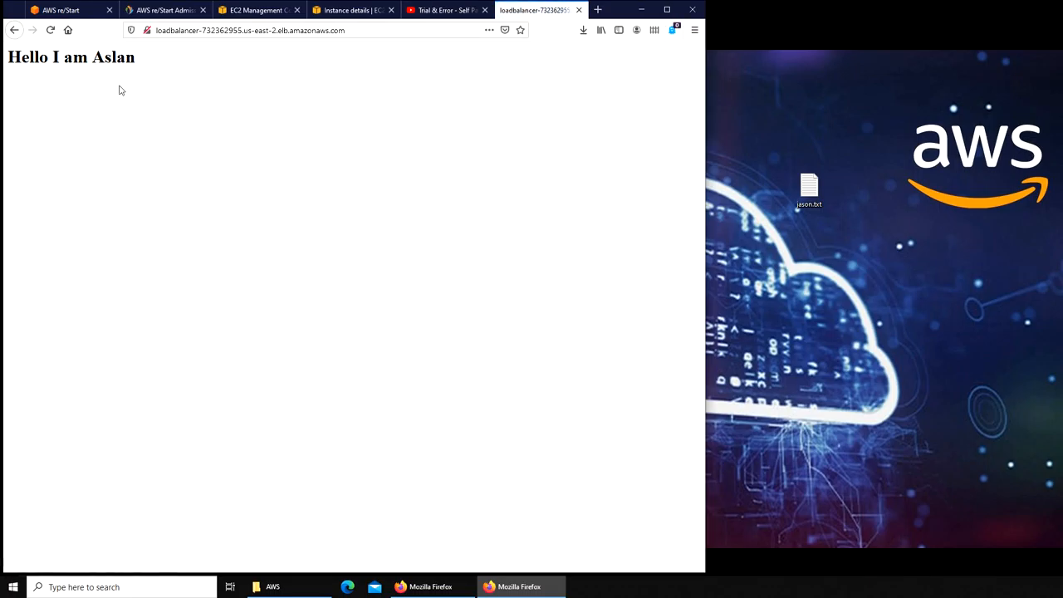
mouse_move(69, 79)
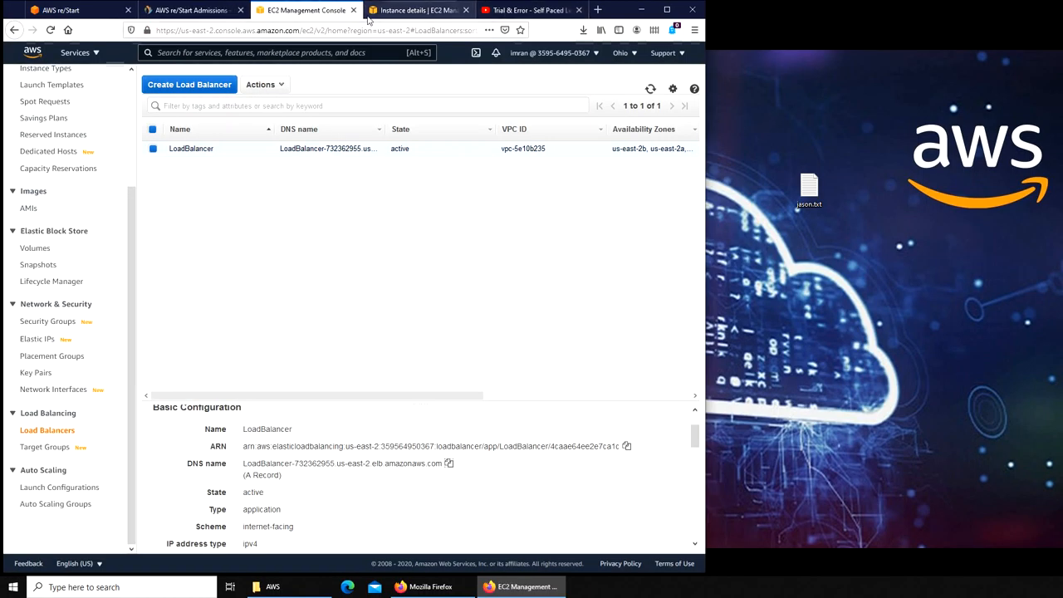
mouse_move(289, 237)
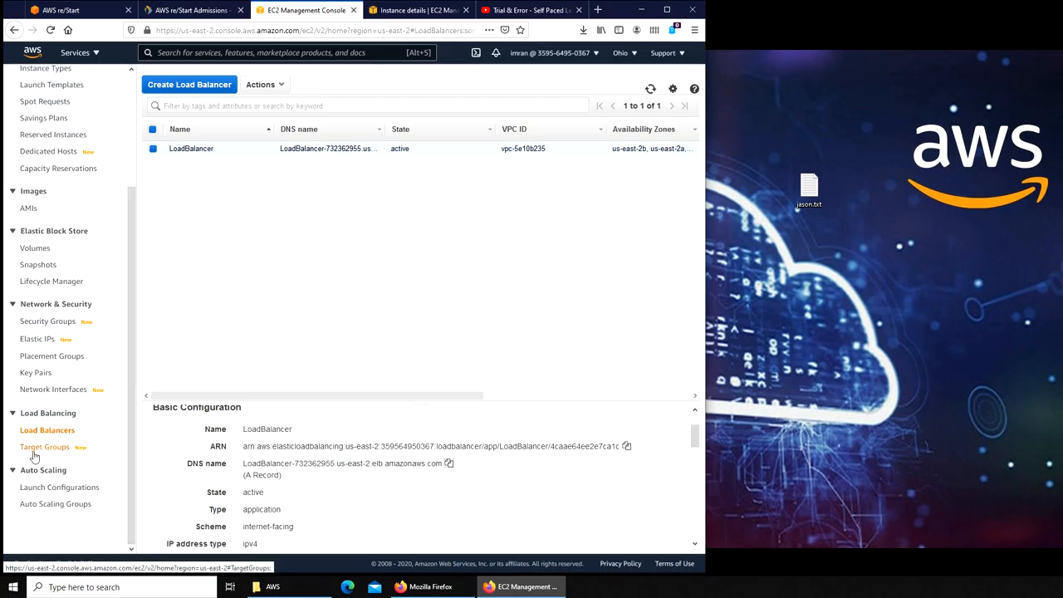
View the WebServers target group's registered targets and begin registering more instances
click(45, 447)
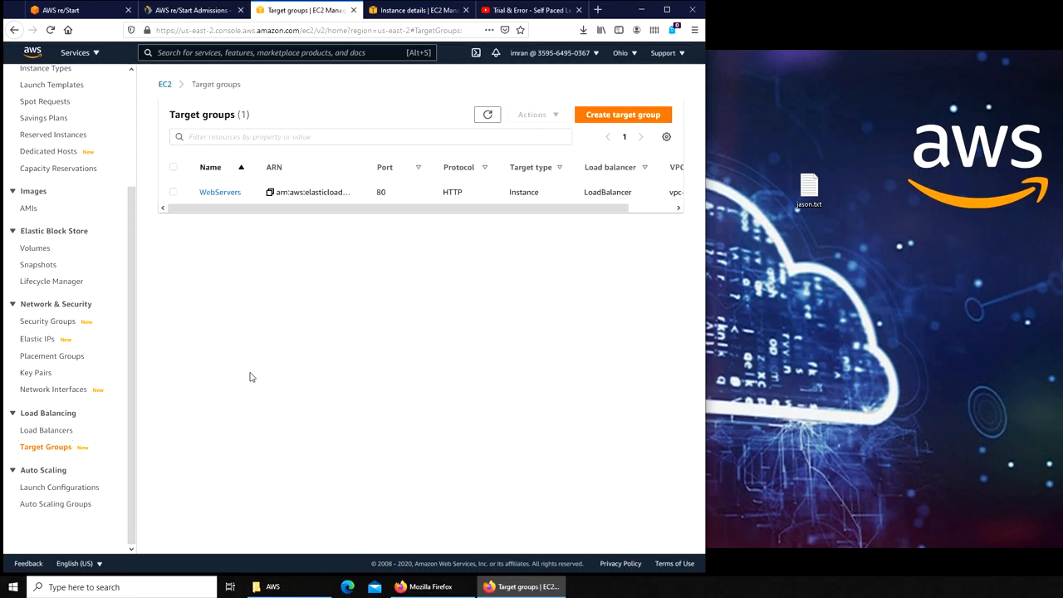
mouse_move(352, 219)
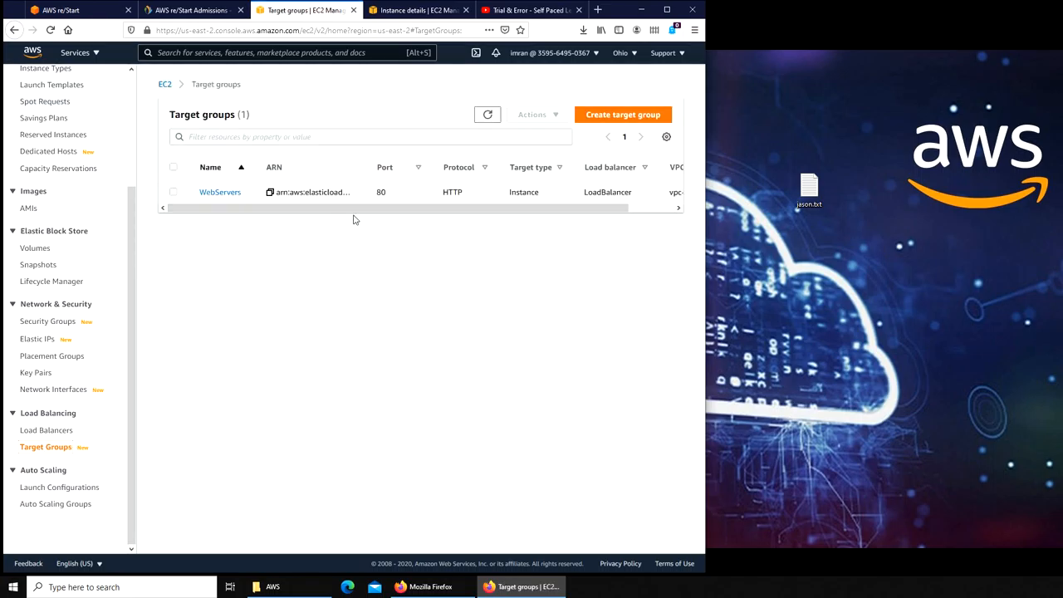
mouse_move(314, 216)
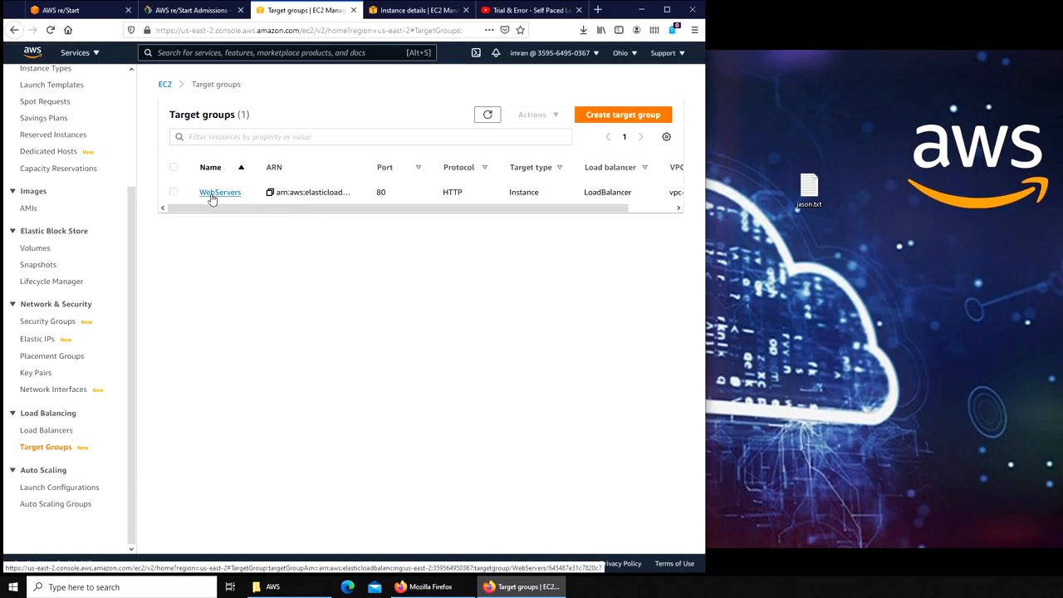
click(219, 192)
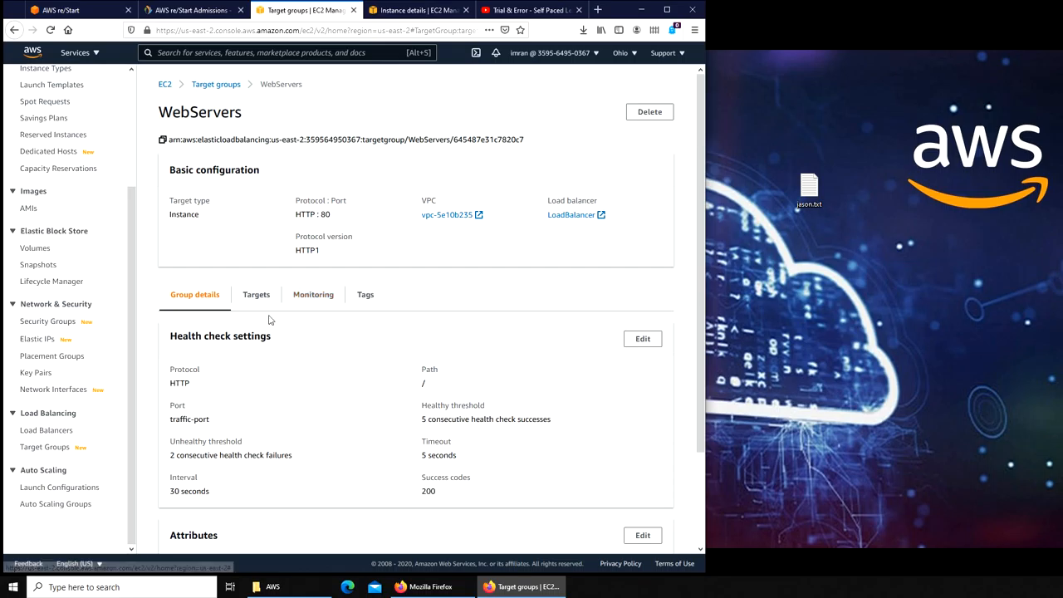
mouse_move(256, 297)
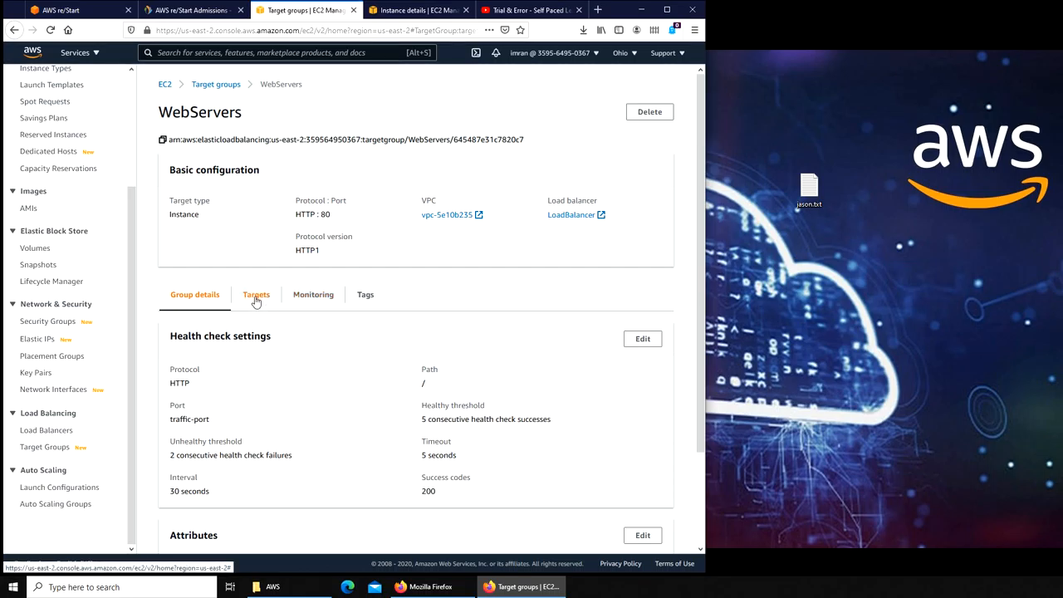
click(256, 294)
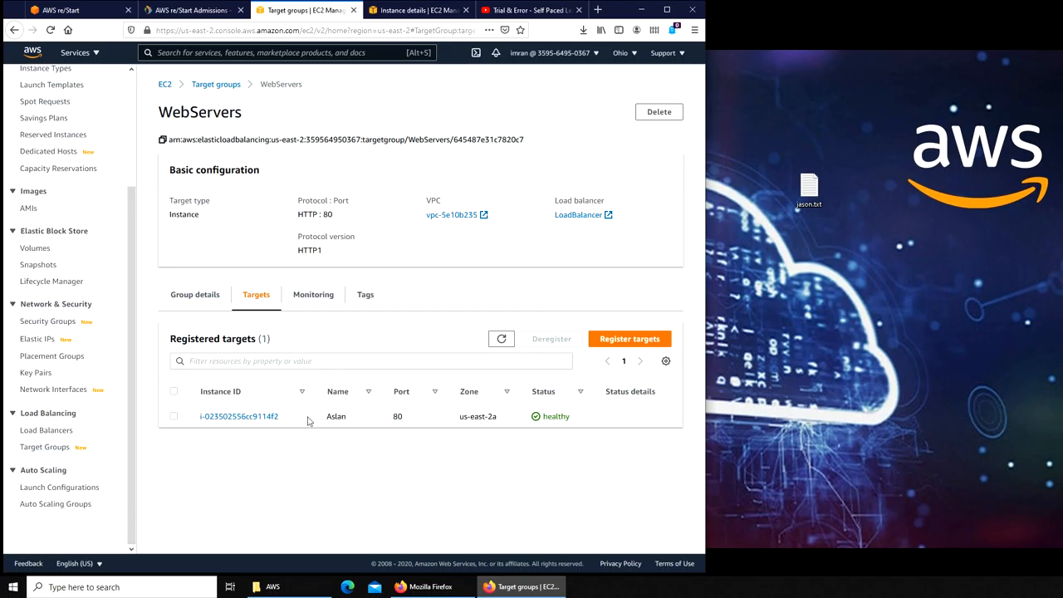
mouse_move(284, 434)
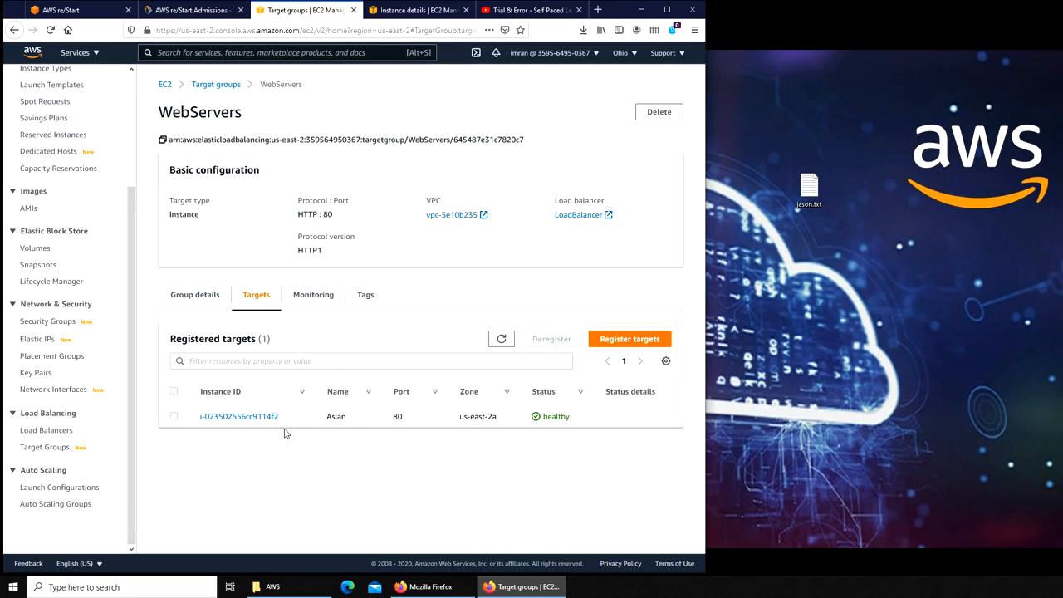
click(628, 339)
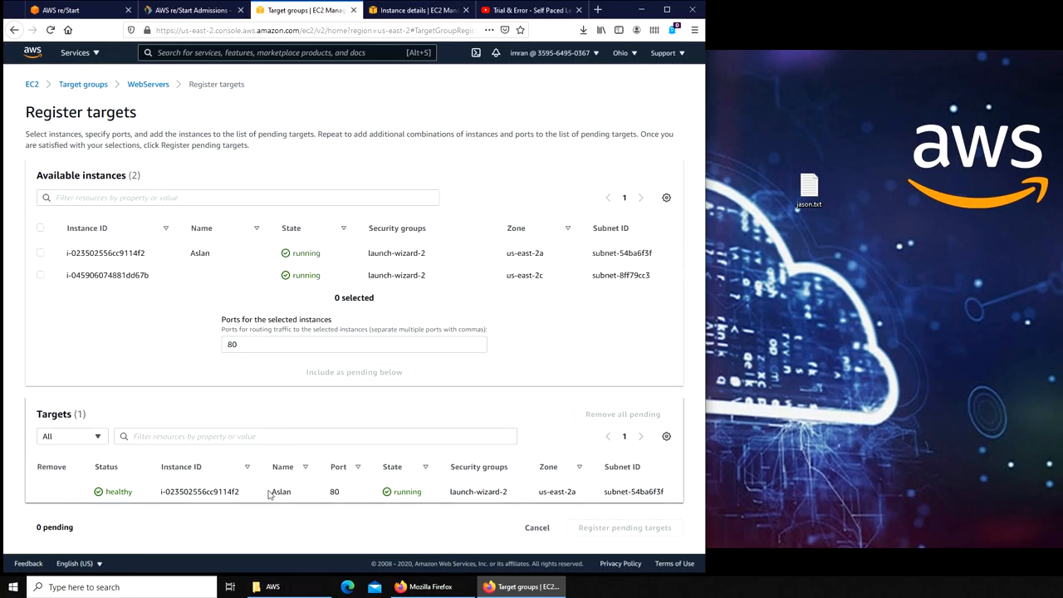
mouse_move(356, 498)
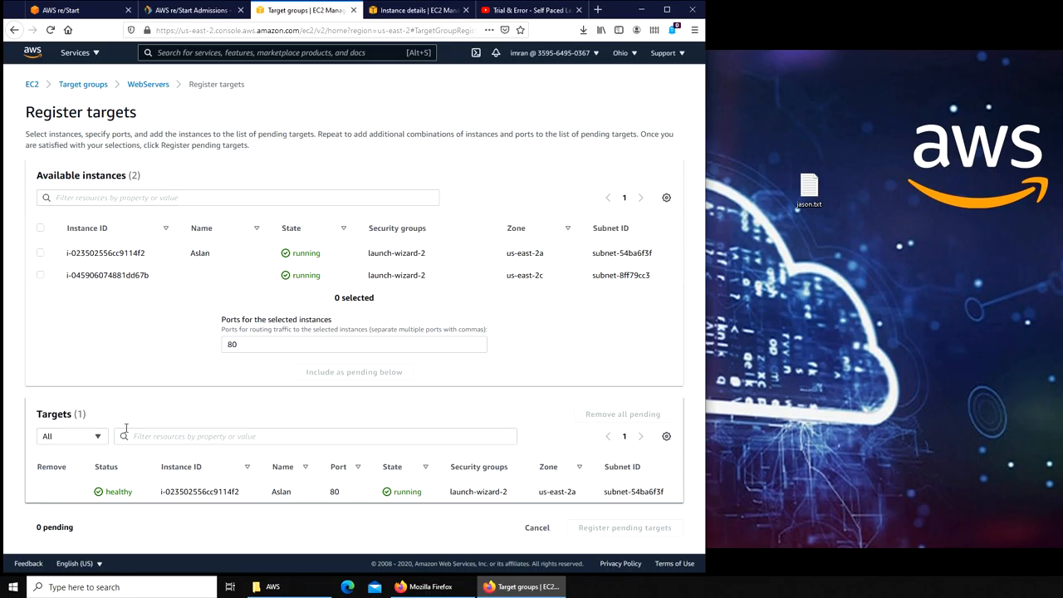
mouse_move(284, 276)
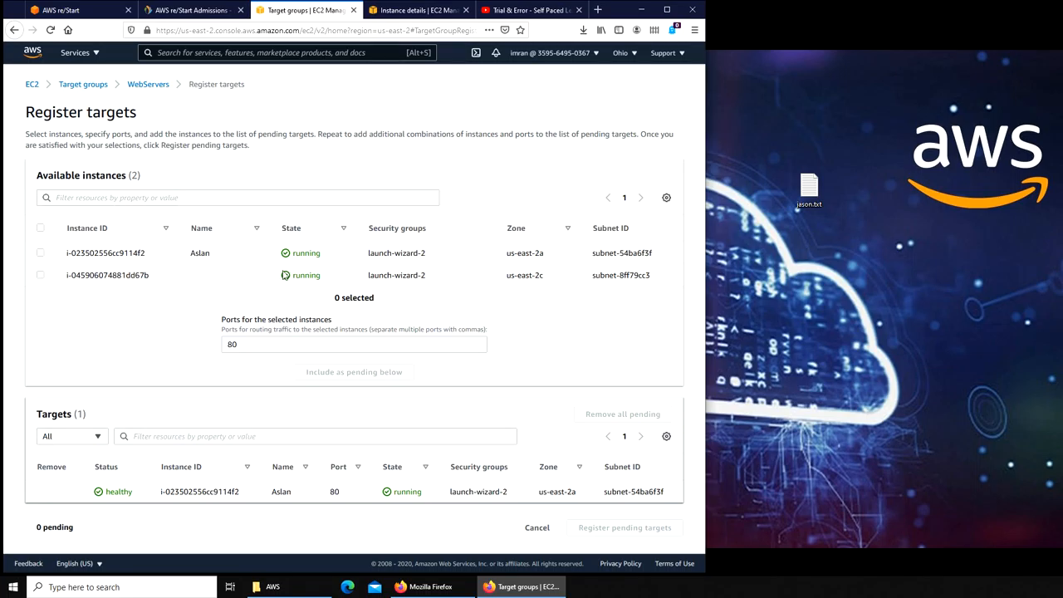
mouse_move(163, 254)
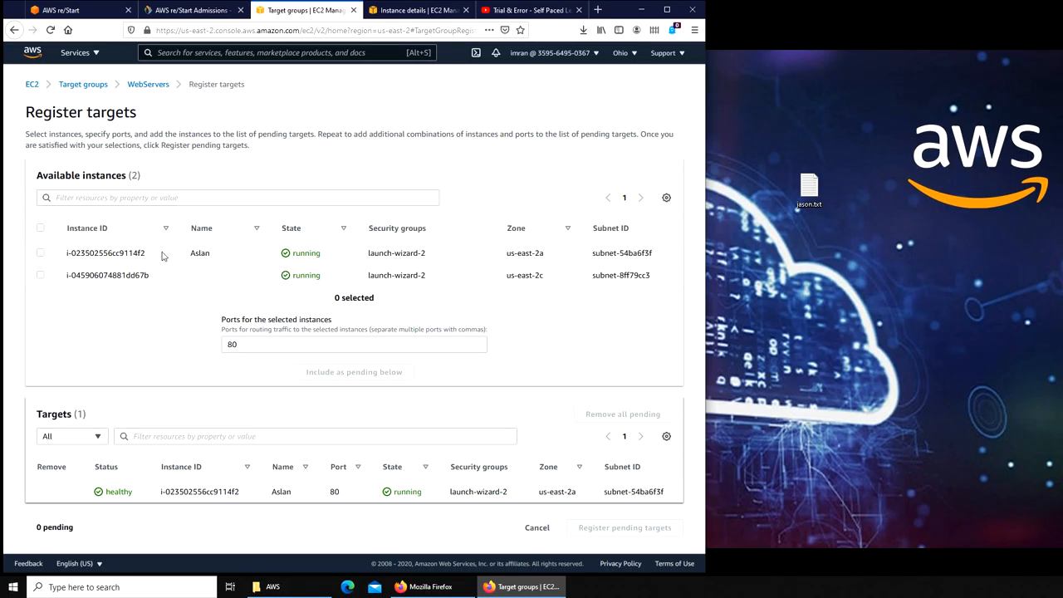
mouse_move(40, 279)
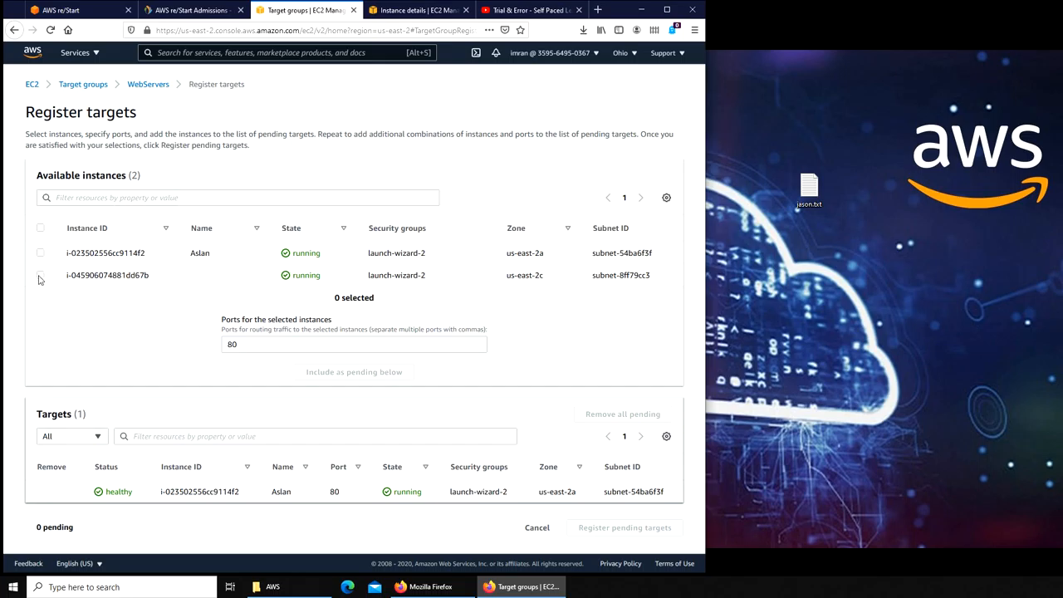
Register the second running instance as a pending target in the WebServers group
click(39, 276)
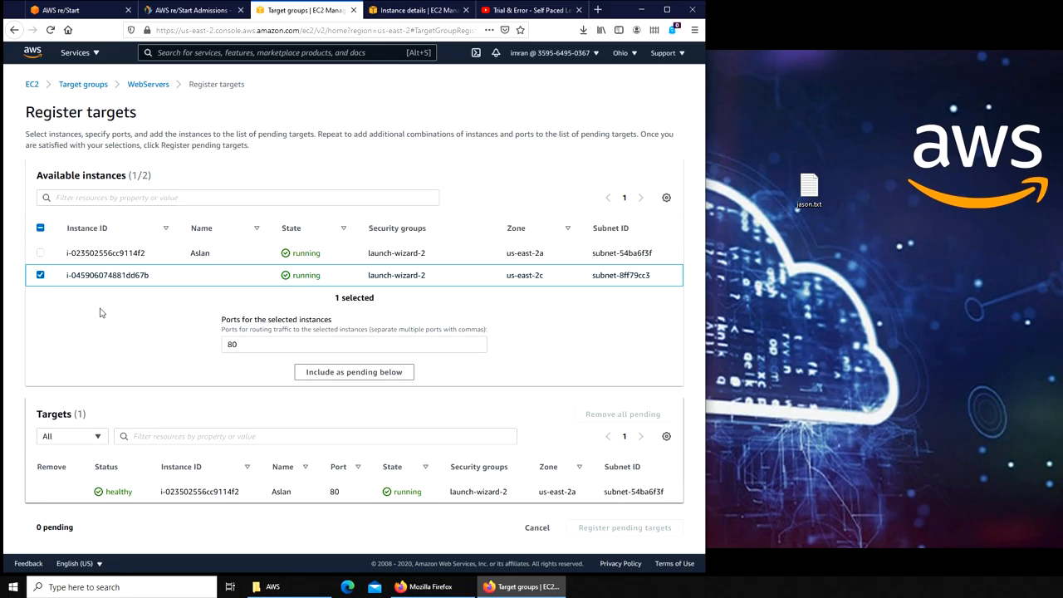
mouse_move(198, 263)
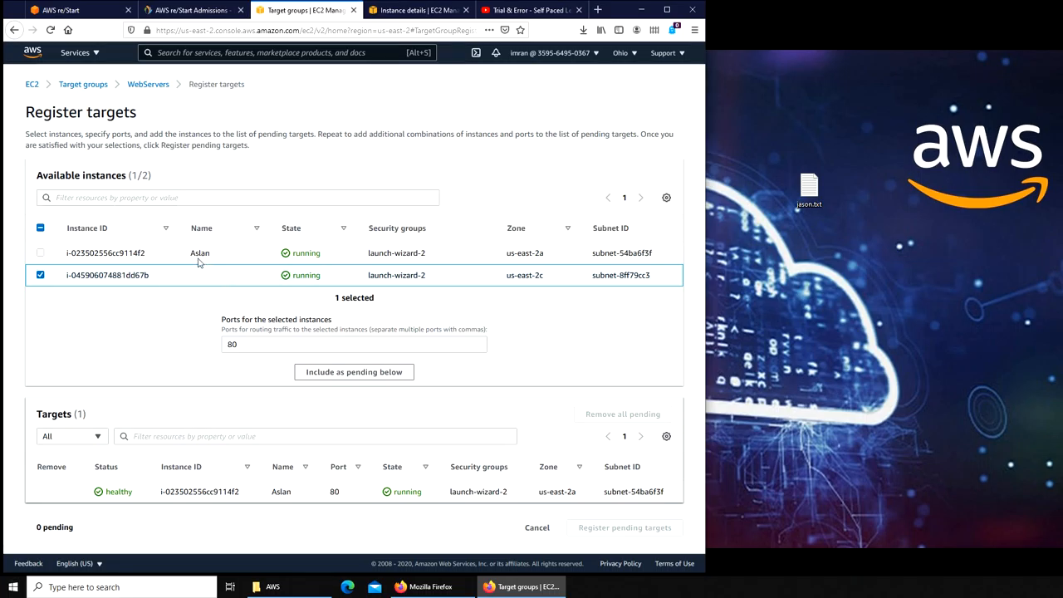
mouse_move(150, 368)
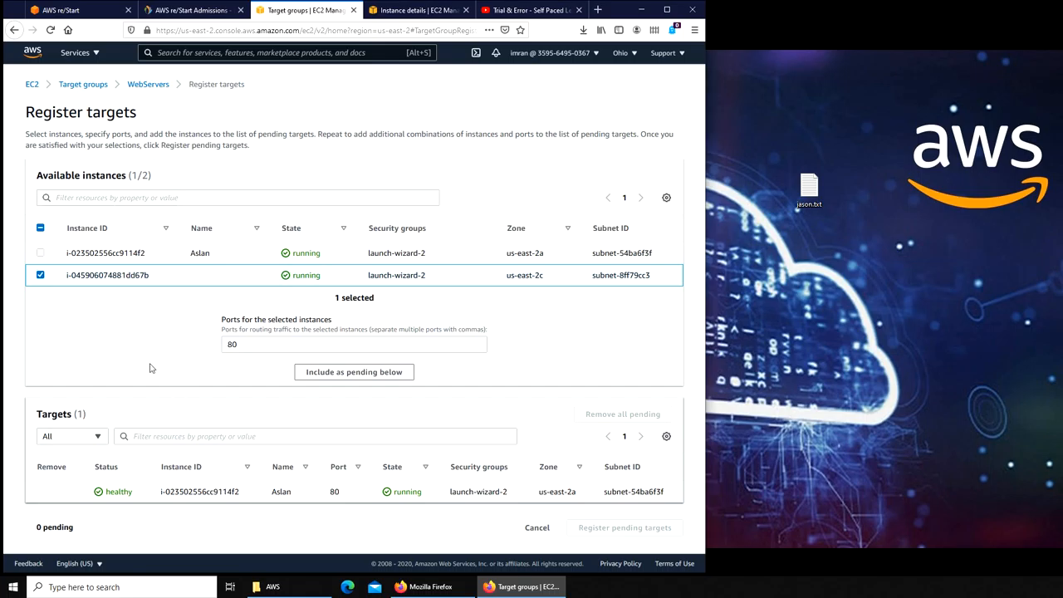
mouse_move(130, 339)
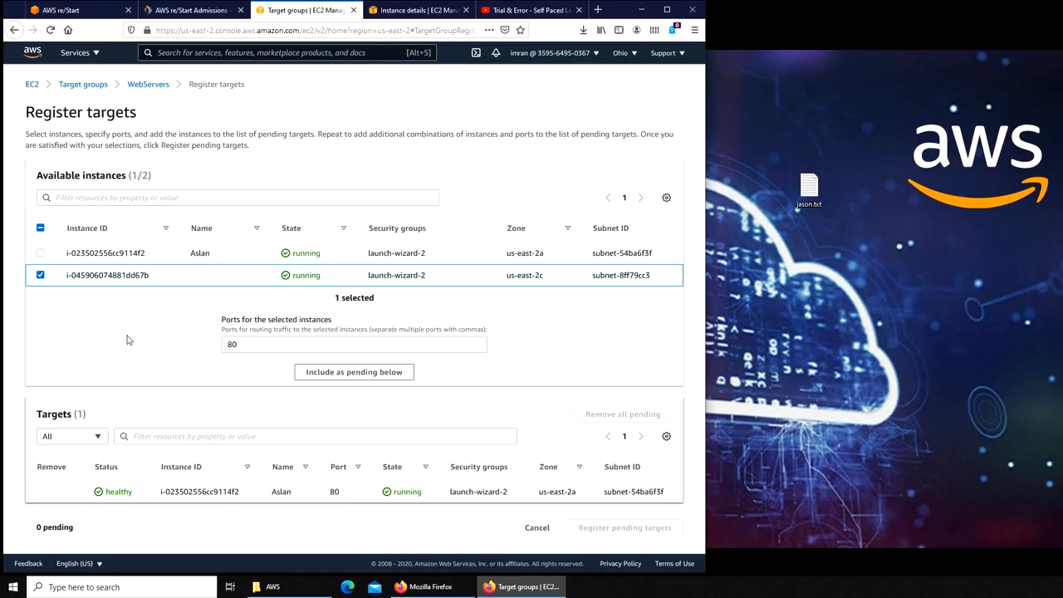
mouse_move(120, 325)
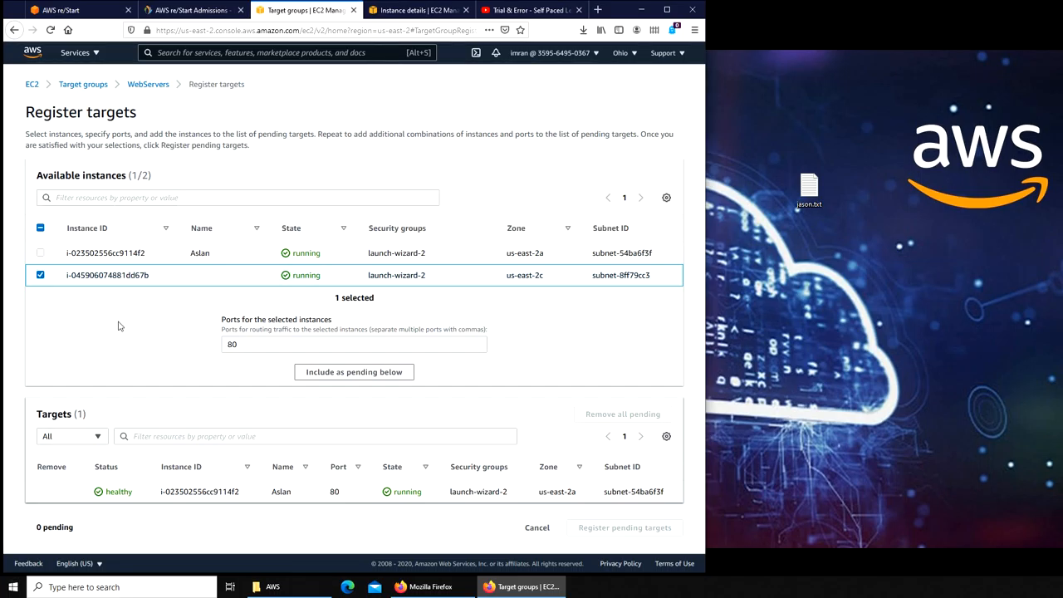
mouse_move(174, 276)
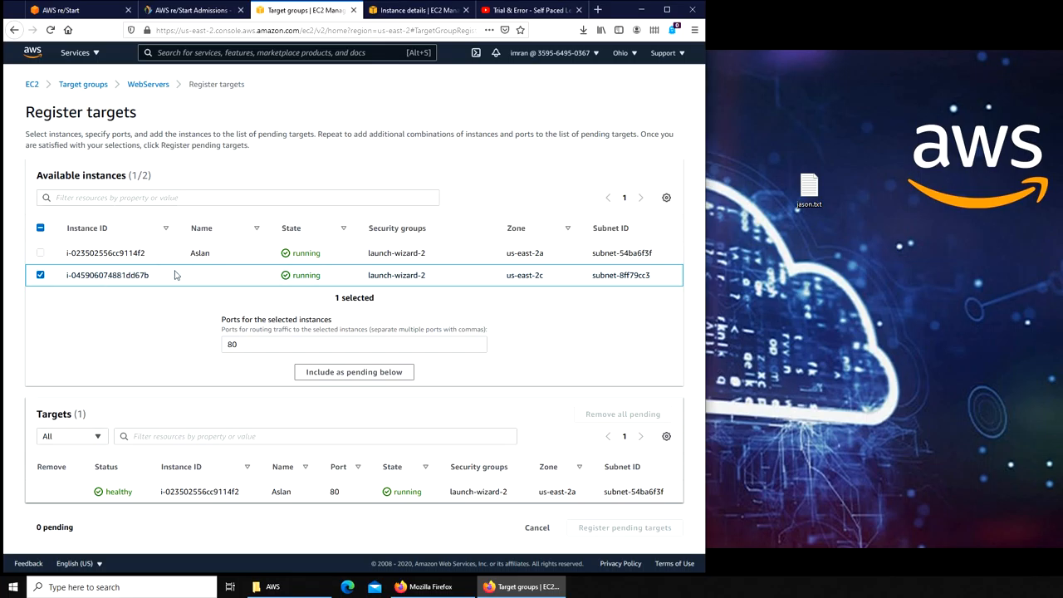
mouse_move(233, 390)
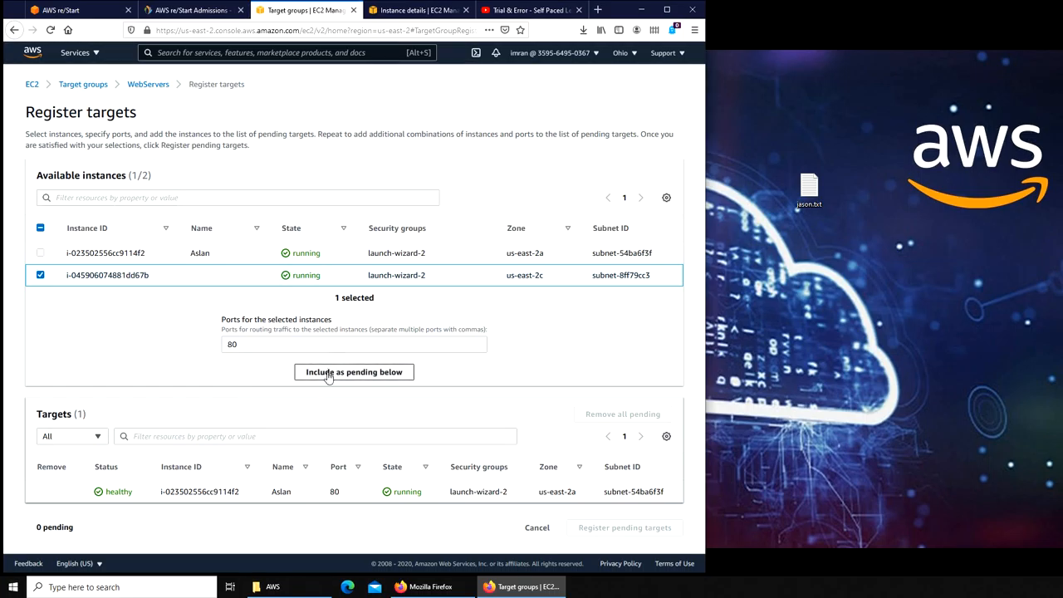
click(352, 372)
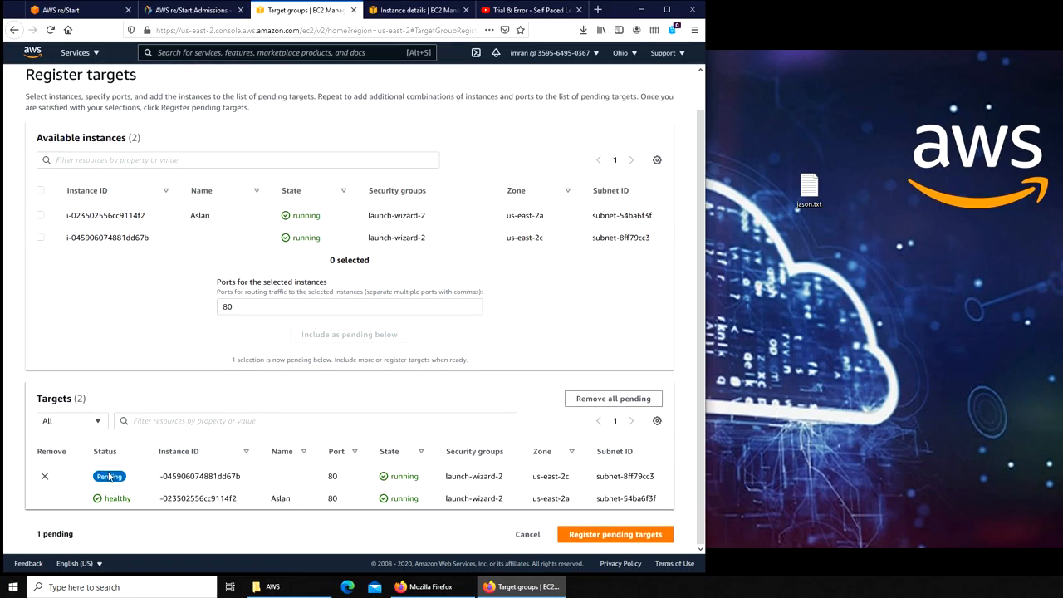
click(615, 535)
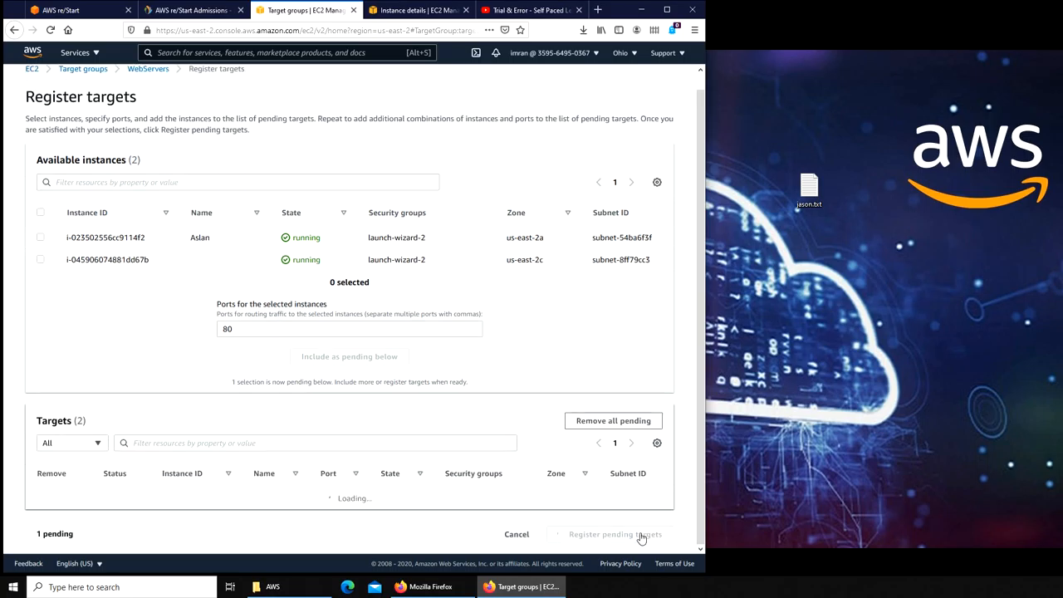
click(615, 535)
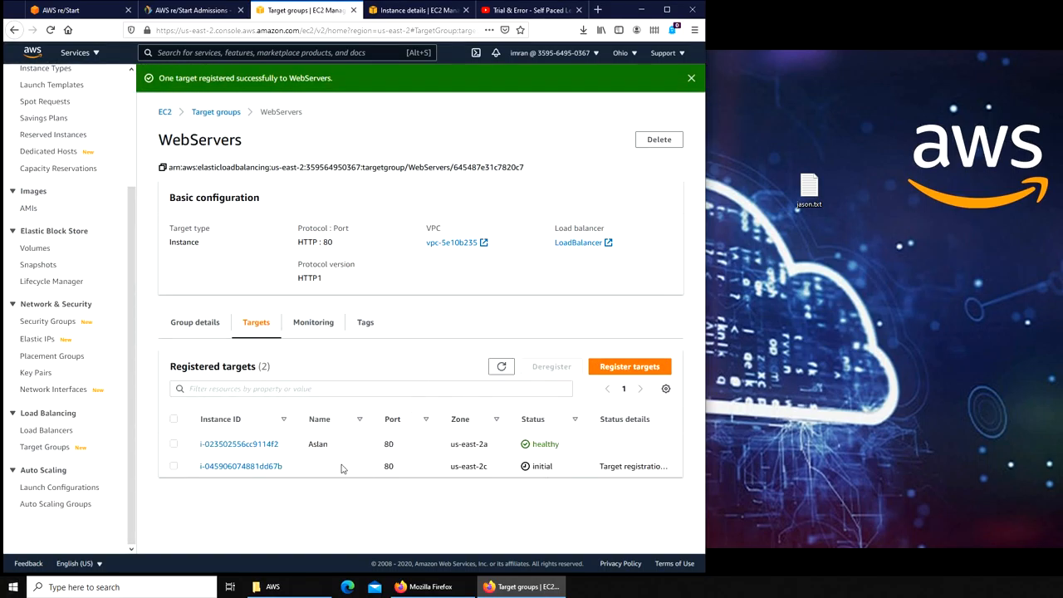
mouse_move(544, 454)
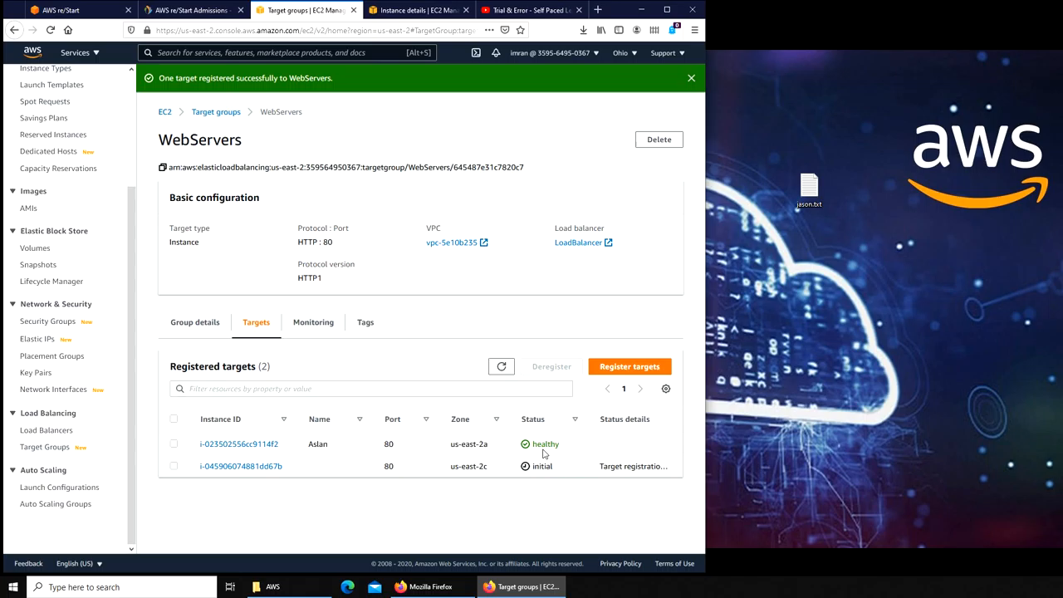
mouse_move(549, 485)
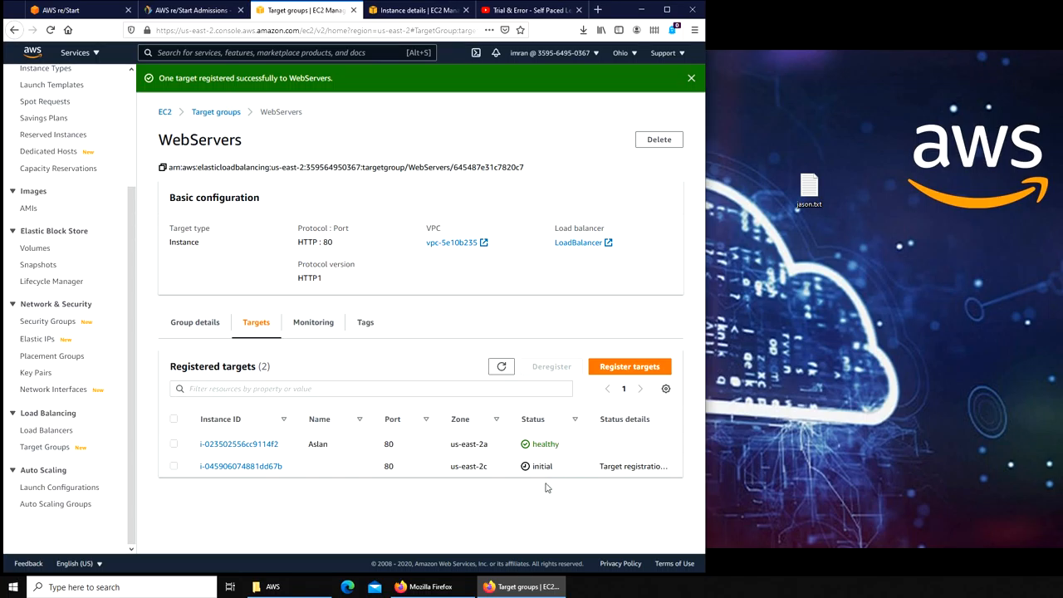
mouse_move(540, 478)
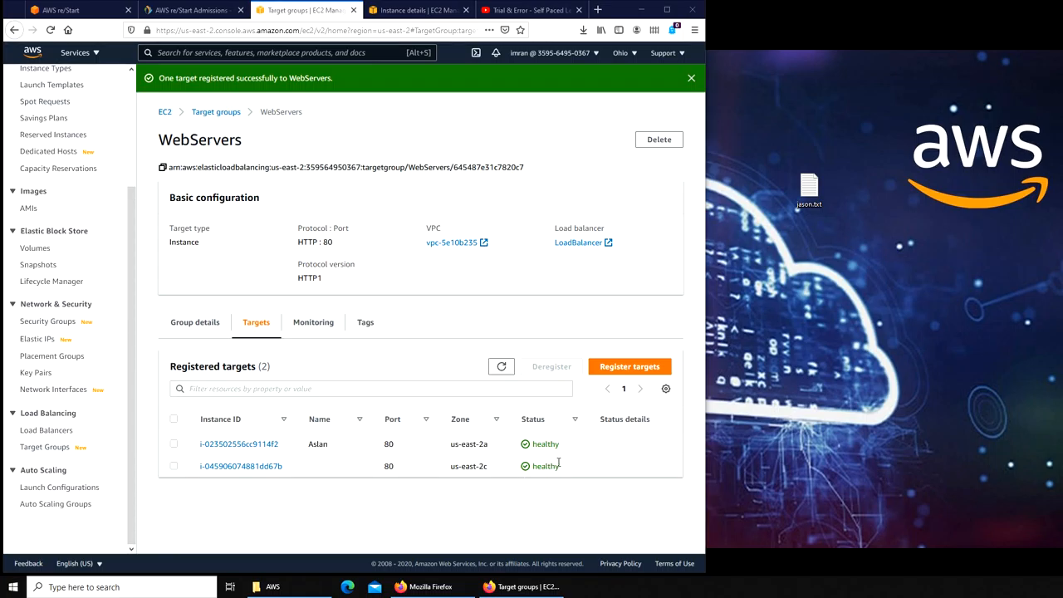
mouse_move(425, 357)
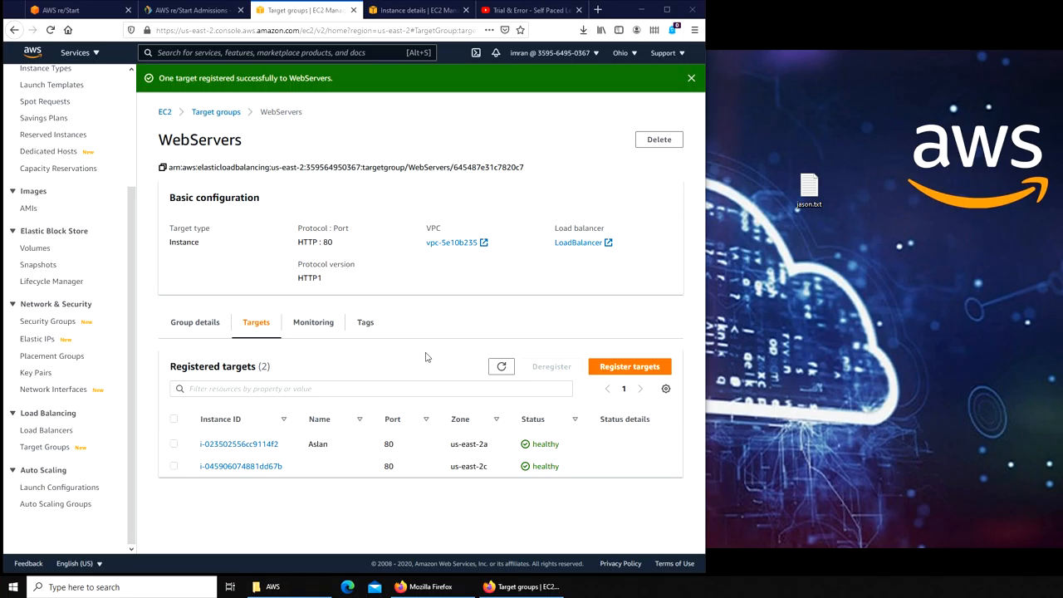
mouse_move(555, 456)
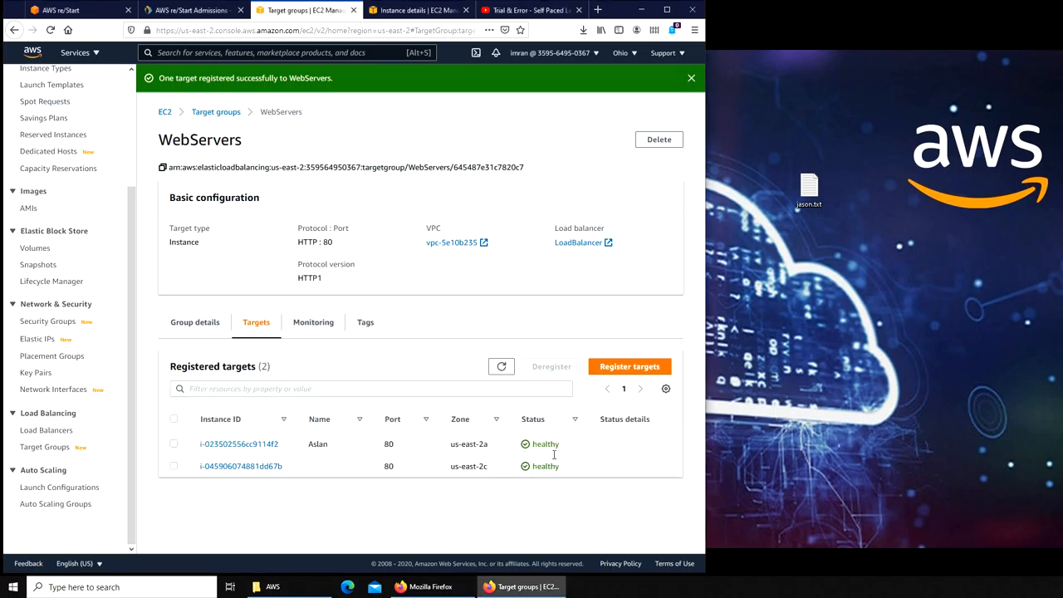
mouse_move(553, 475)
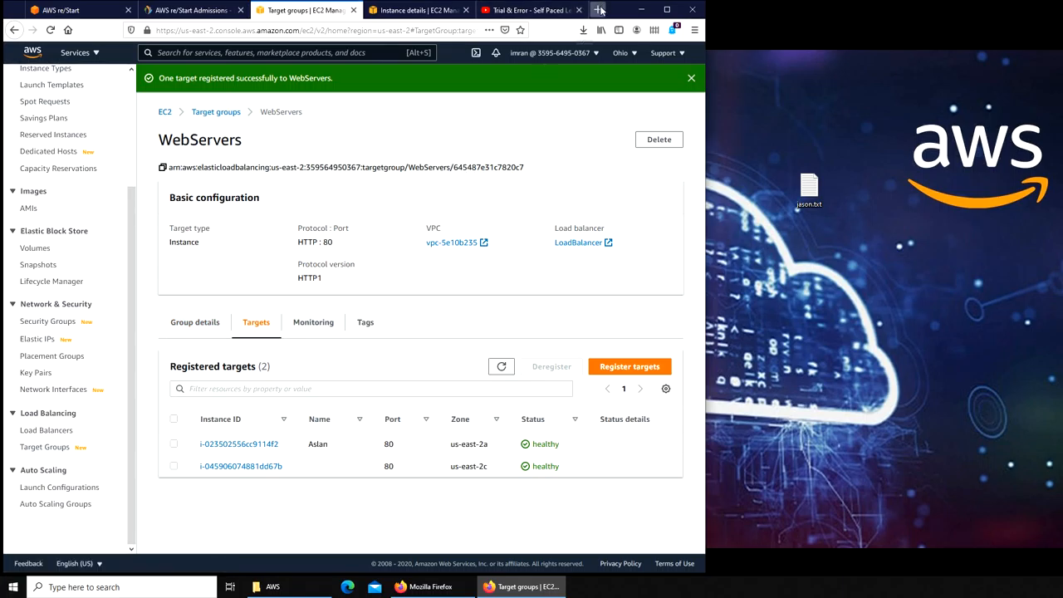
Copy LoadBalancer's DNS name from the load balancer list and start a new browser tab
click(47, 430)
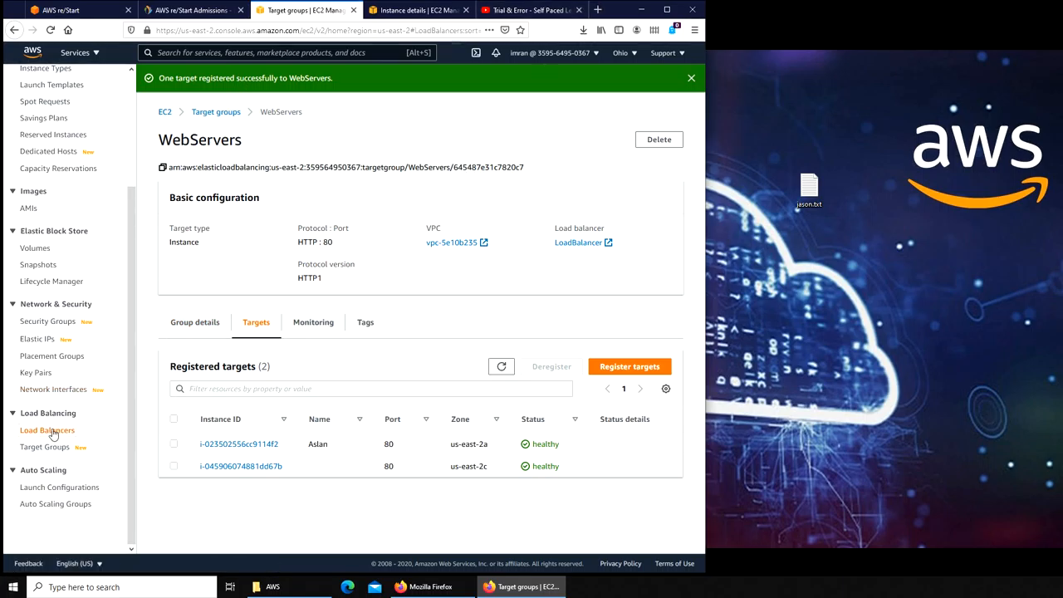
click(46, 428)
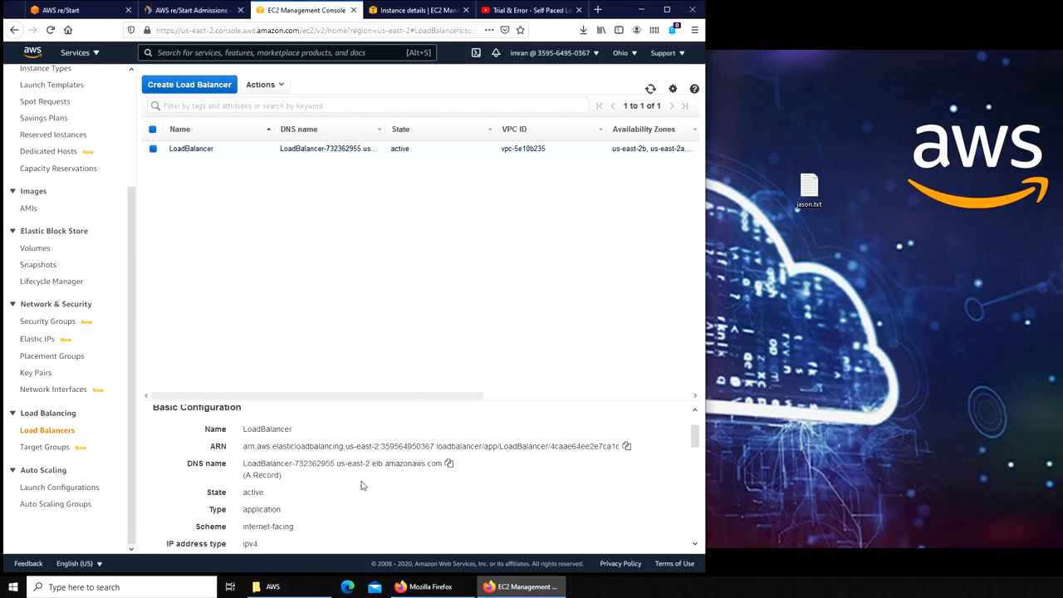
click(448, 463)
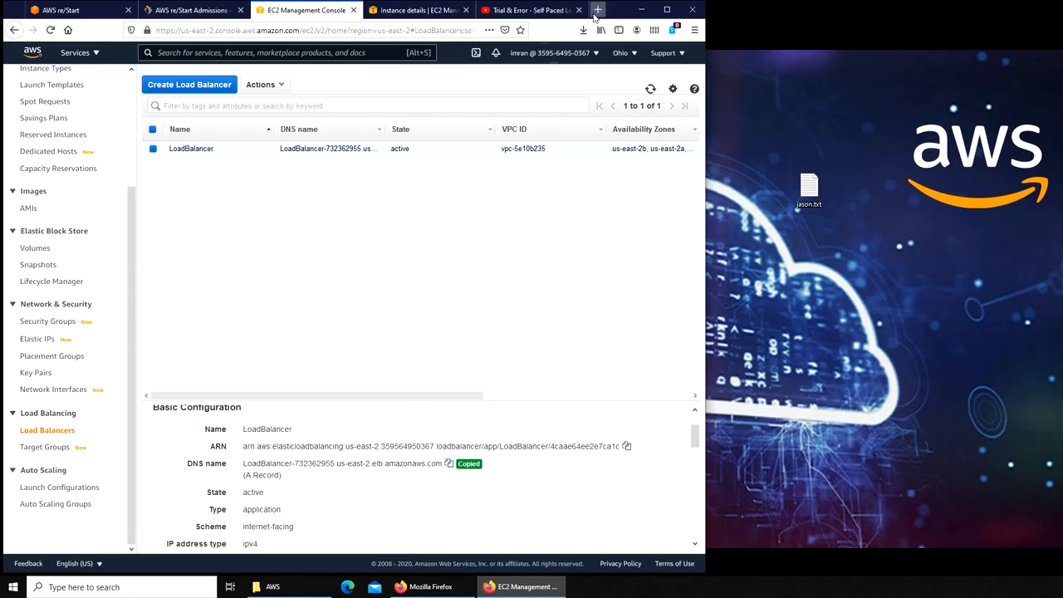
click(598, 10)
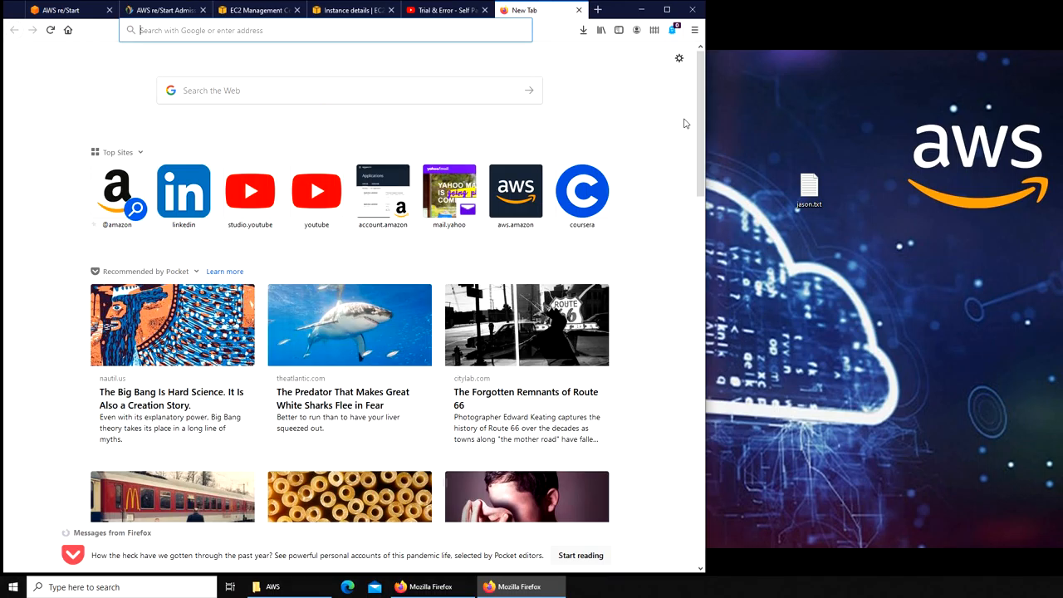
Reload loadbalancer-732362955.us-east-2.elb.amazonaws.com repeatedly, alternating between the Aslan and imran pages
text(loadbalancer-732362955.us-east-2.elb.amazonaws.com)
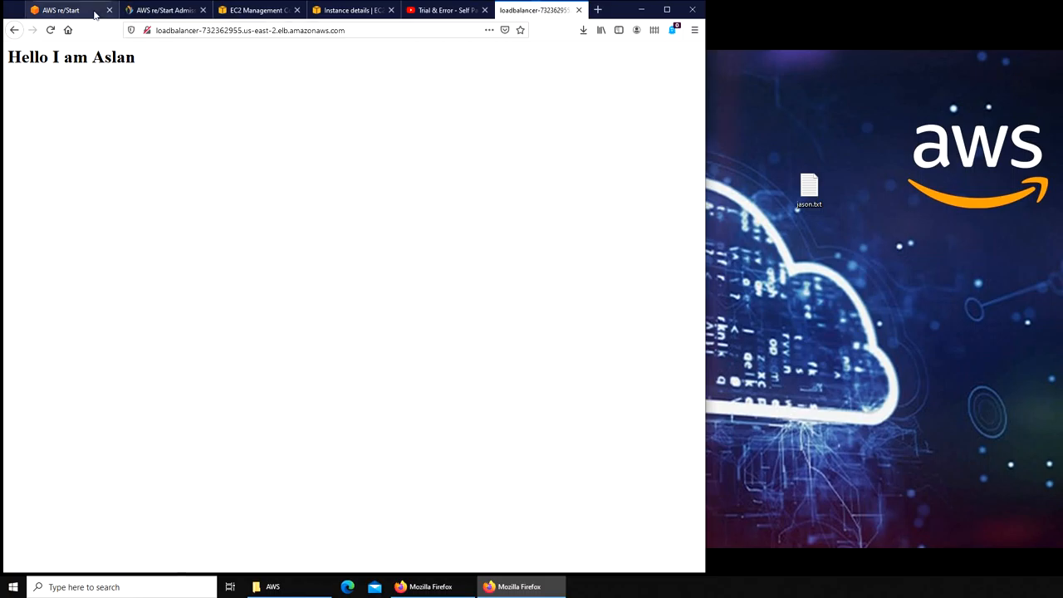
mouse_move(116, 86)
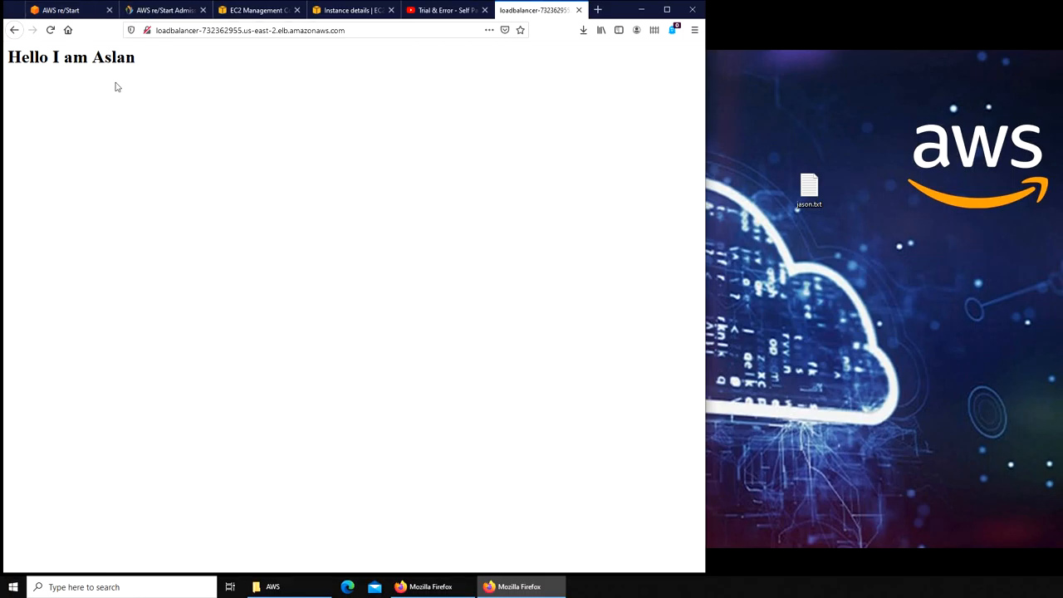
mouse_move(103, 75)
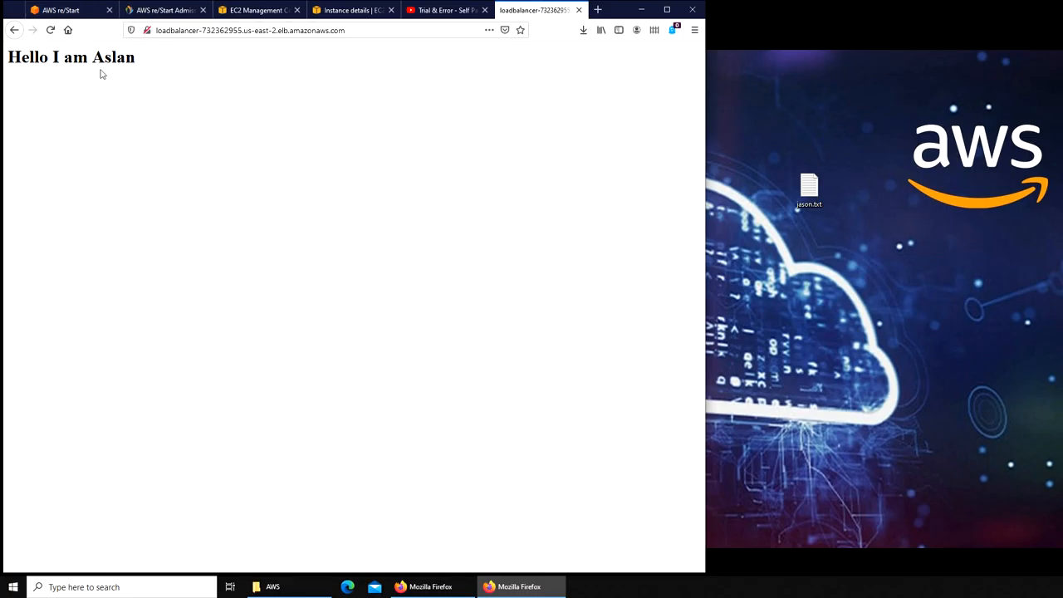
mouse_move(142, 76)
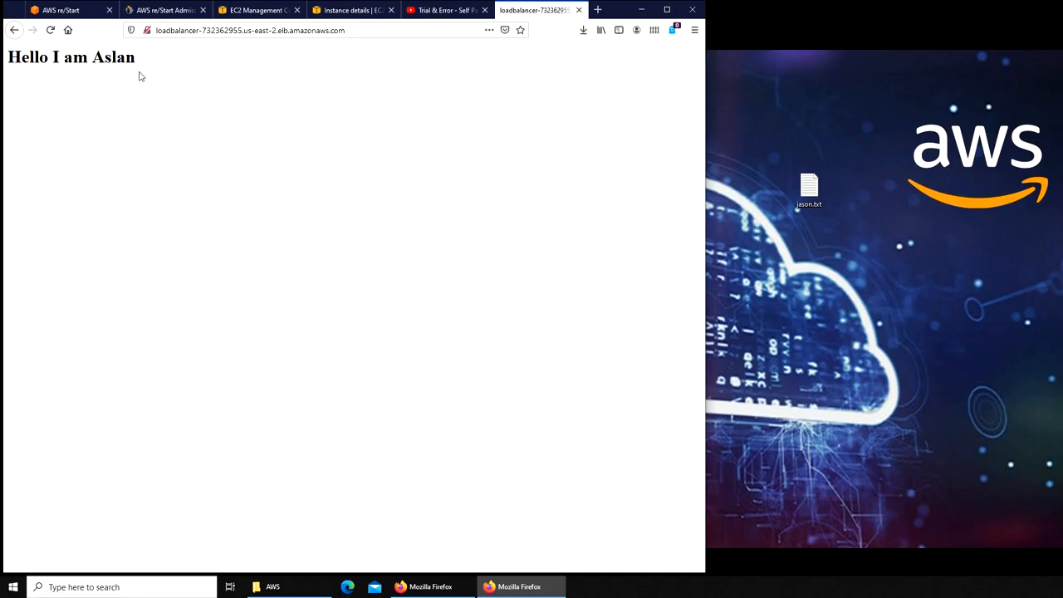
click(50, 30)
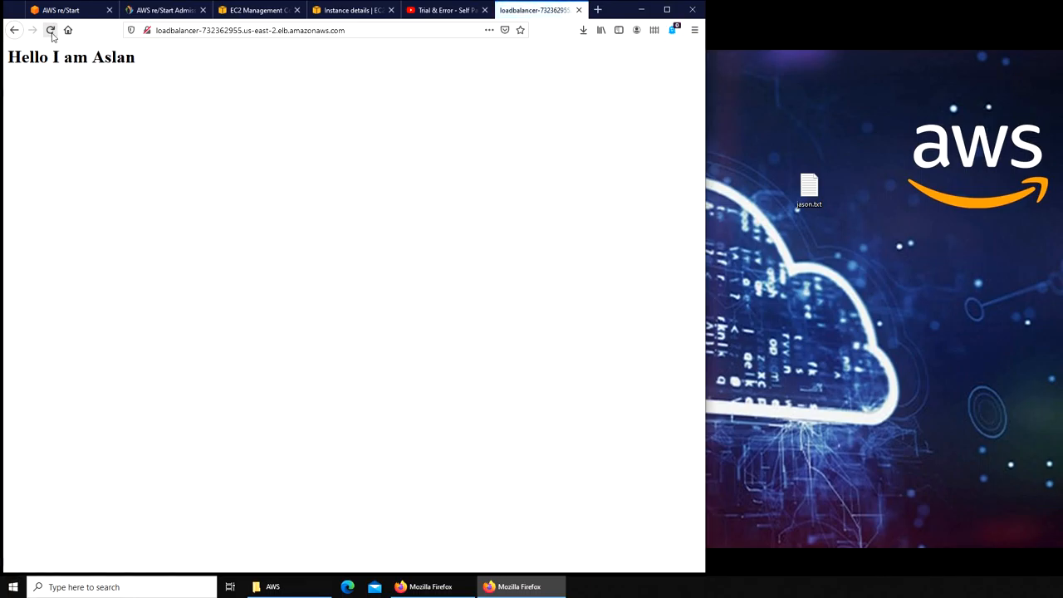
click(50, 30)
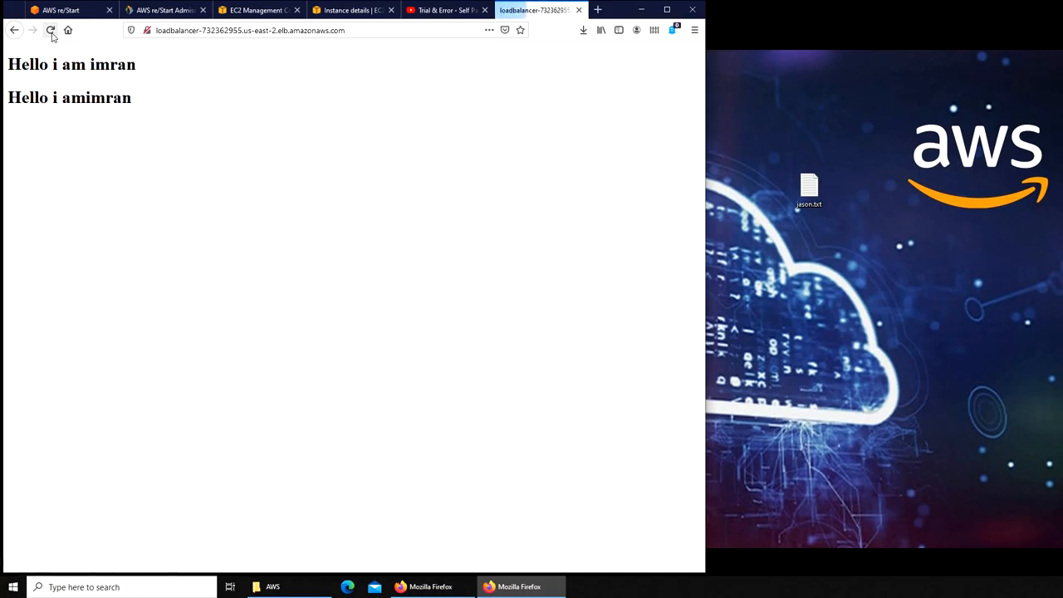
click(50, 30)
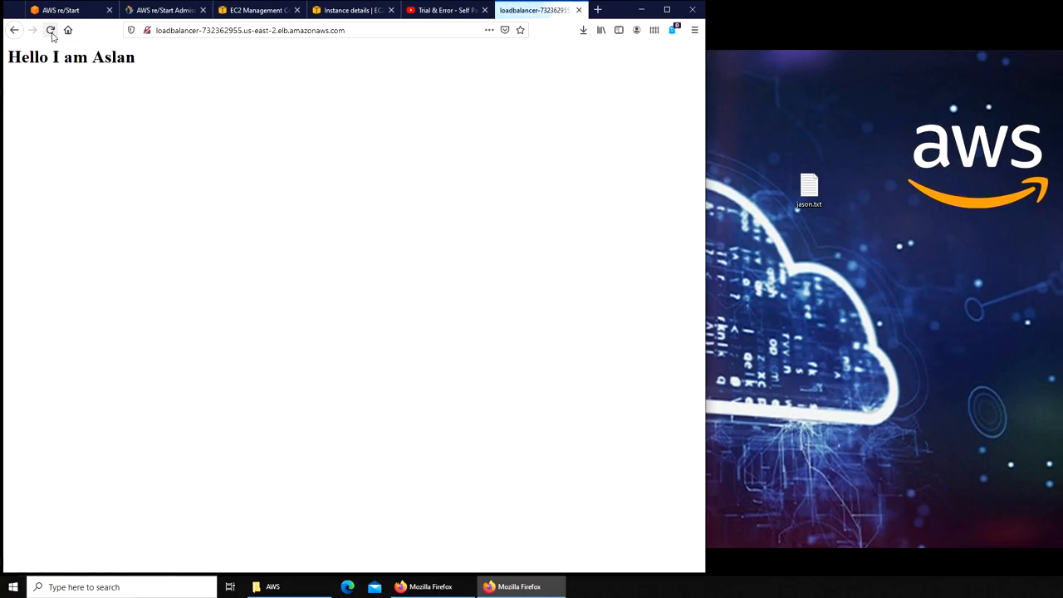
click(49, 30)
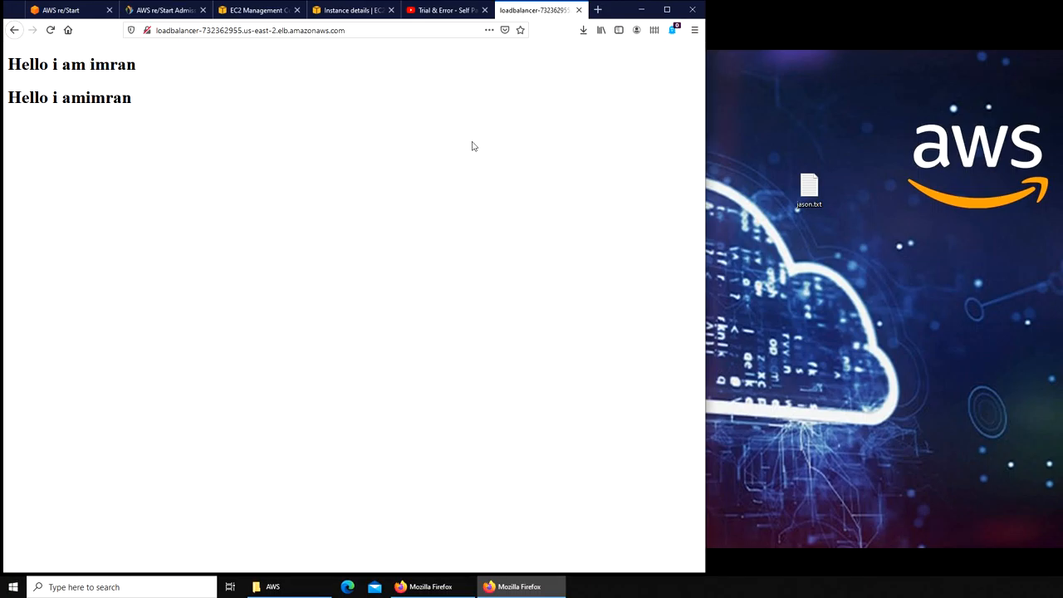
click(257, 10)
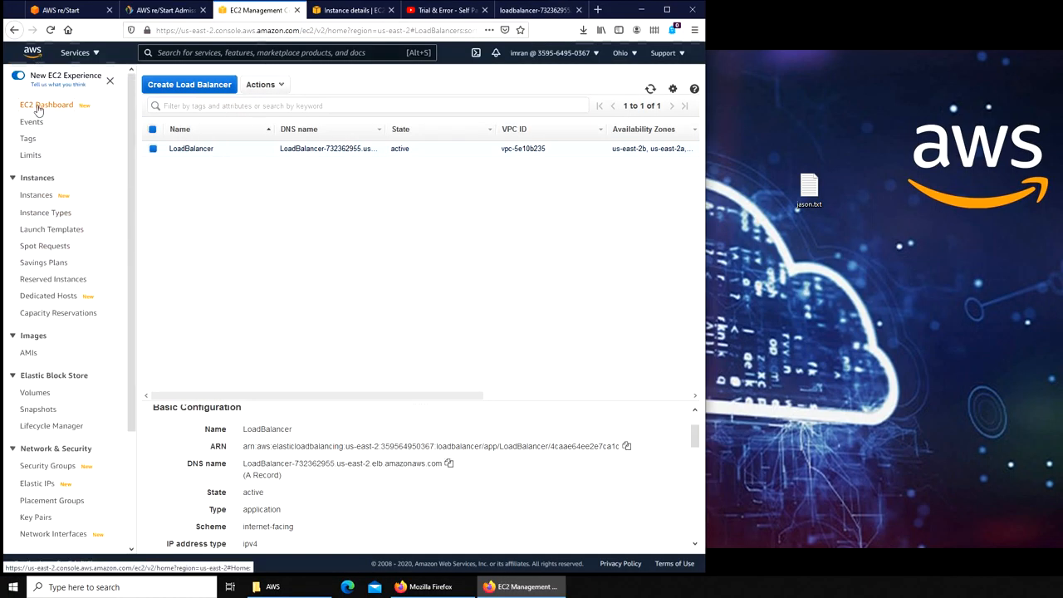
Check both running instances' public IPv4 addresses in the EC2 instance list
click(37, 195)
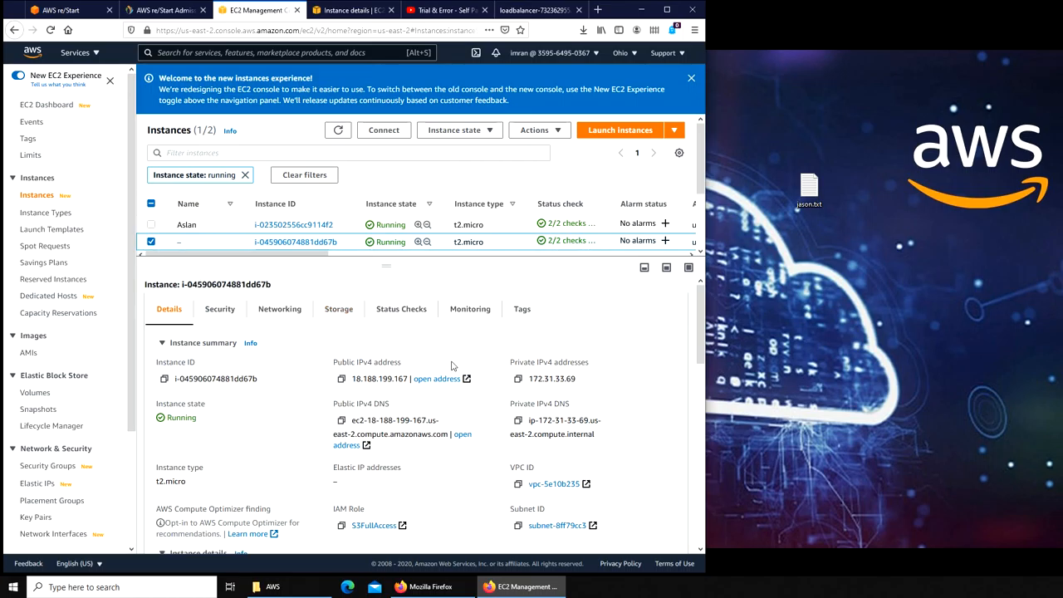
scroll(right, 3)
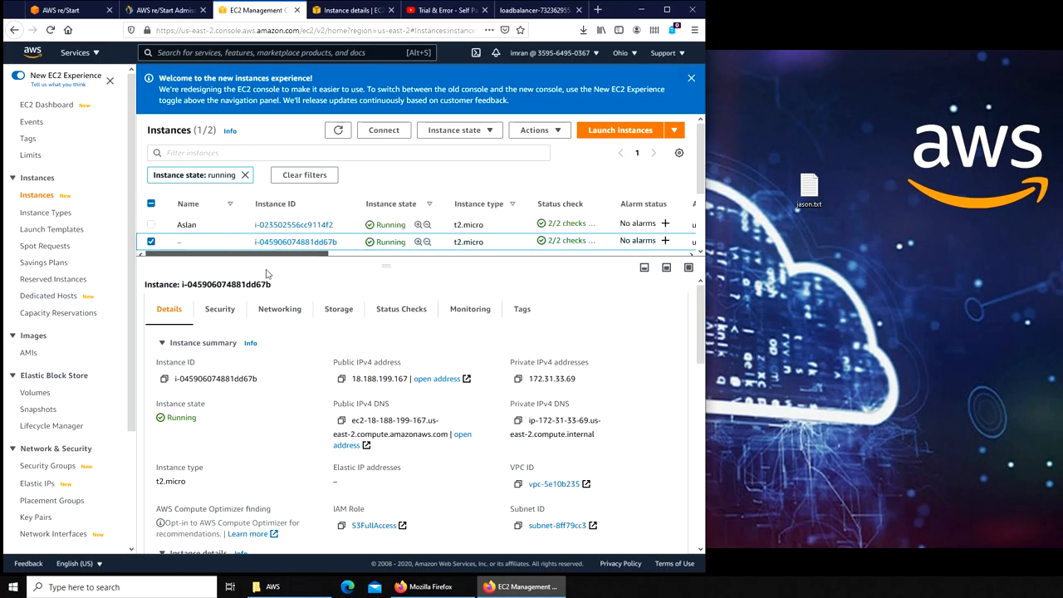
scroll(right, 3)
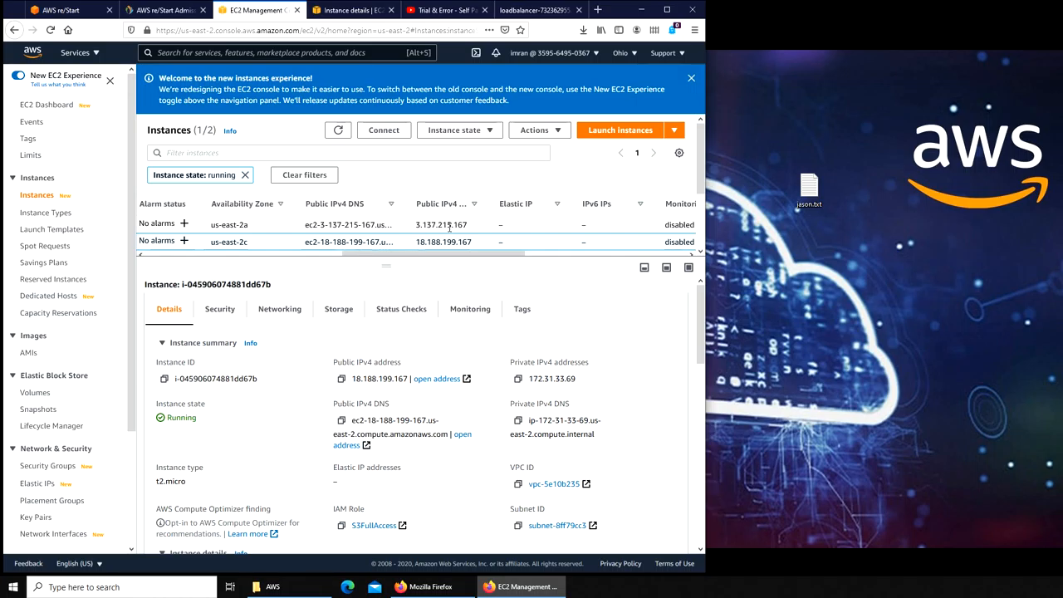
click(540, 10)
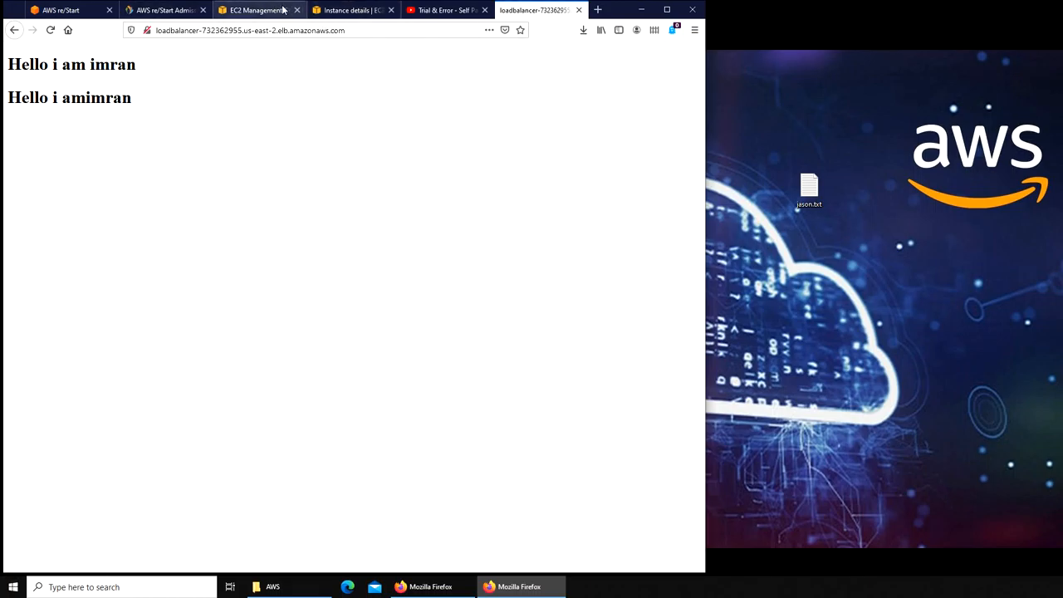
Return to the EC2 instances list to prepare stopping the instance at 3.137.215.167
click(252, 10)
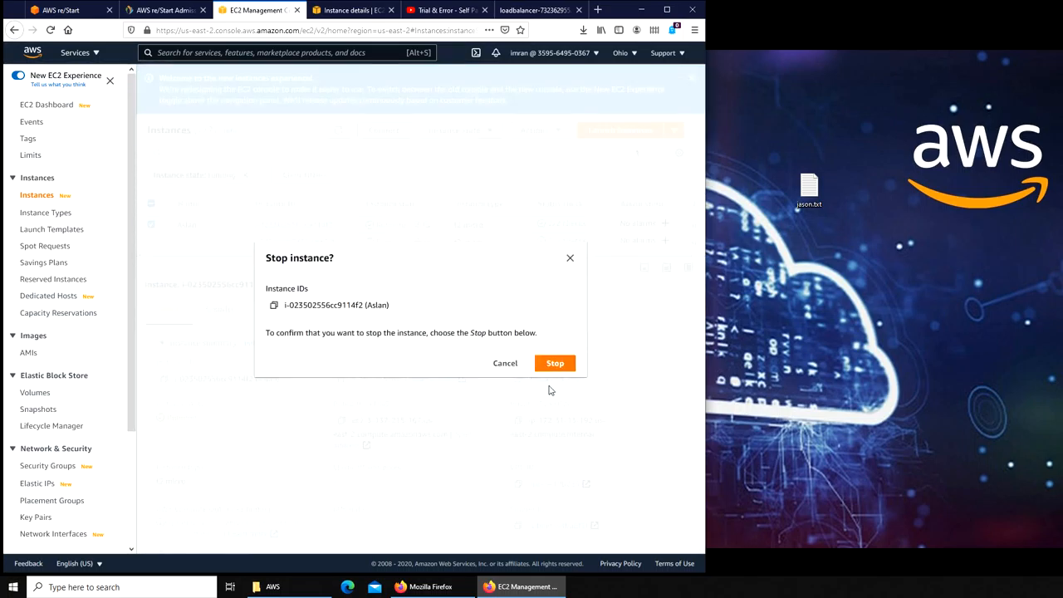
Confirm stopping the Aslan instance (3.137.215.167) and go back to the load balancer site
click(555, 362)
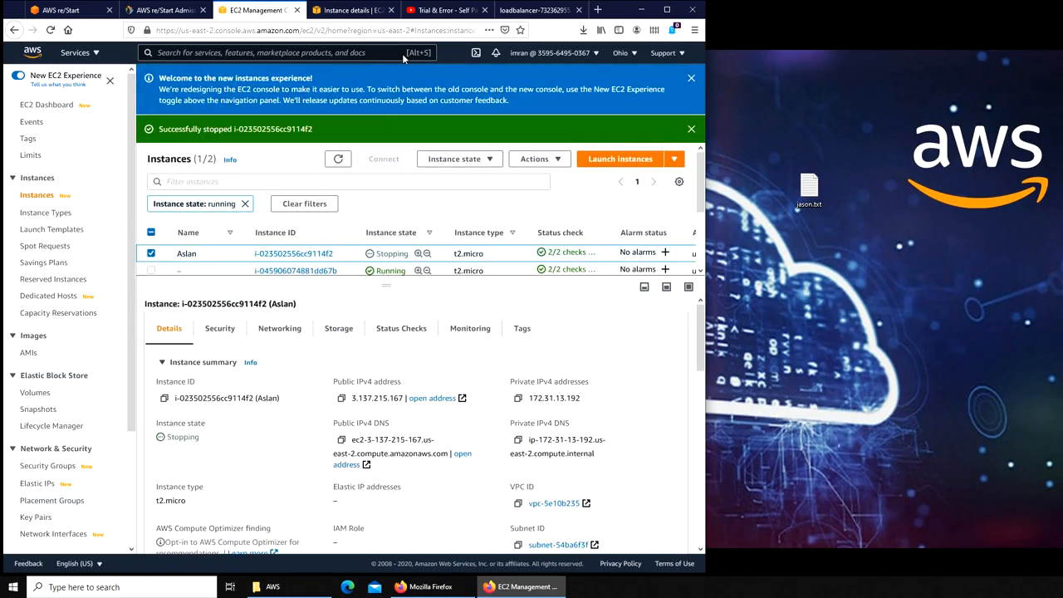
click(540, 10)
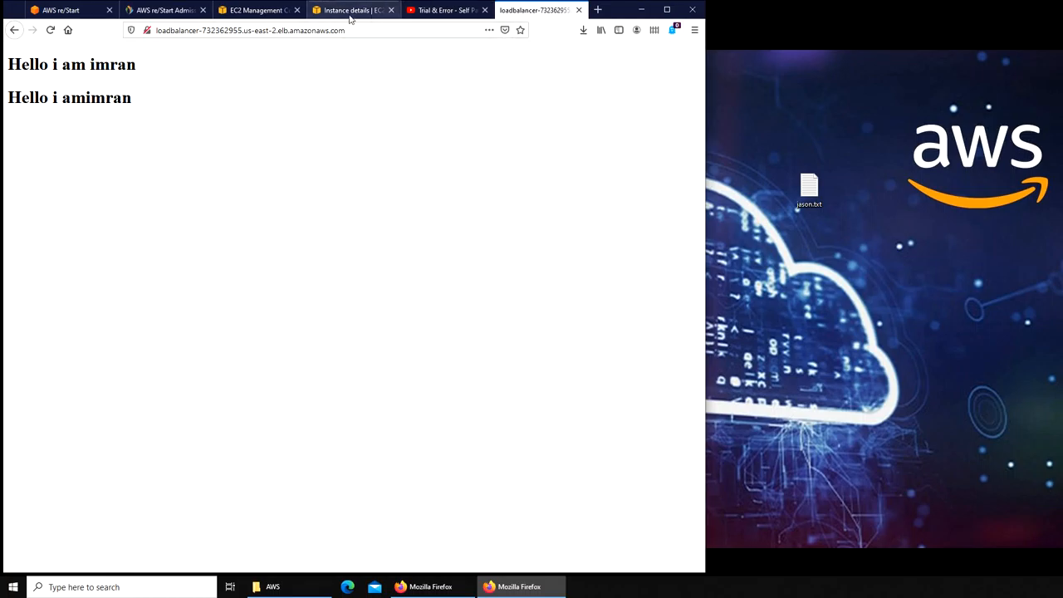
mouse_move(316, 66)
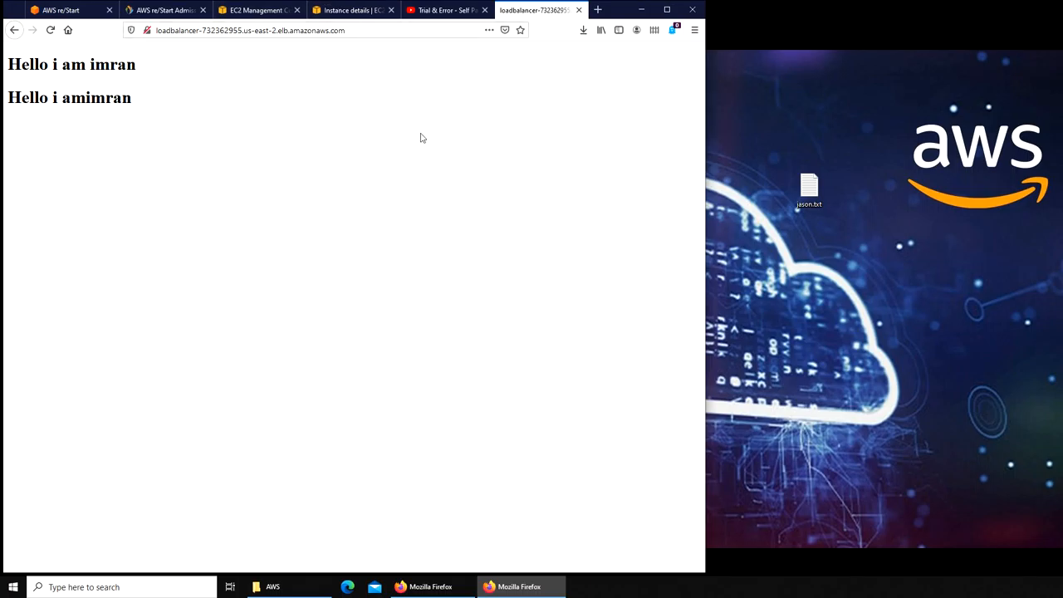
Switch back to the EC2 instances list where Aslan now shows Stopped
click(259, 10)
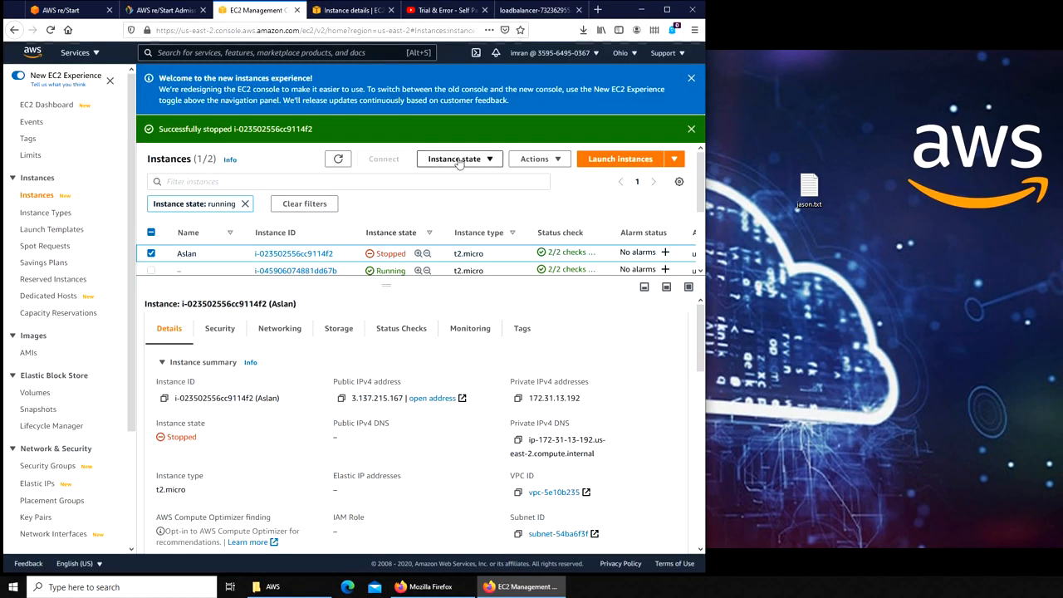
Terminate the stopped Aslan instance and return to the load balancer site
click(459, 160)
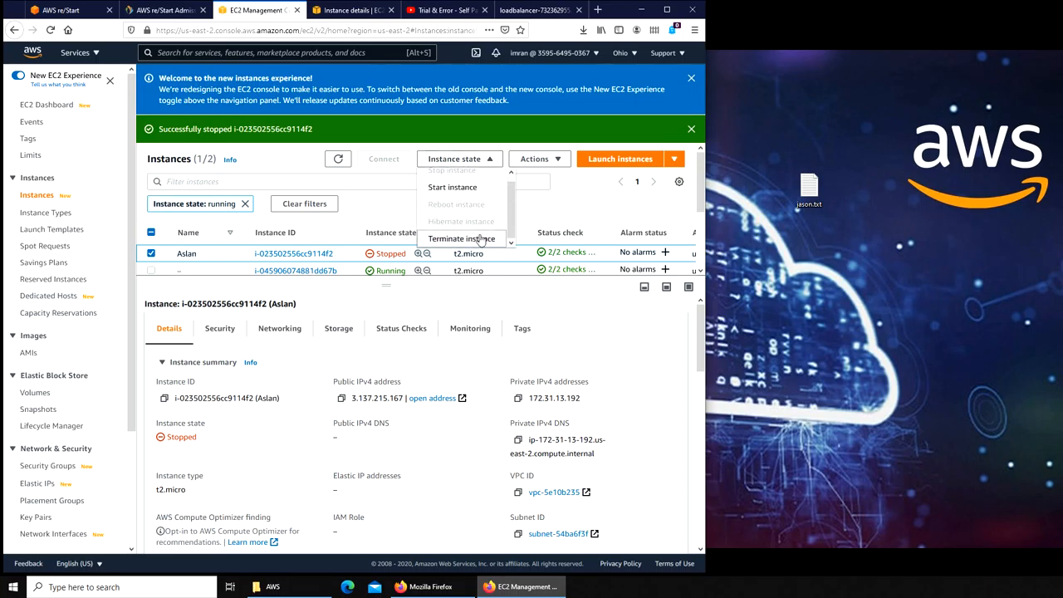
click(458, 240)
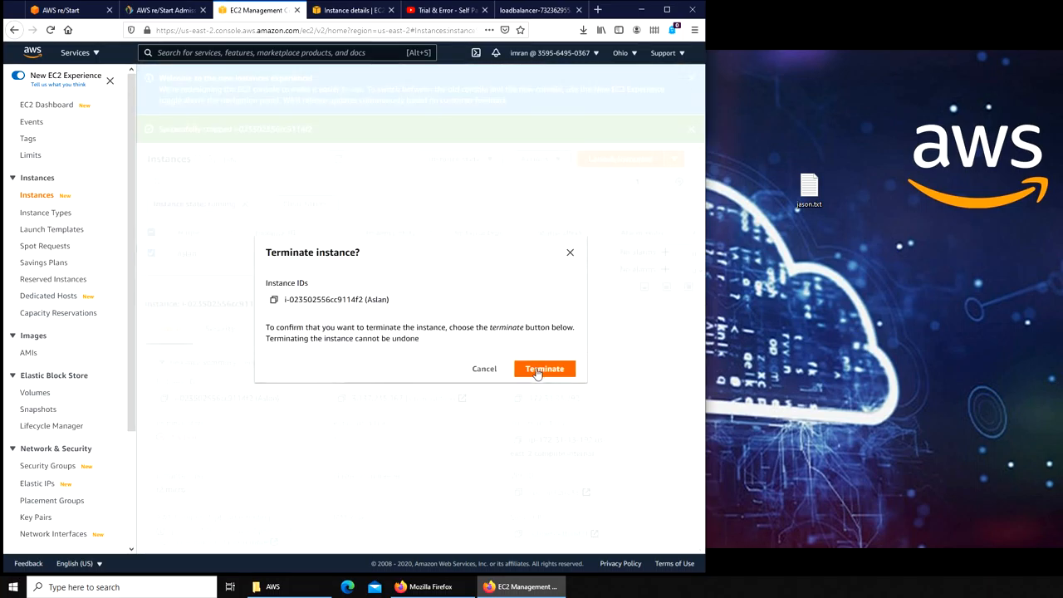
click(545, 369)
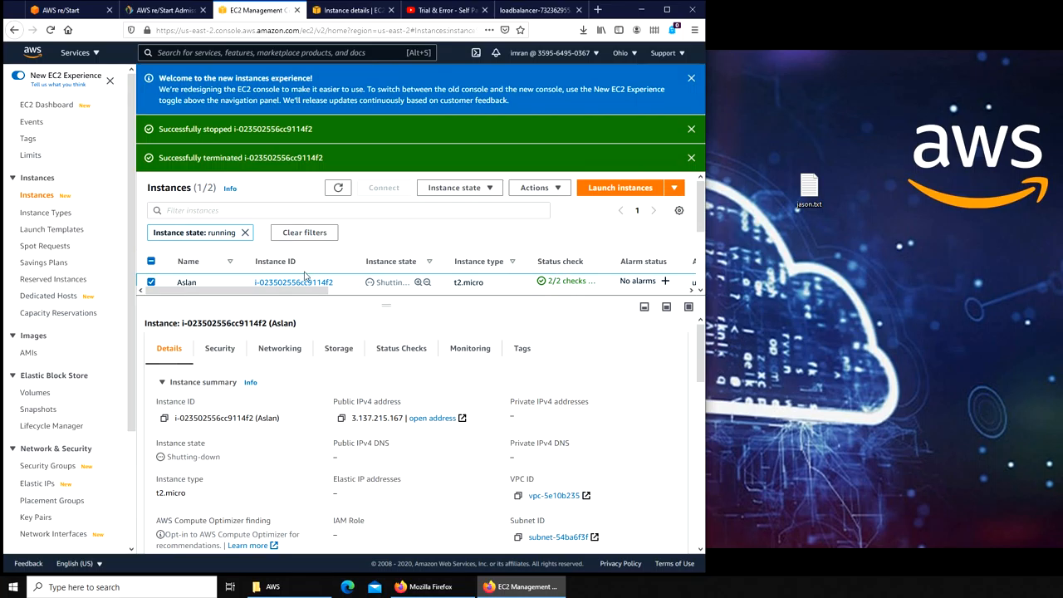
click(534, 10)
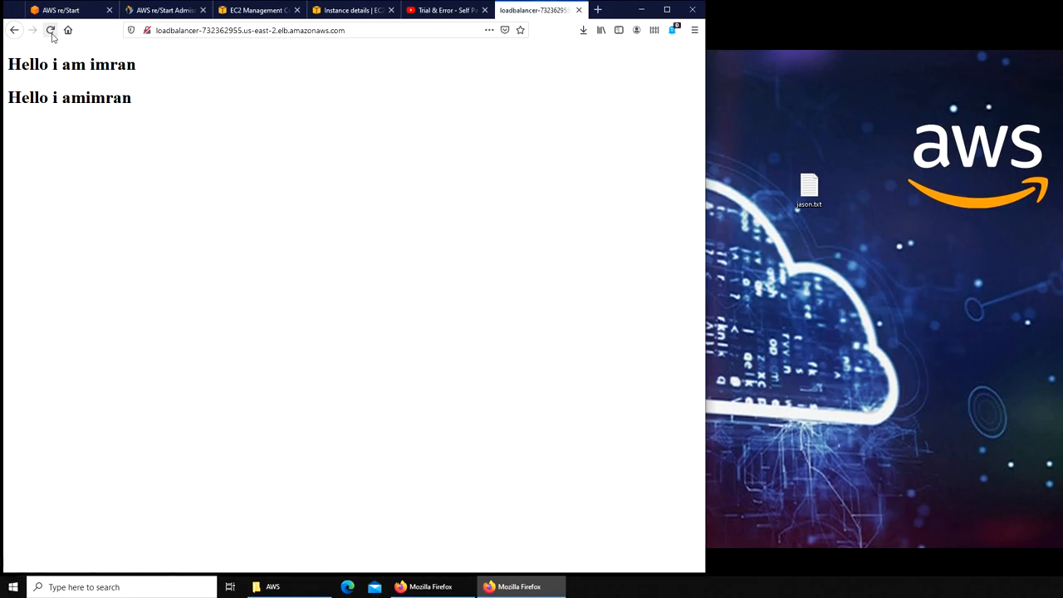
Reload the load balancer site three times, confirming only imran answers, then return to the EC2 instances list
click(50, 30)
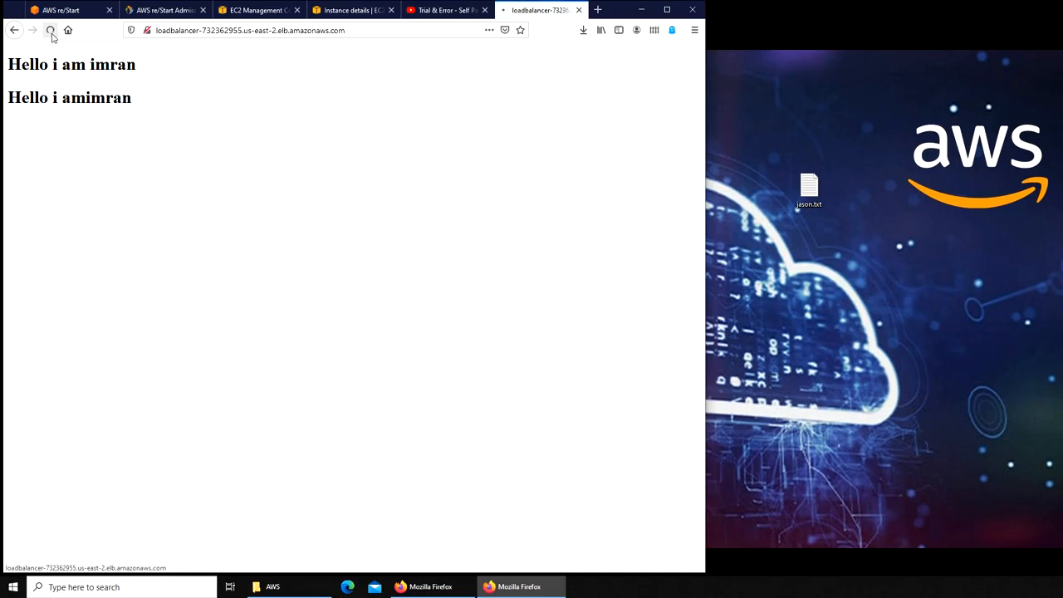
click(50, 30)
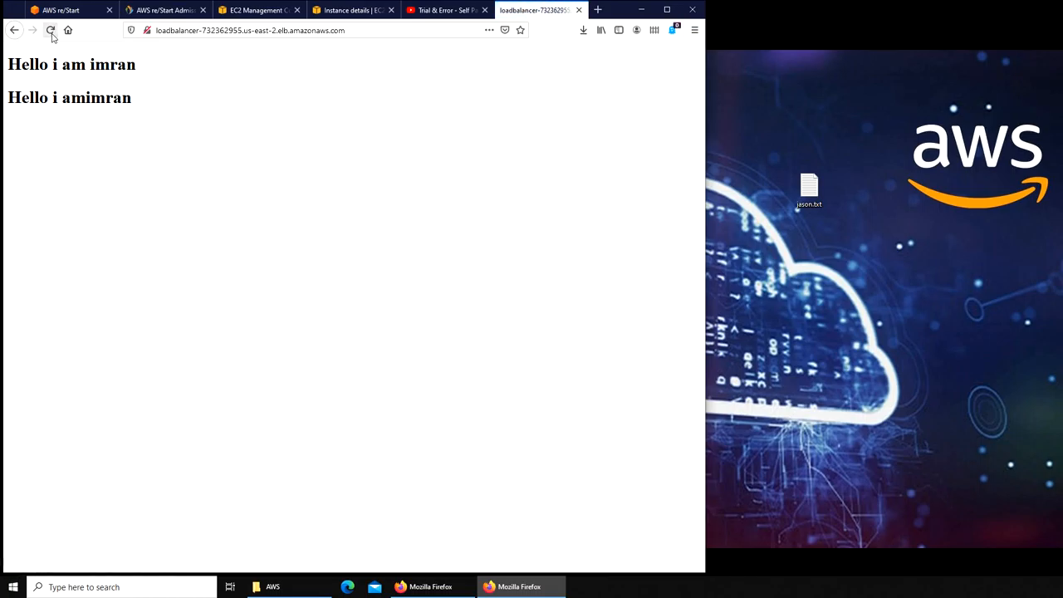
click(50, 30)
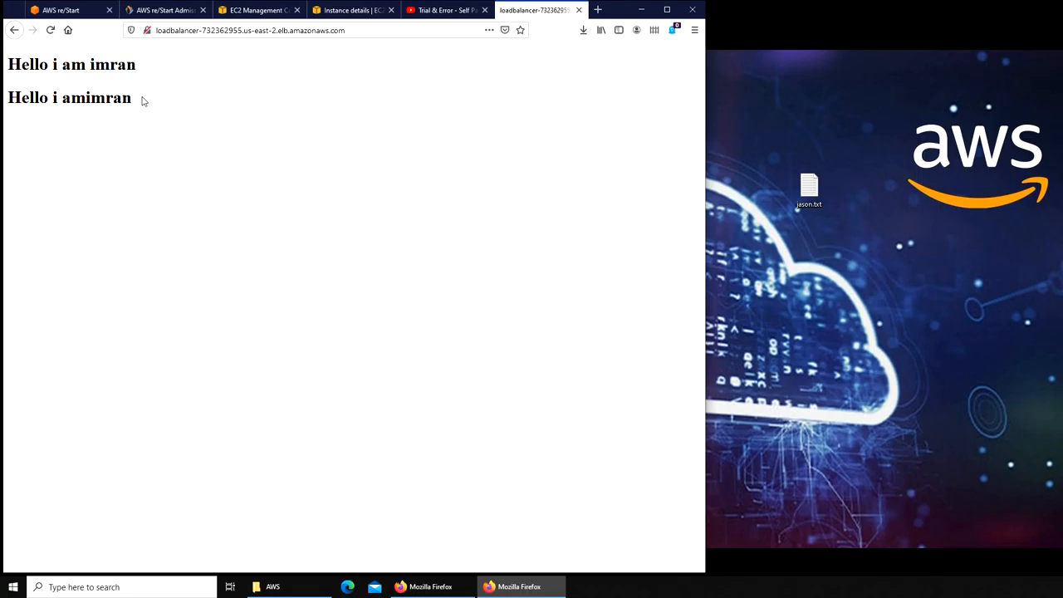
mouse_move(259, 66)
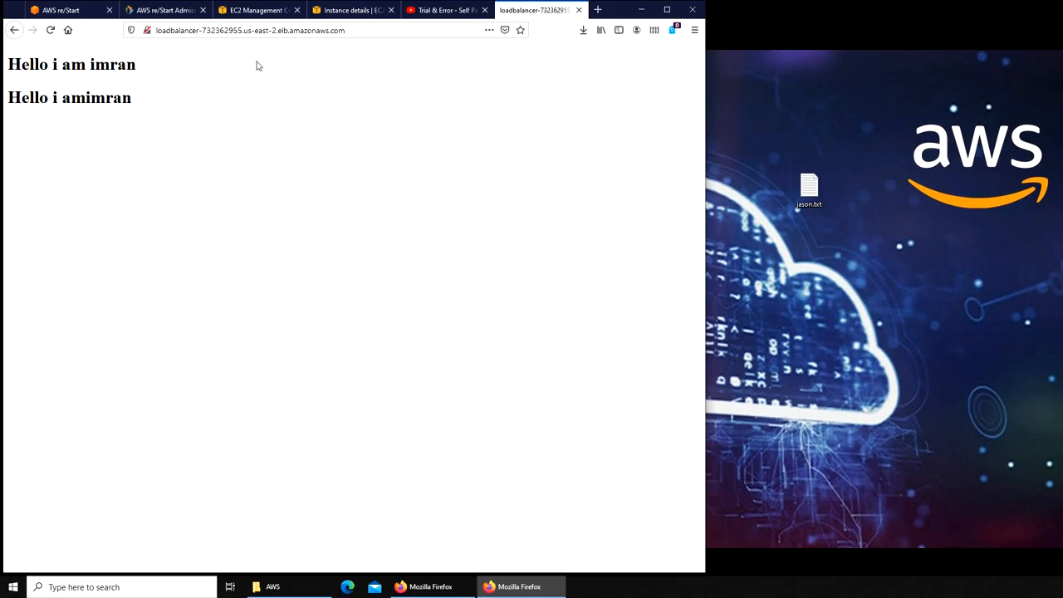
mouse_move(180, 136)
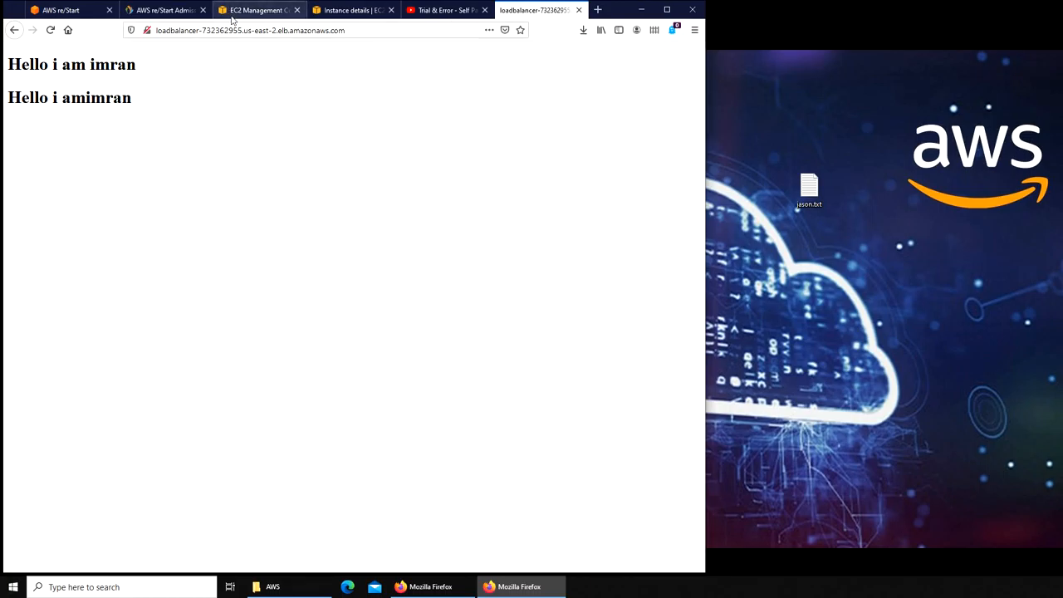
mouse_move(257, 10)
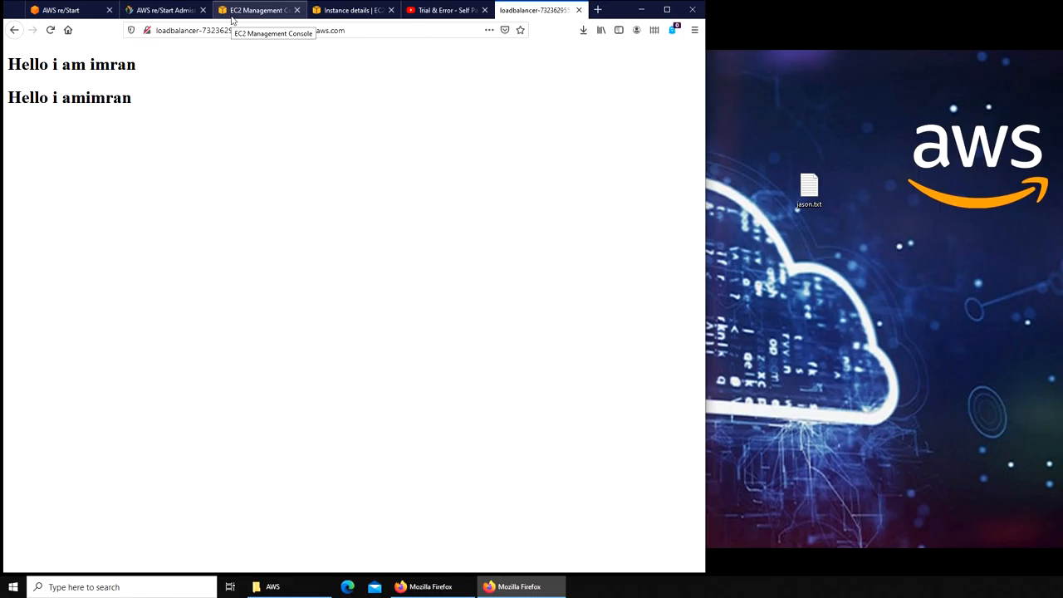
click(257, 10)
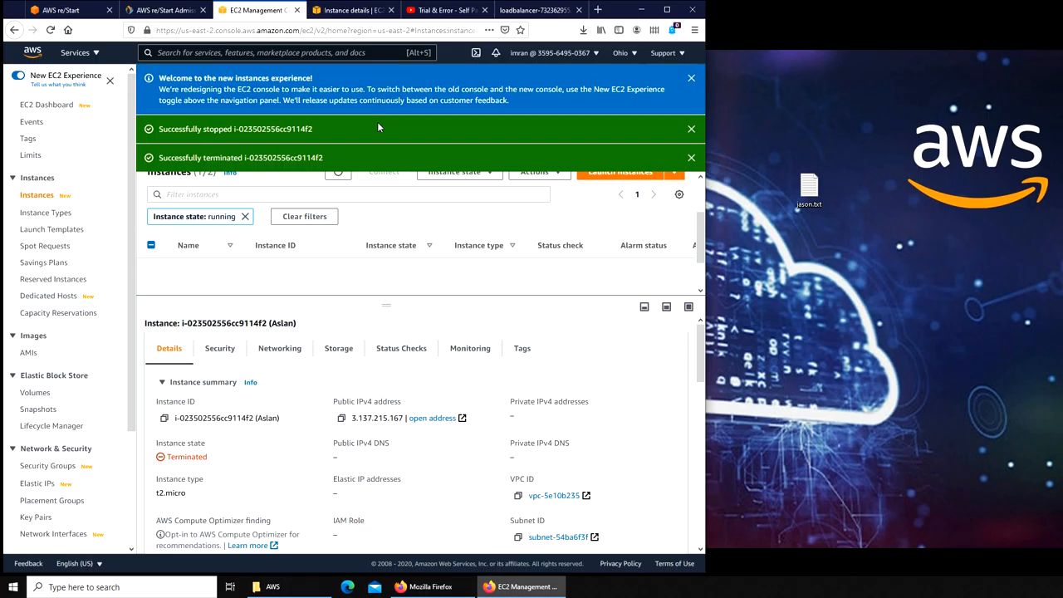
mouse_move(454, 119)
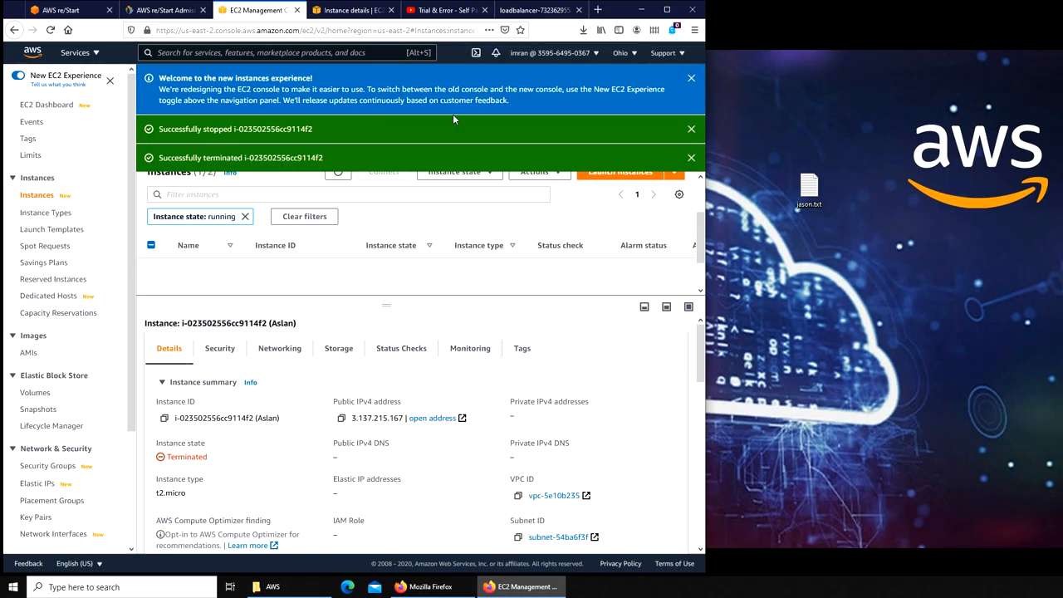